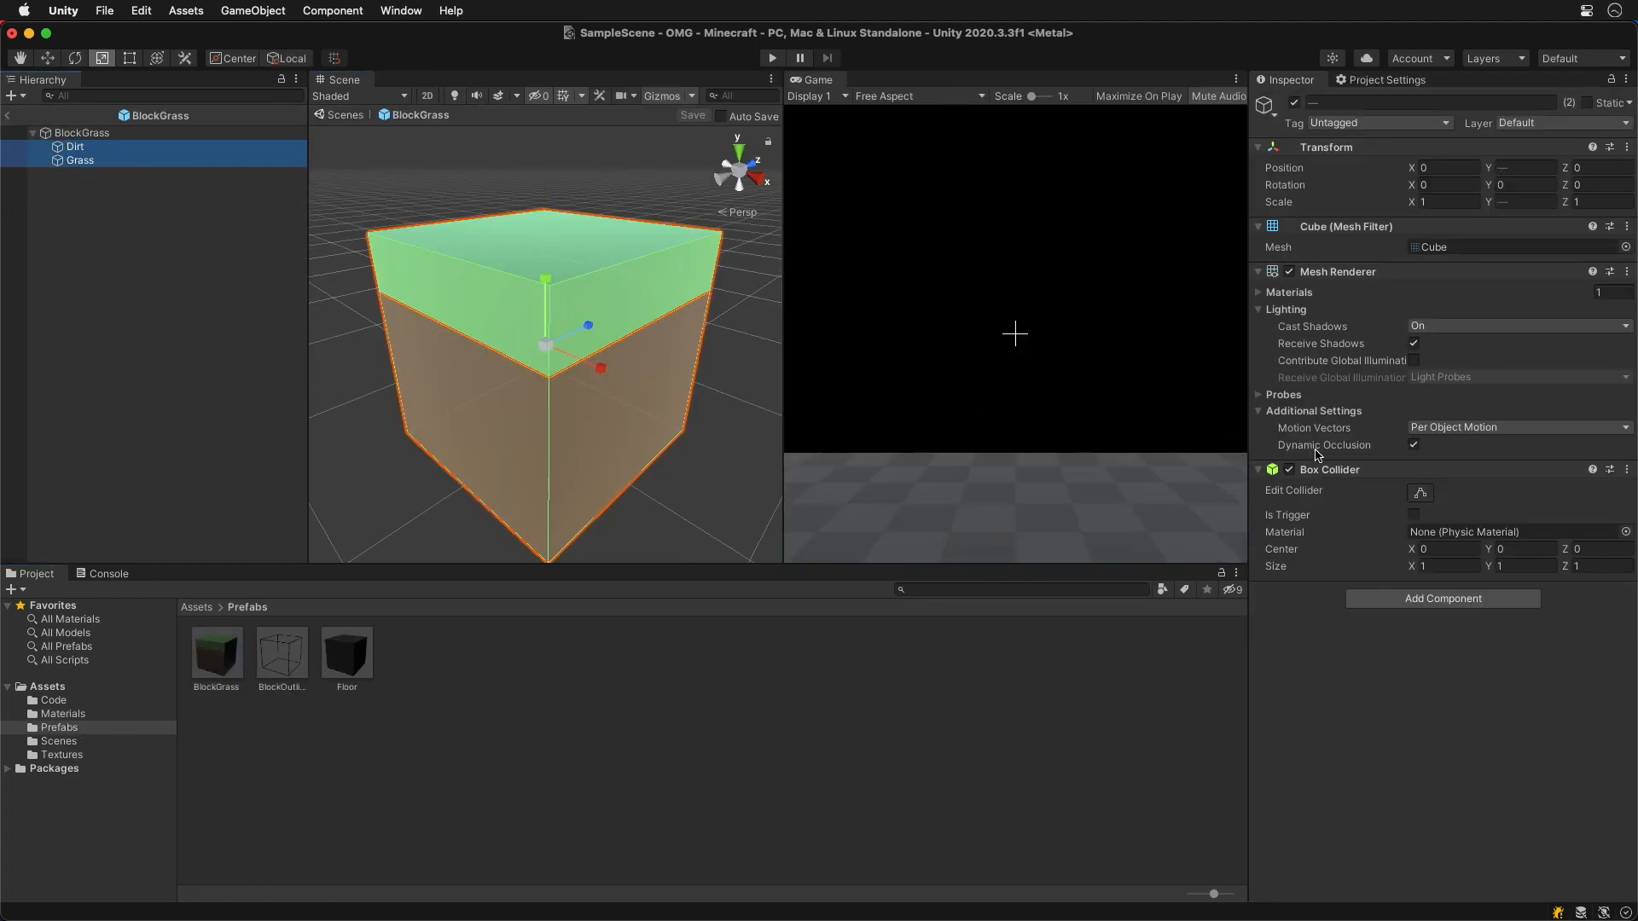
Add a Box Collider to the BlockGrass root and remove colliders from all twelve outline cubes.
left_click(80, 133)
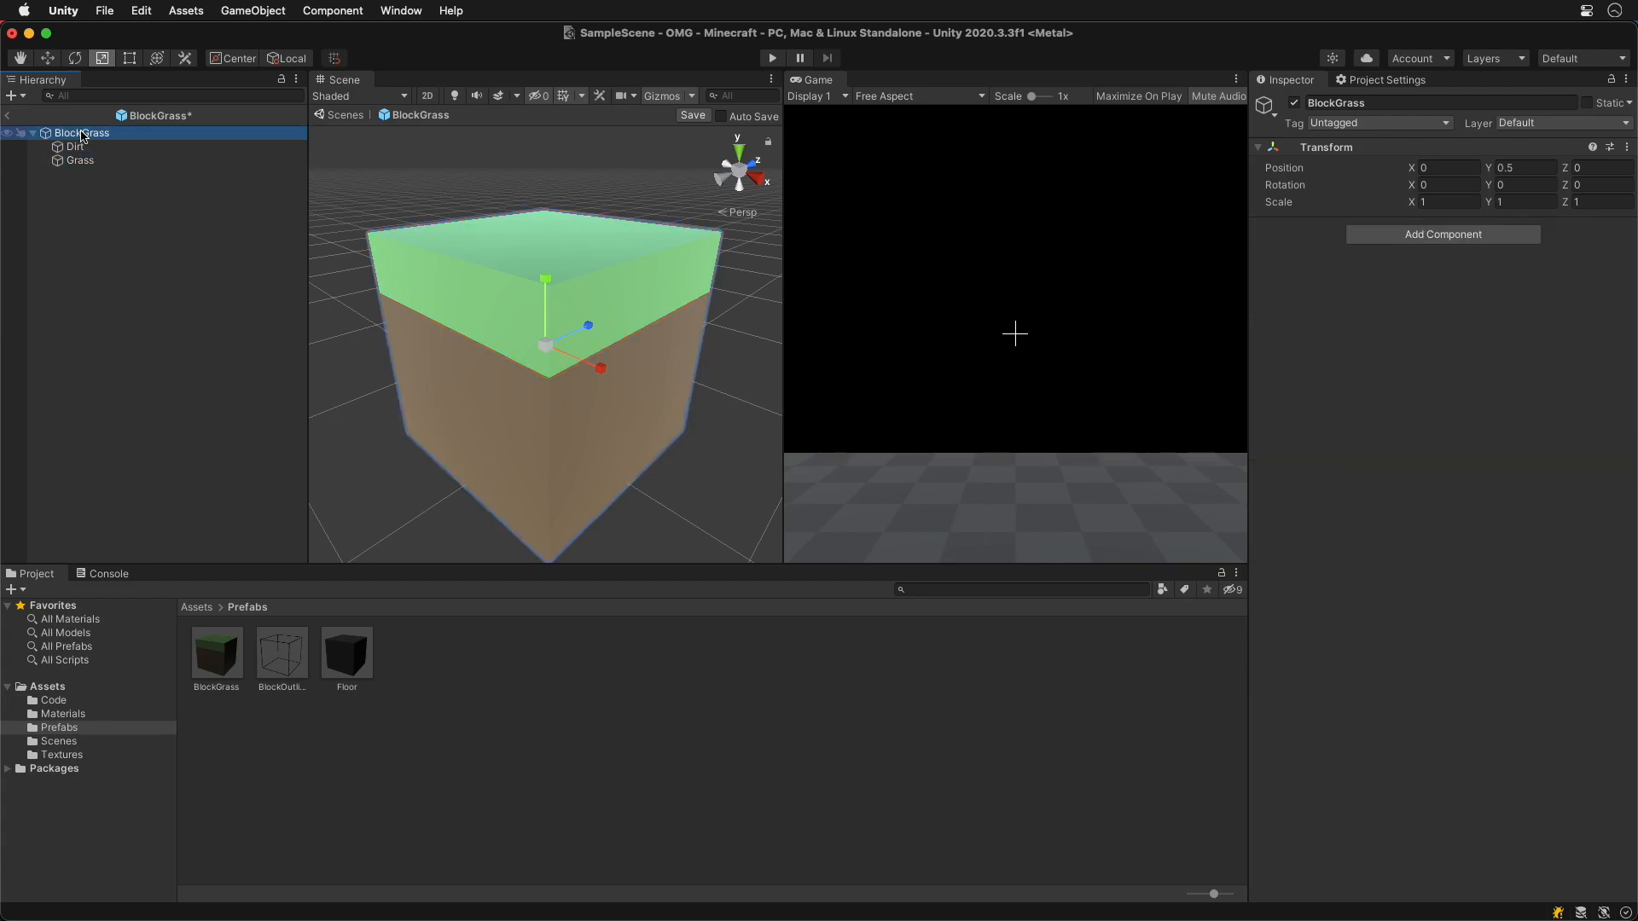
left_click(1442, 233)
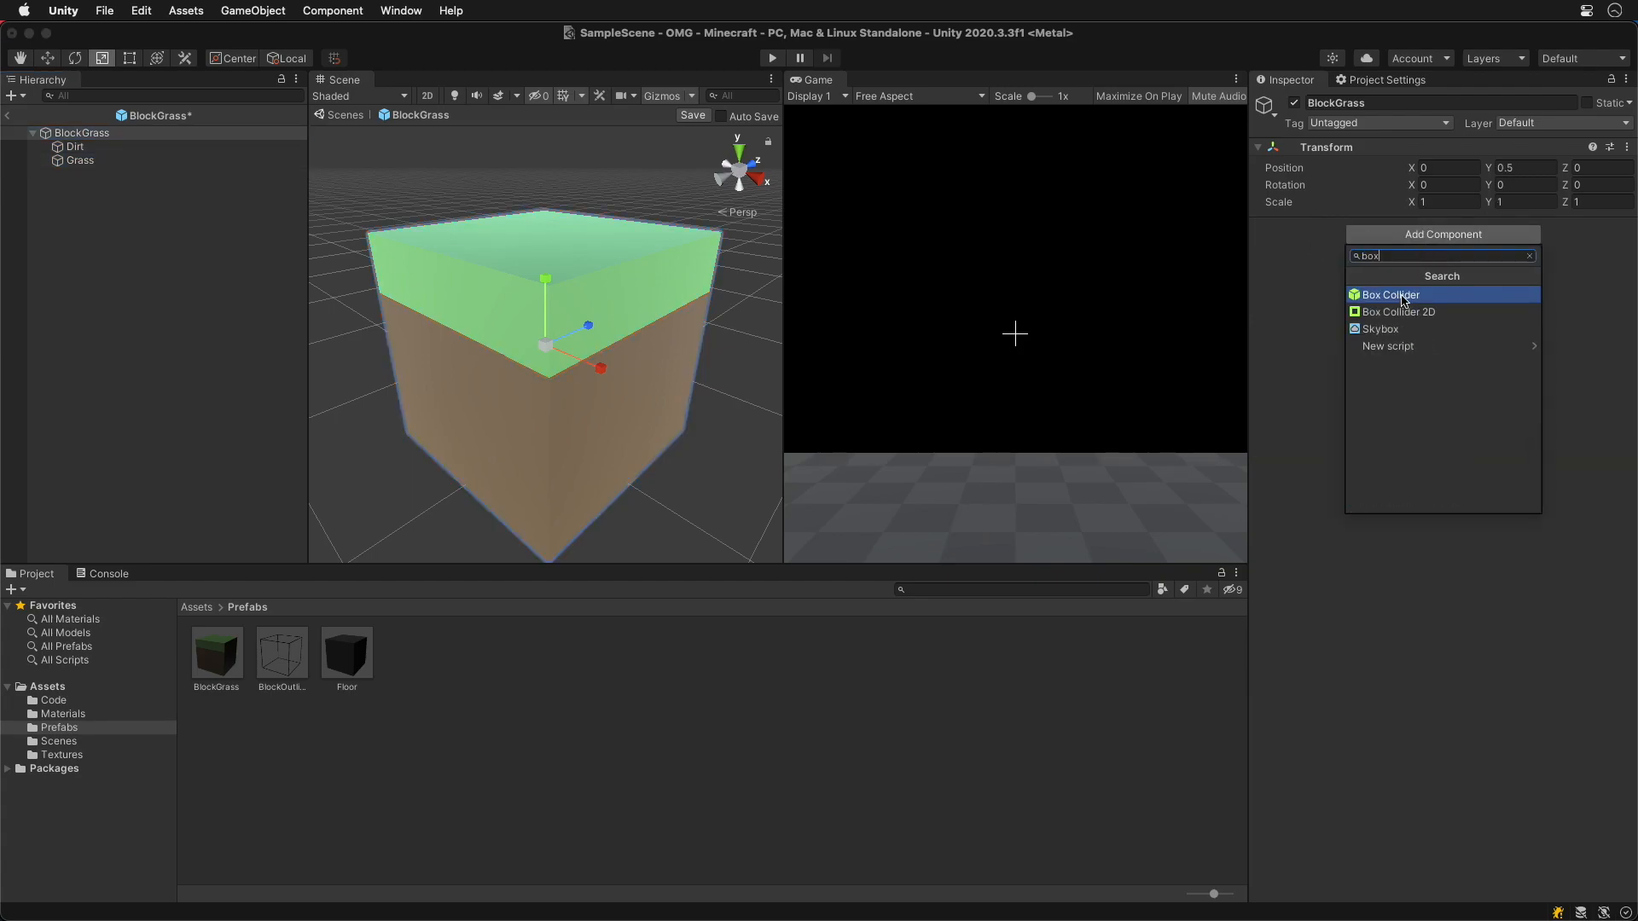
left_click(1390, 294)
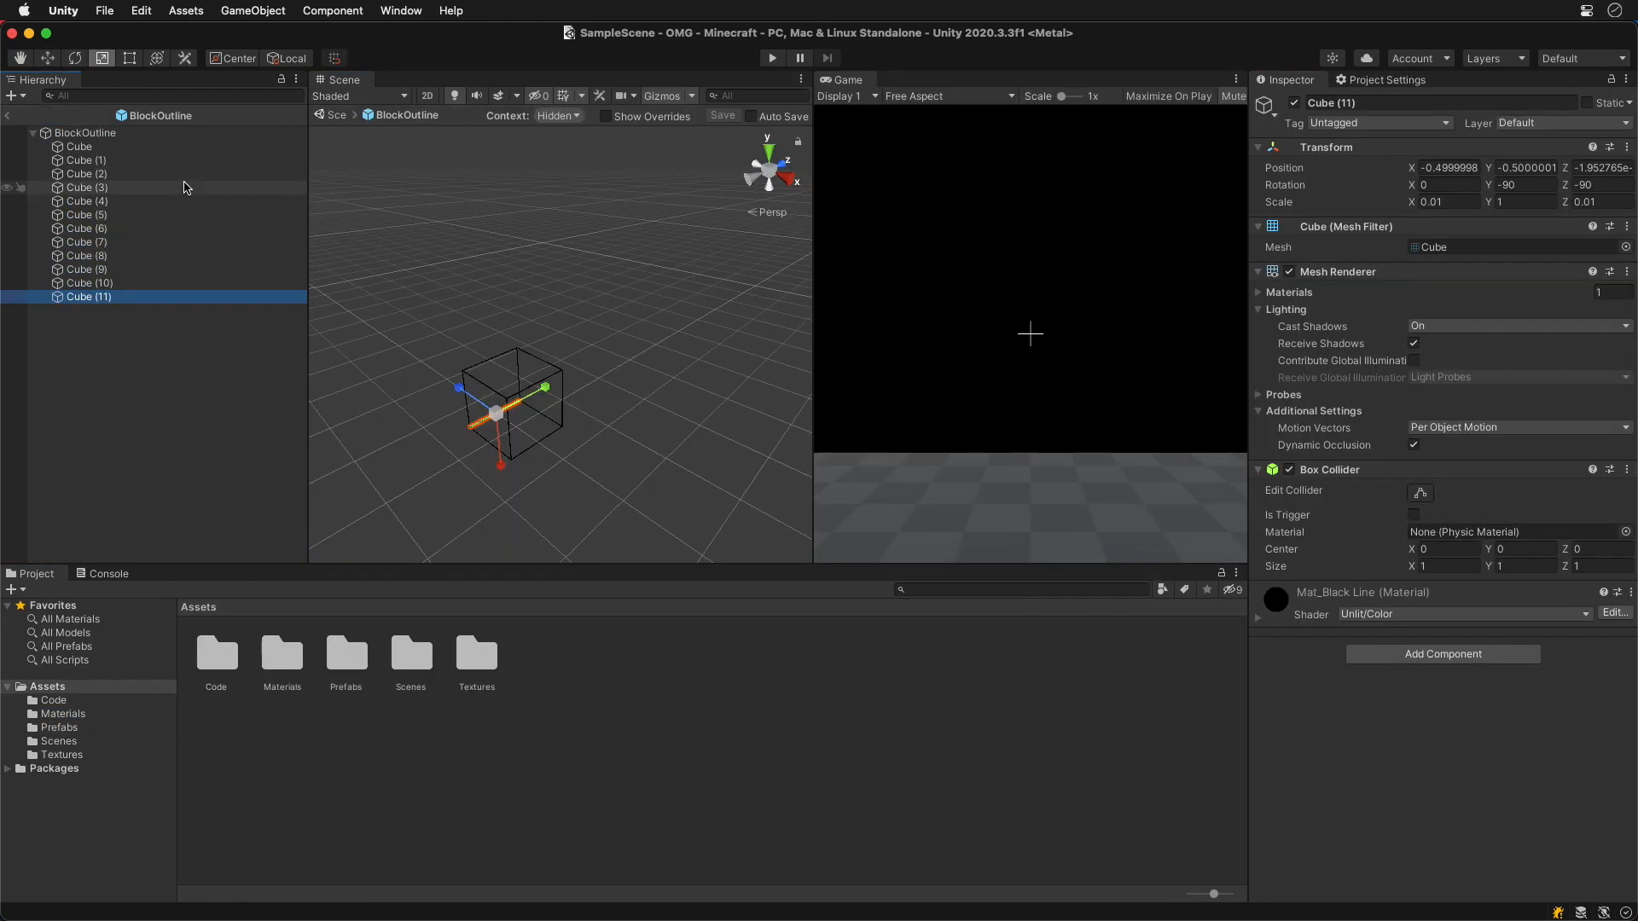
left_click(1625, 469)
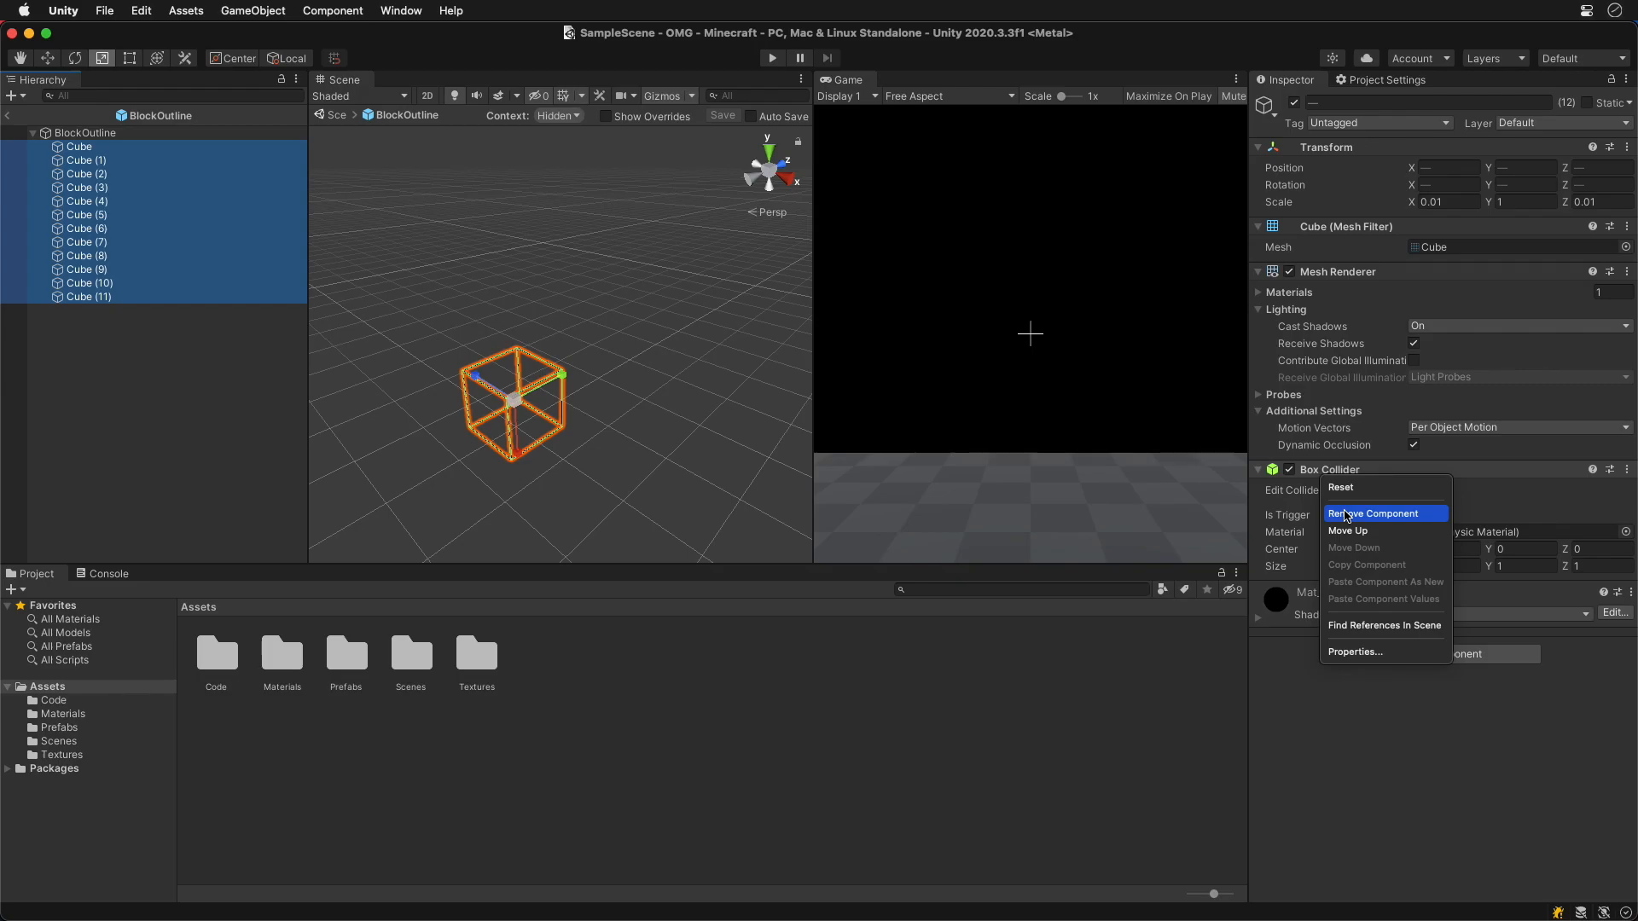
left_click(1372, 512)
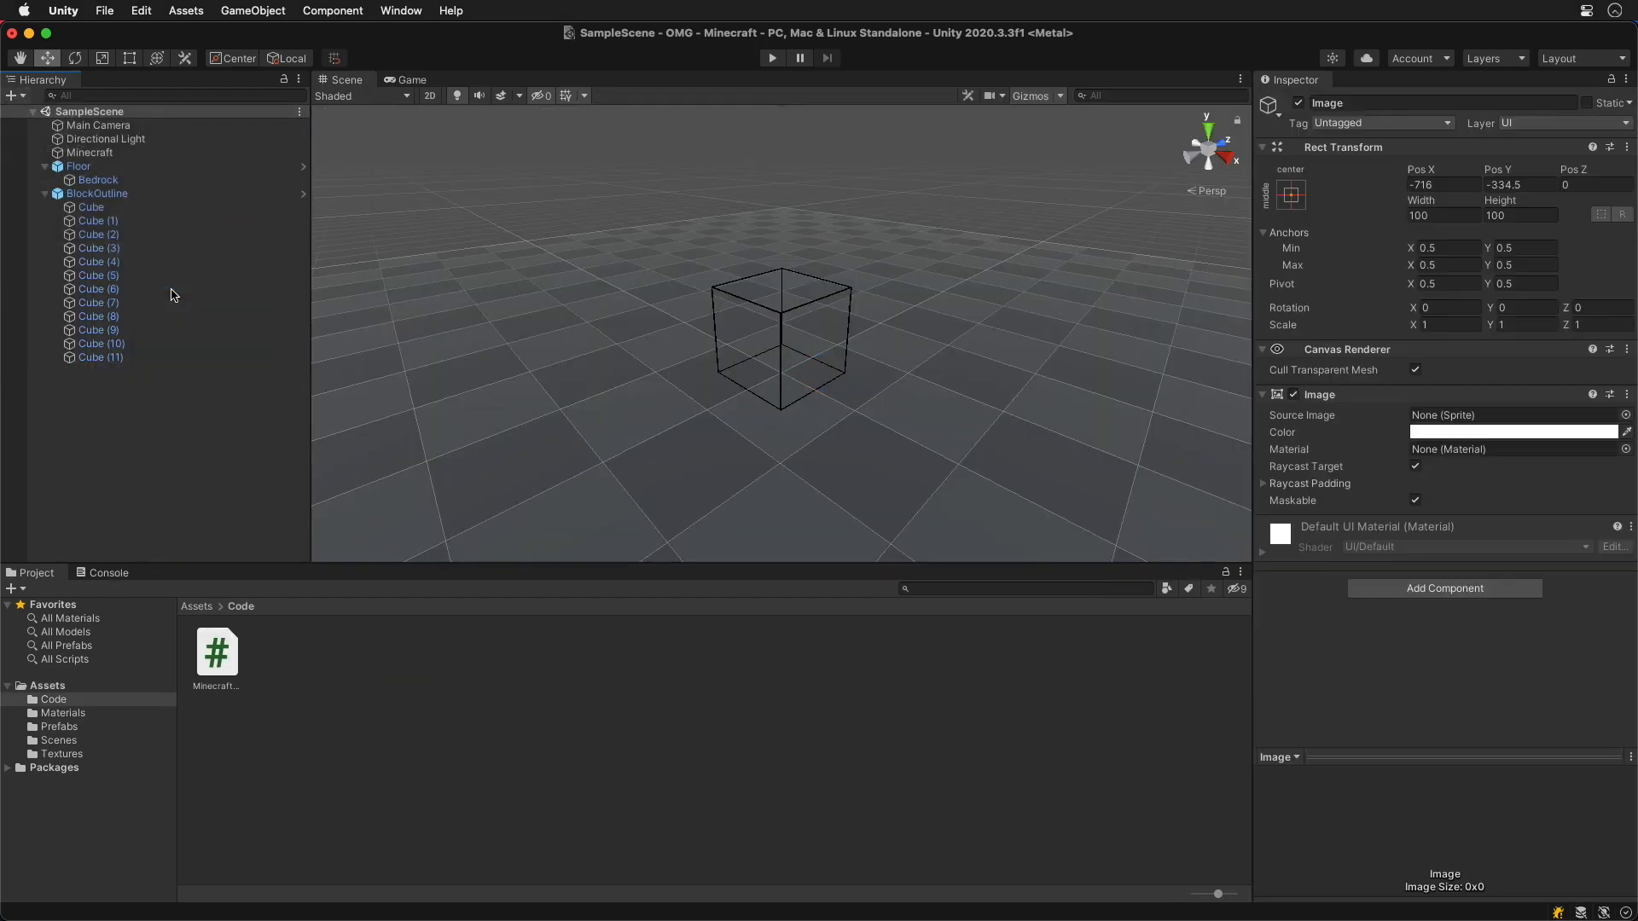
Set the cross texture to Sprite (2D and UI), apply it, and preview the crosshair.
left_click(1625, 414)
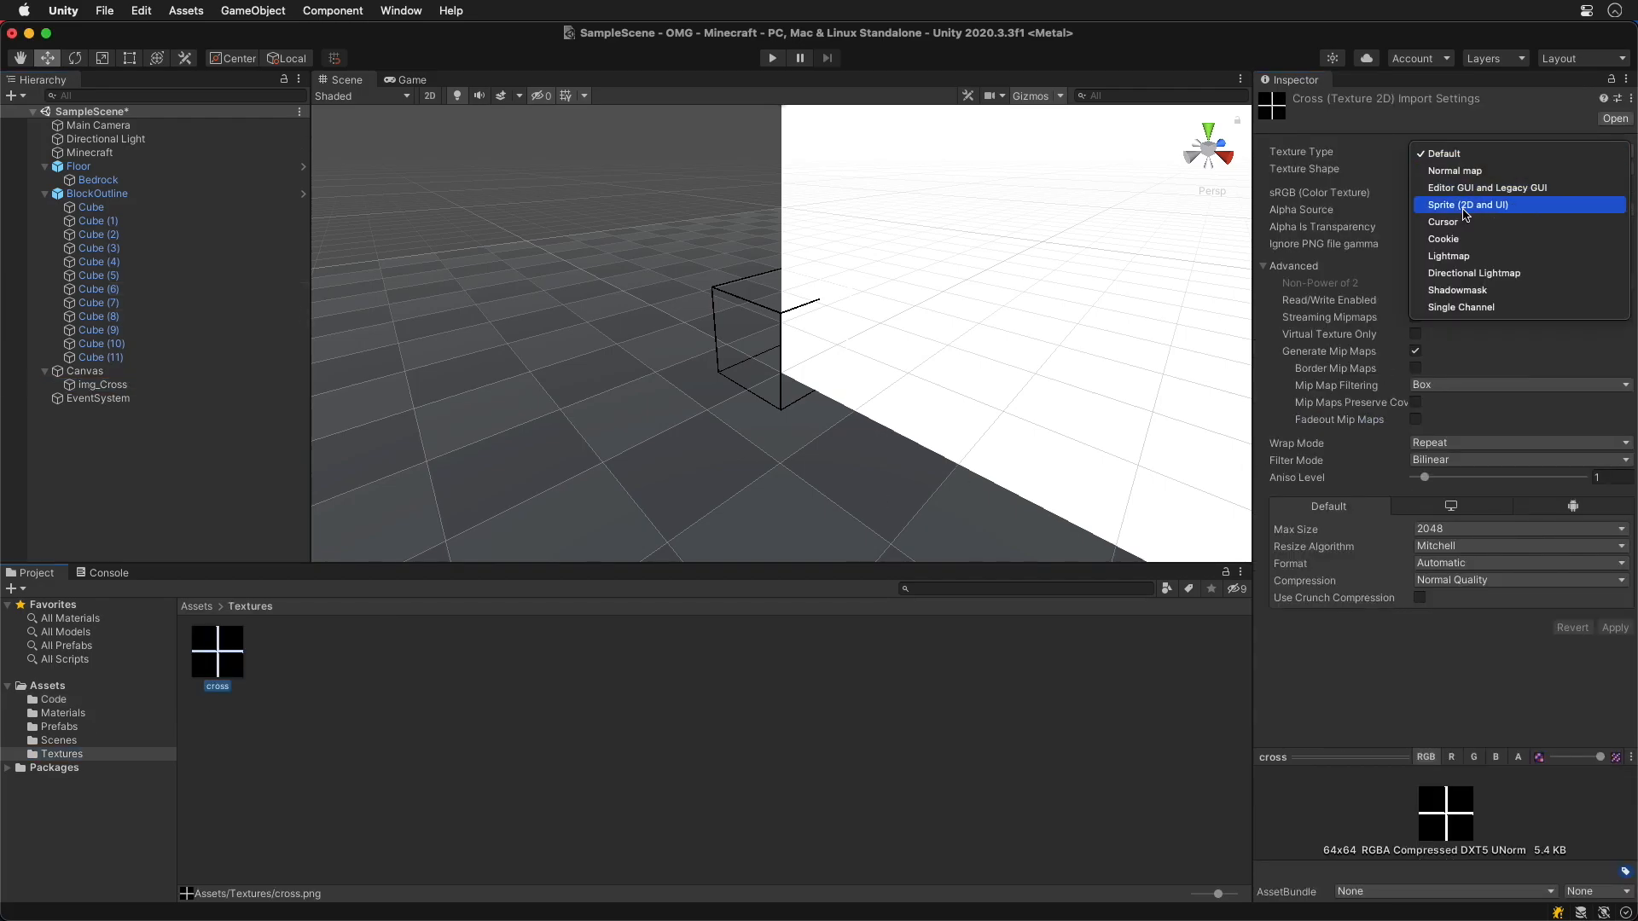
left_click(1469, 205)
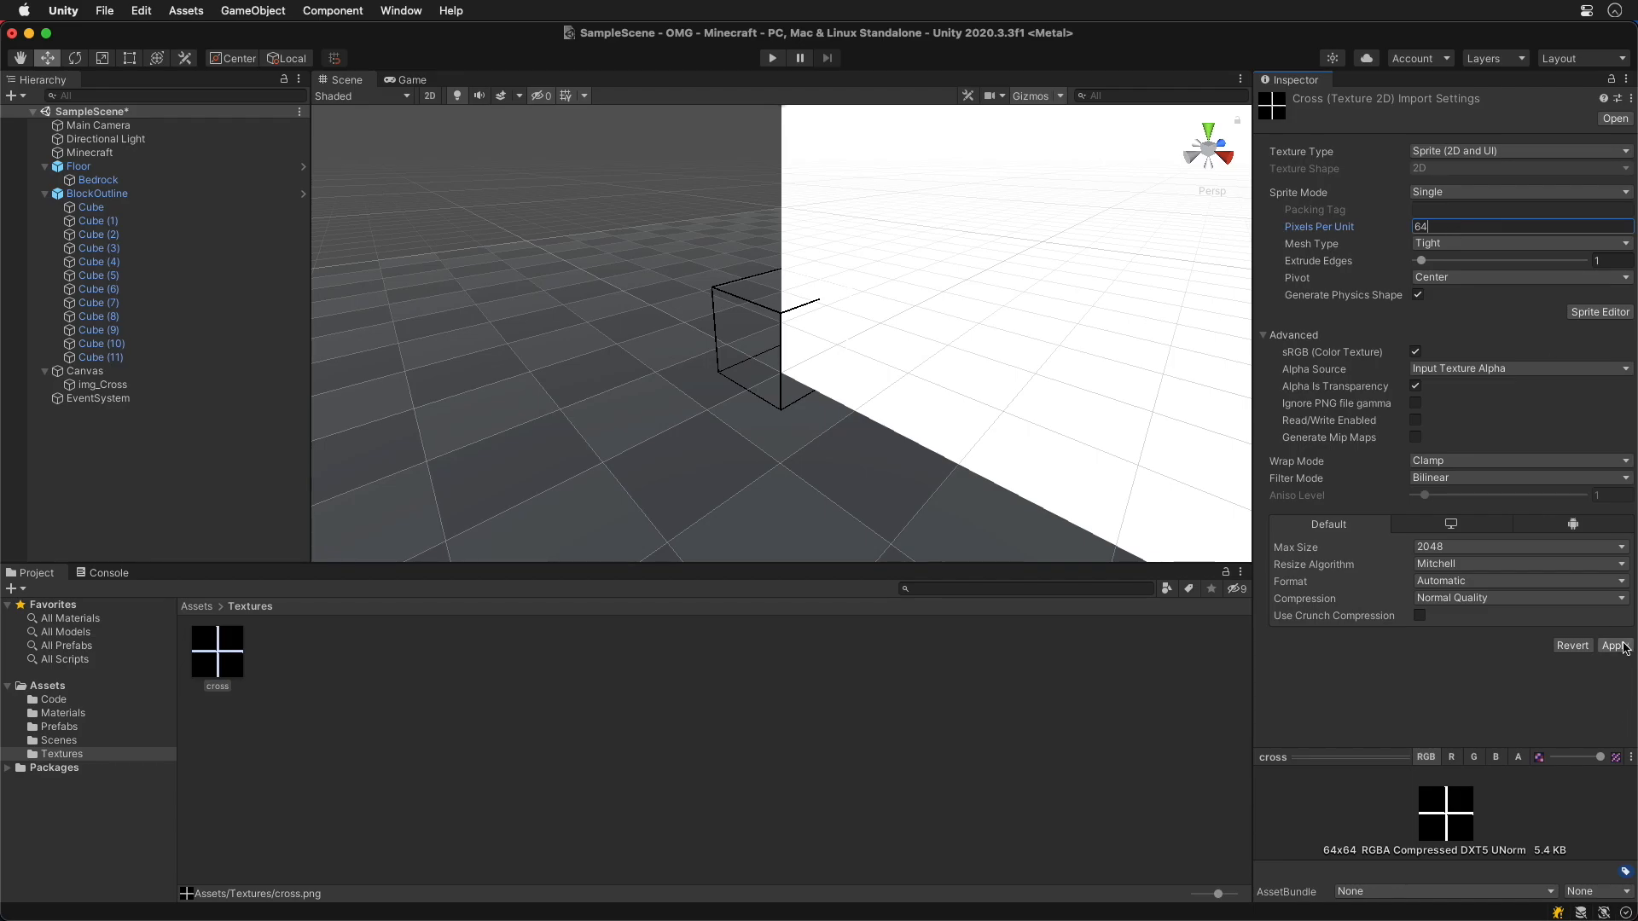
left_click(101, 385)
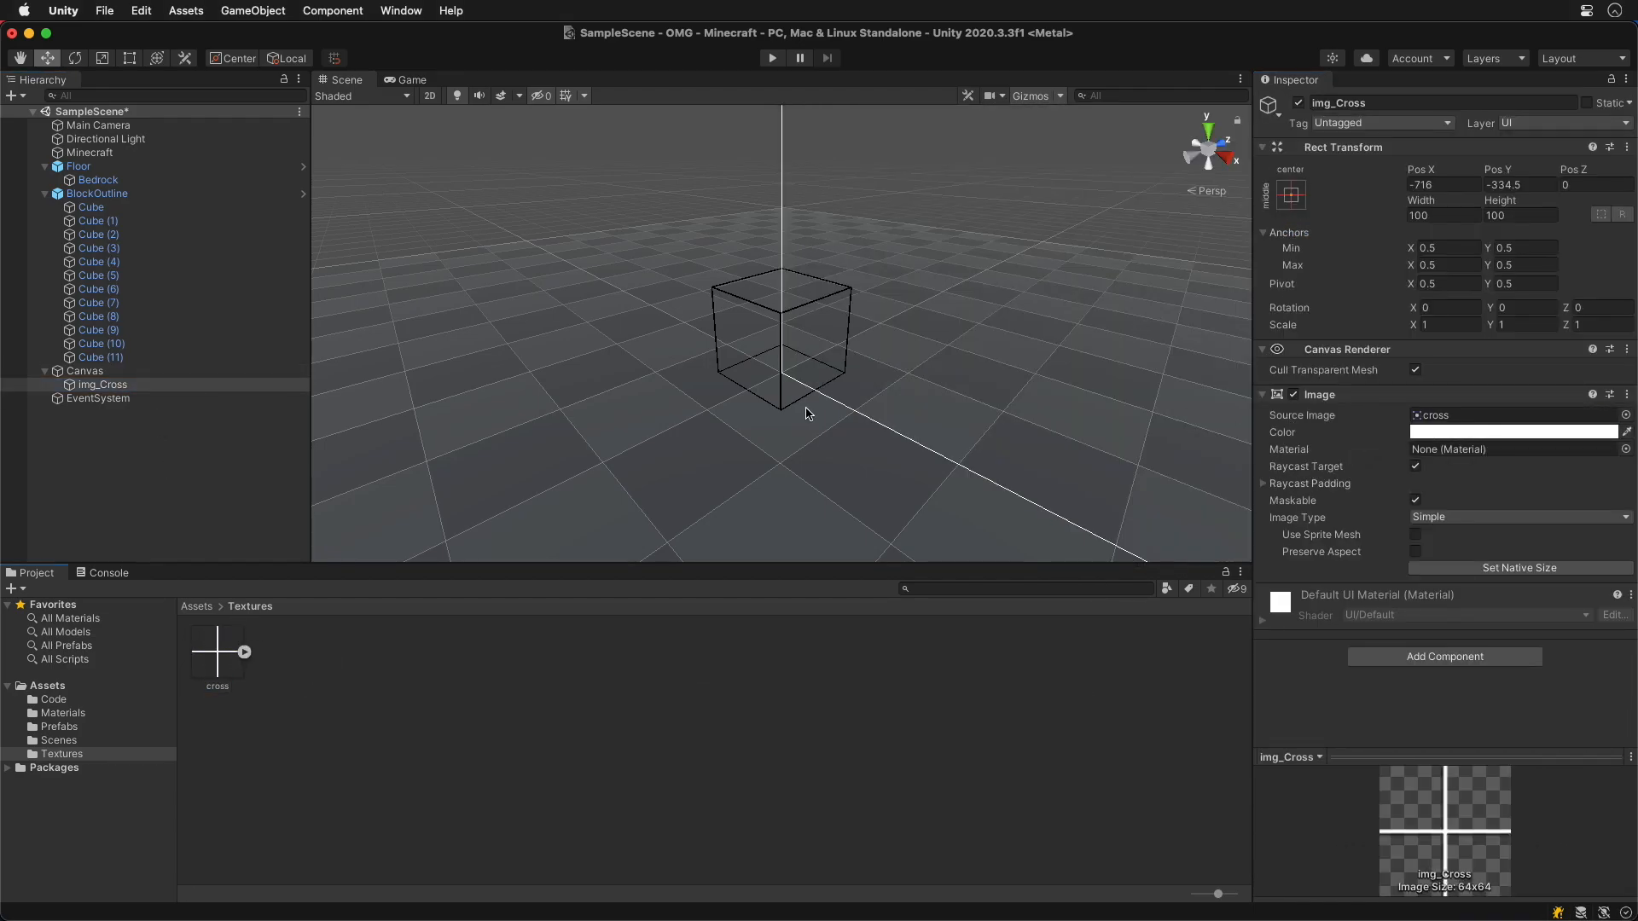
left_click(409, 80)
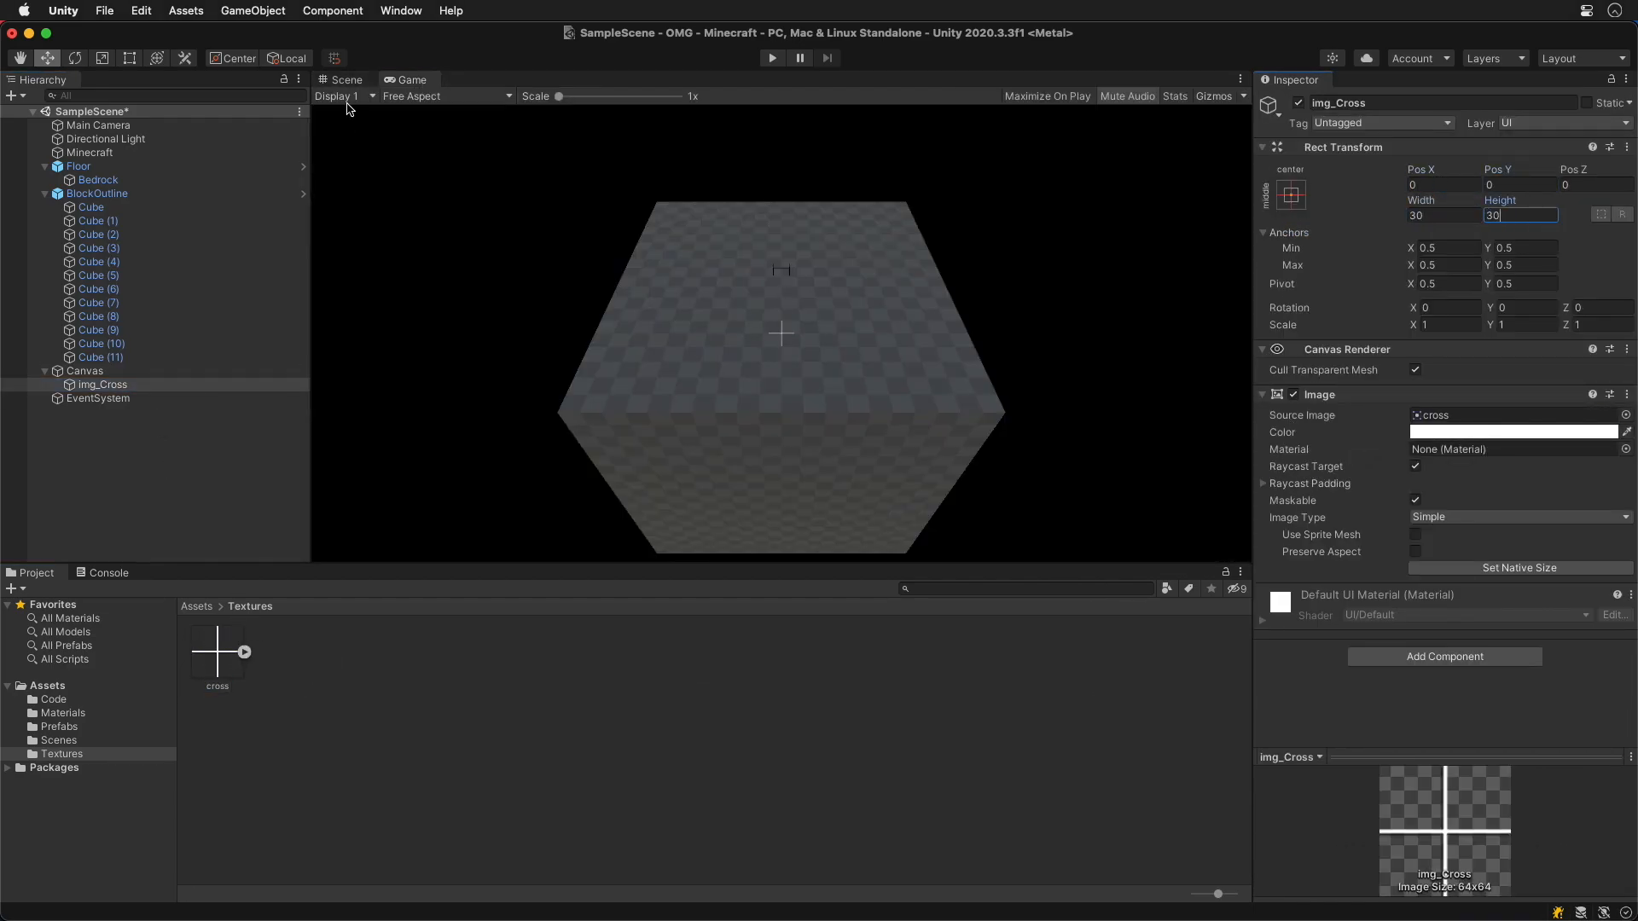
left_click(89, 151)
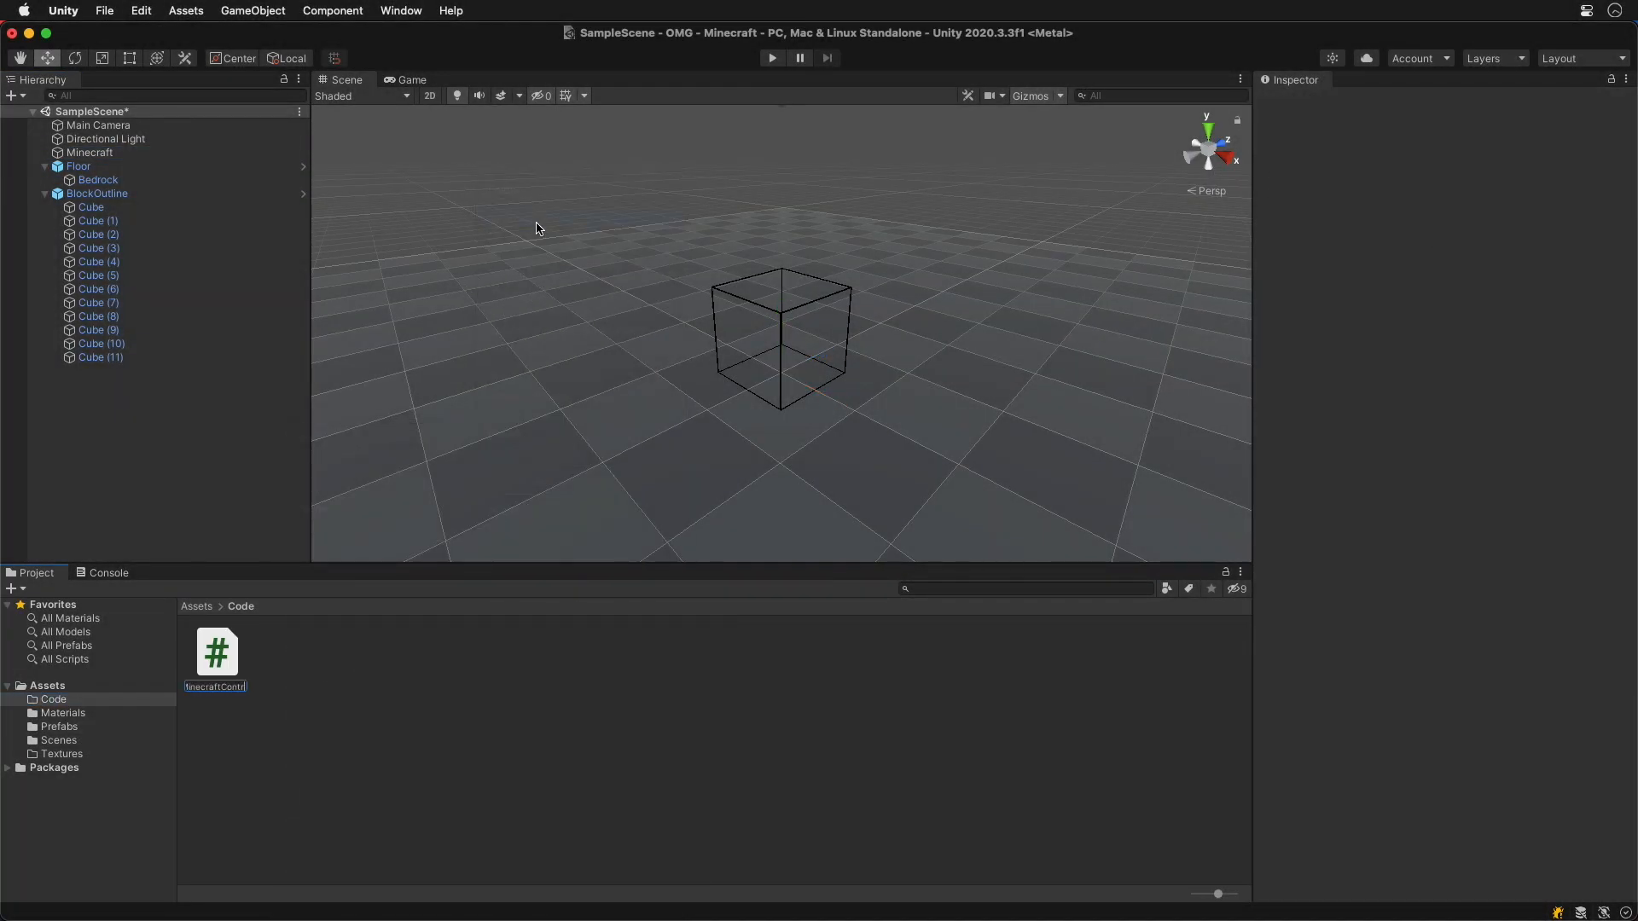
Attach MinecraftController to the Minecraft object and open it in Visual Studio.
left_click(89, 152)
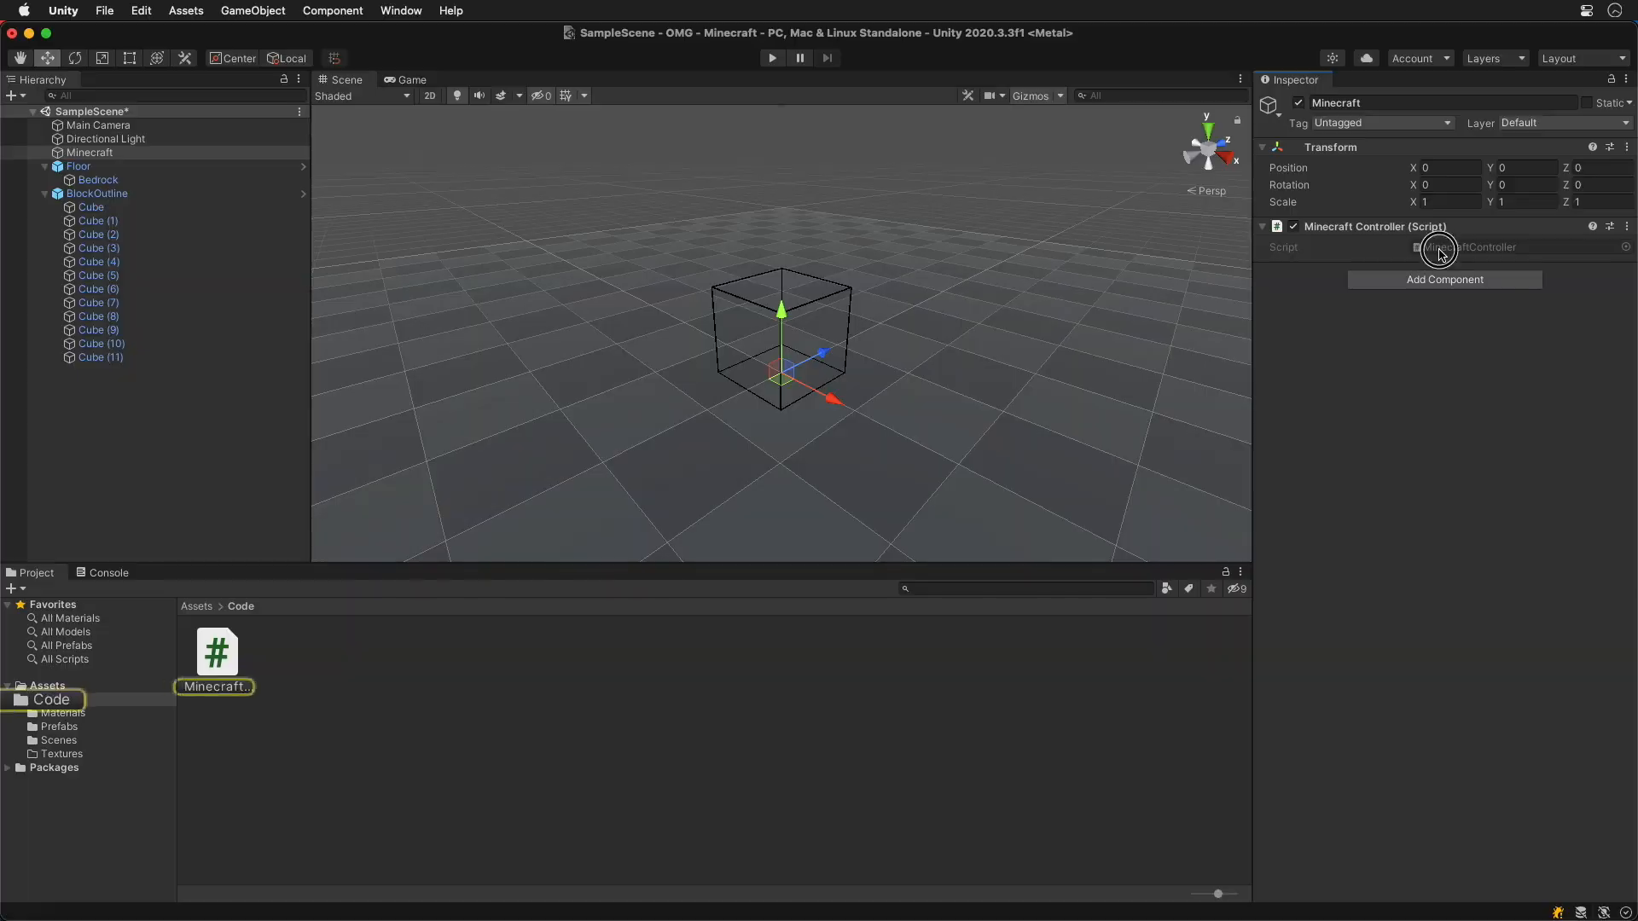
double_click(216, 653)
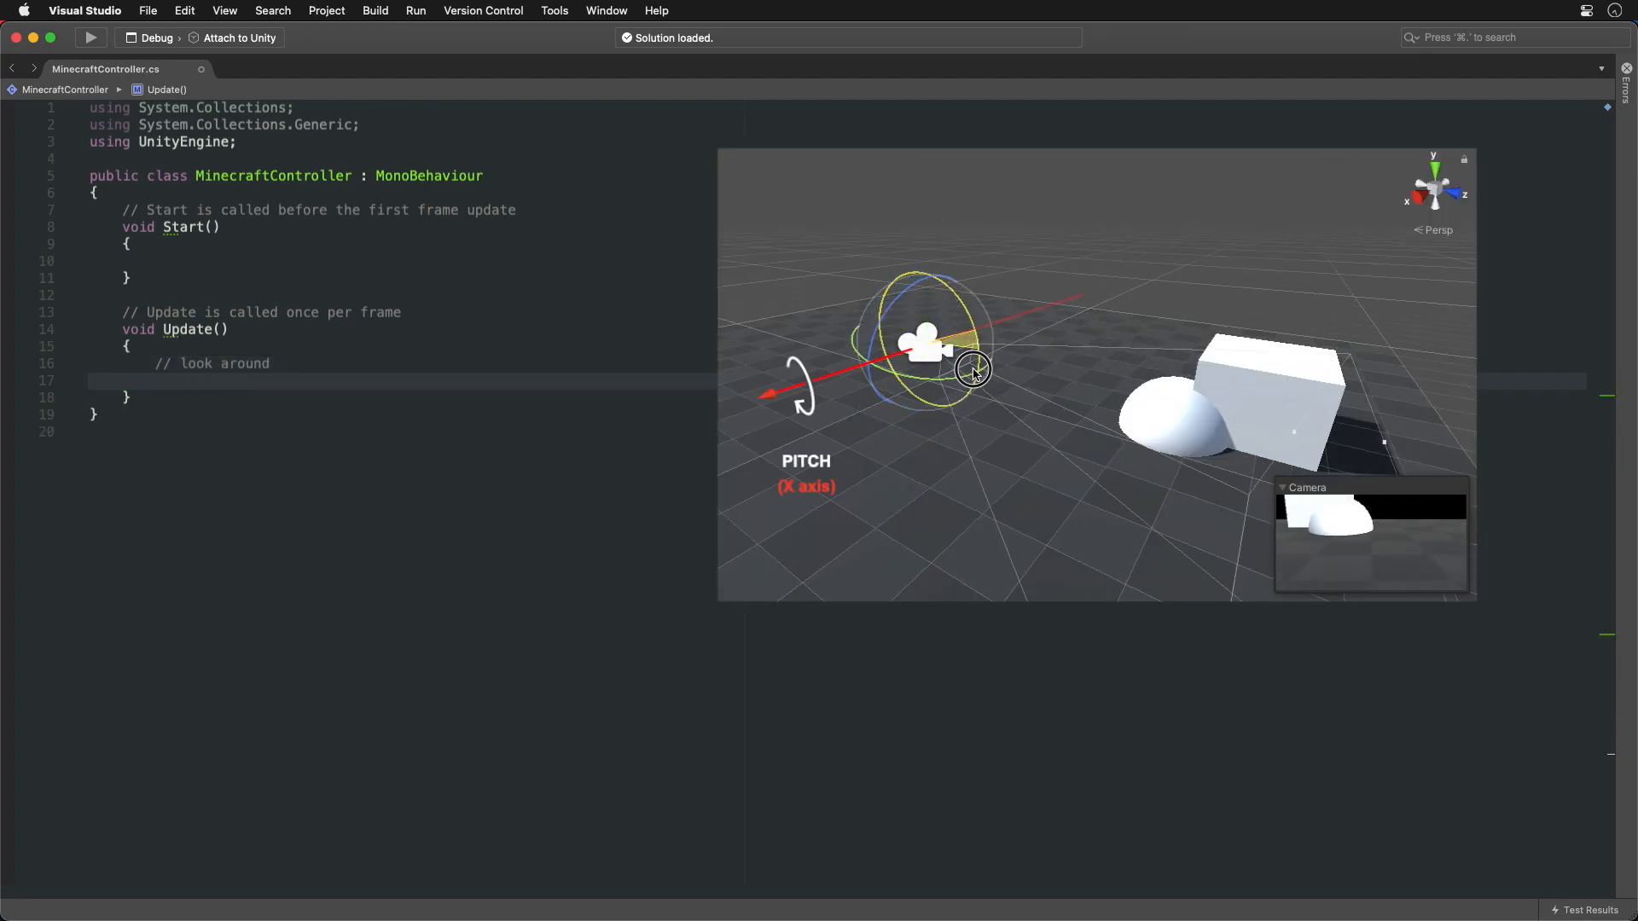
Accumulate Pitch and Yaw from Mouse Y/X axes, scaled by CameraSpeed and deltaTime.
type("private float Pitch = 0;")
type("private float Yaw = 0;")
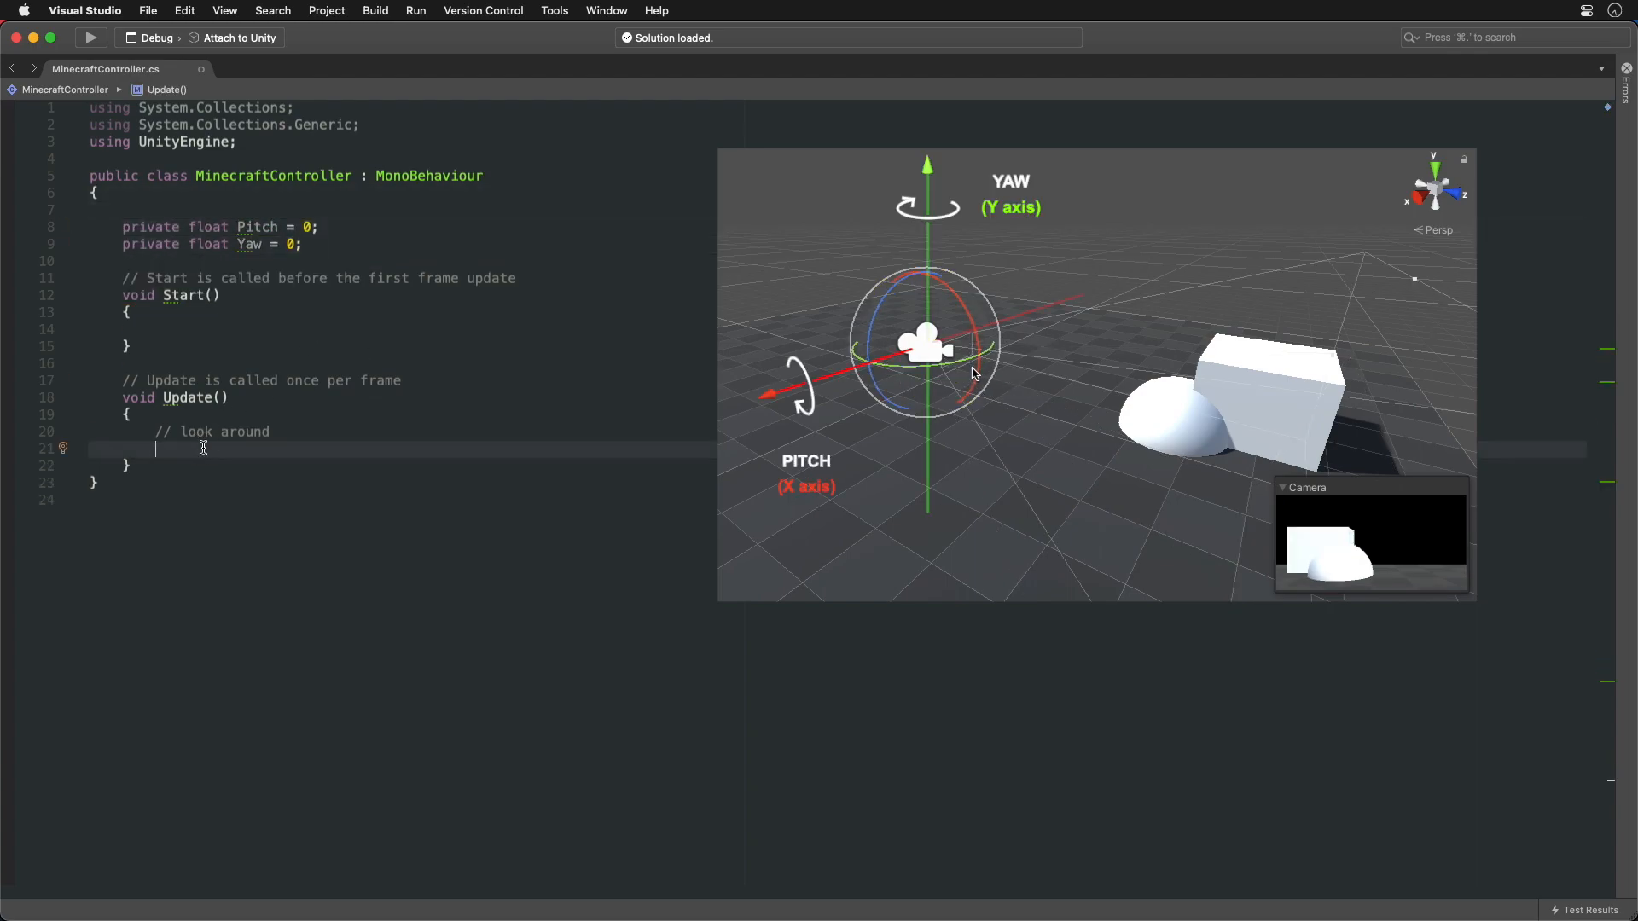
type("Pitch += Input.")
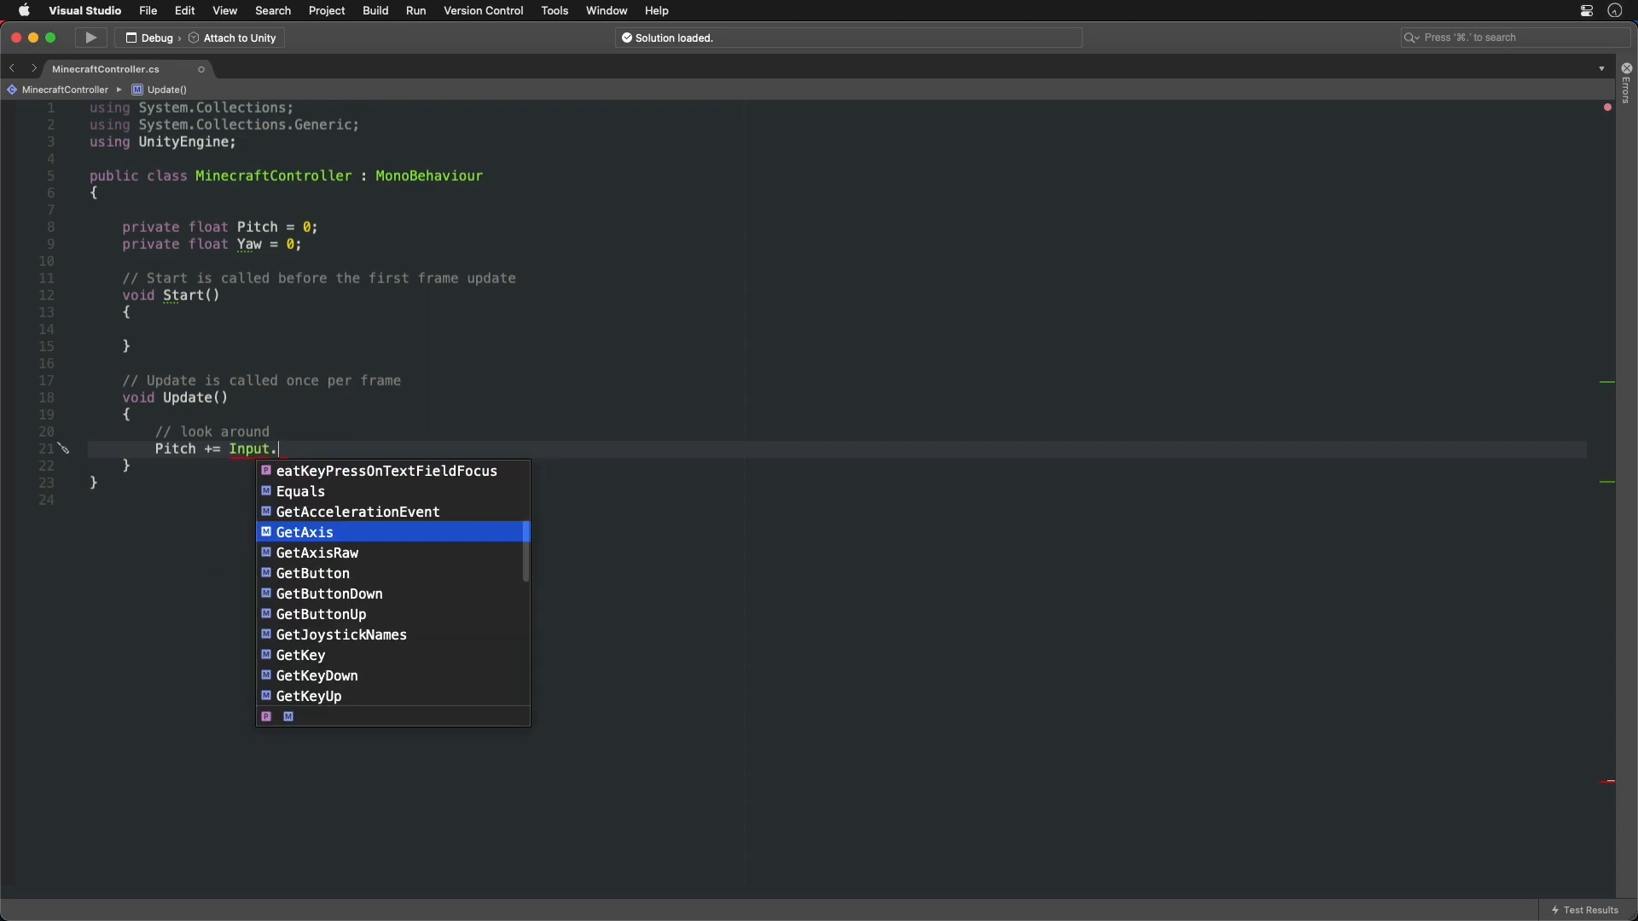
type("GetAxis(\"Mouse Y\")")
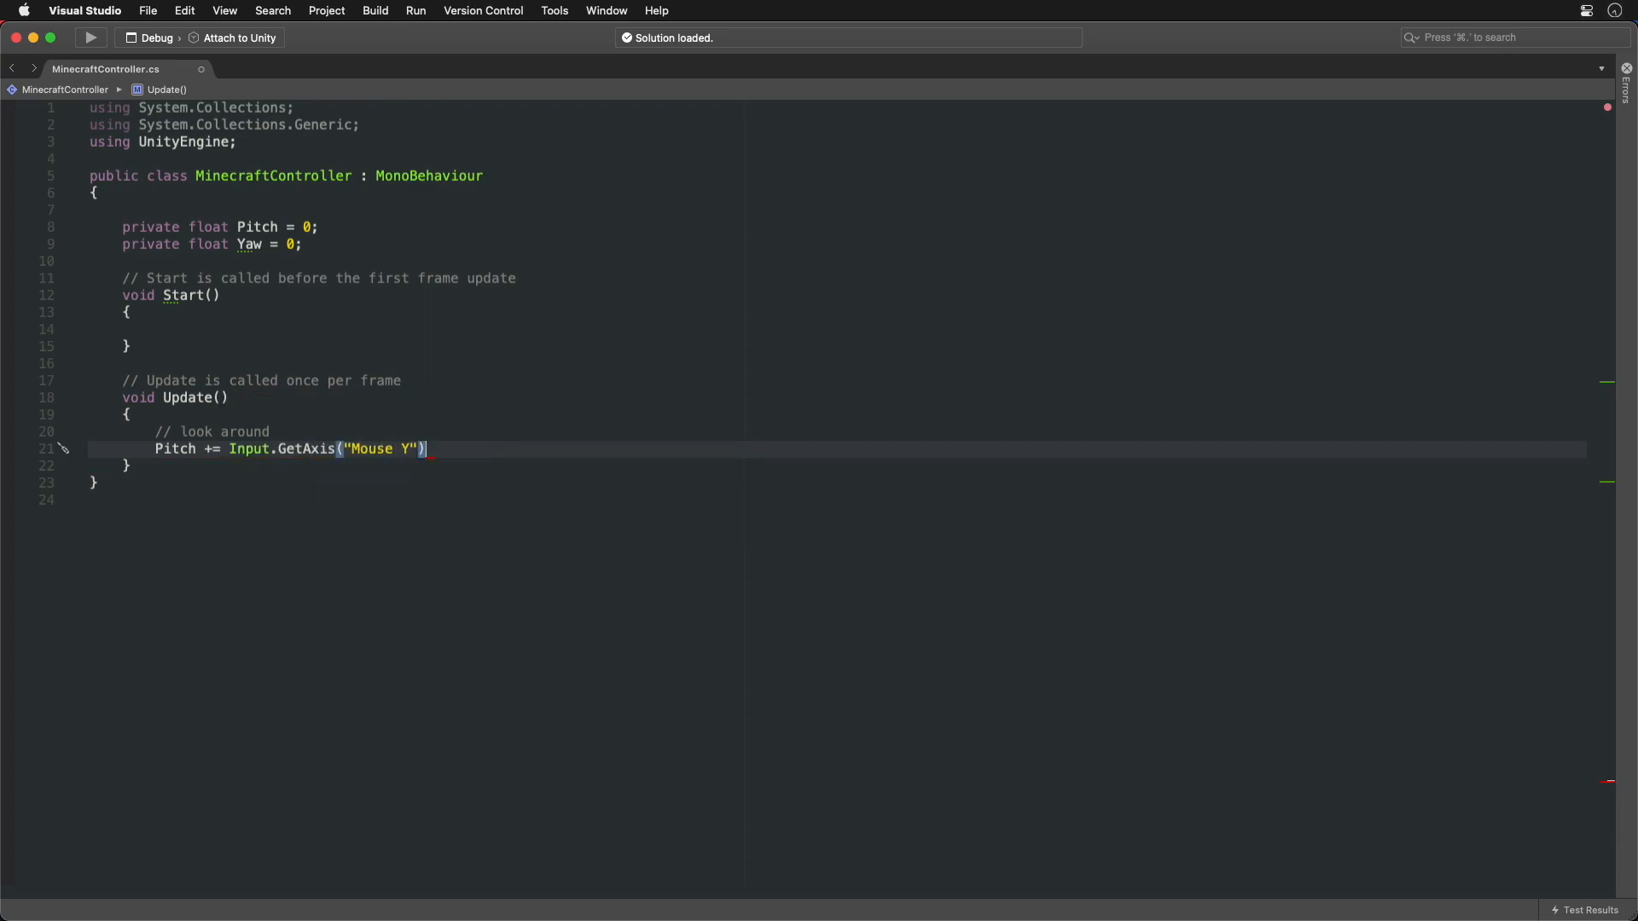
type("Yaw += Input.GetAxis(\"Mouse X\");")
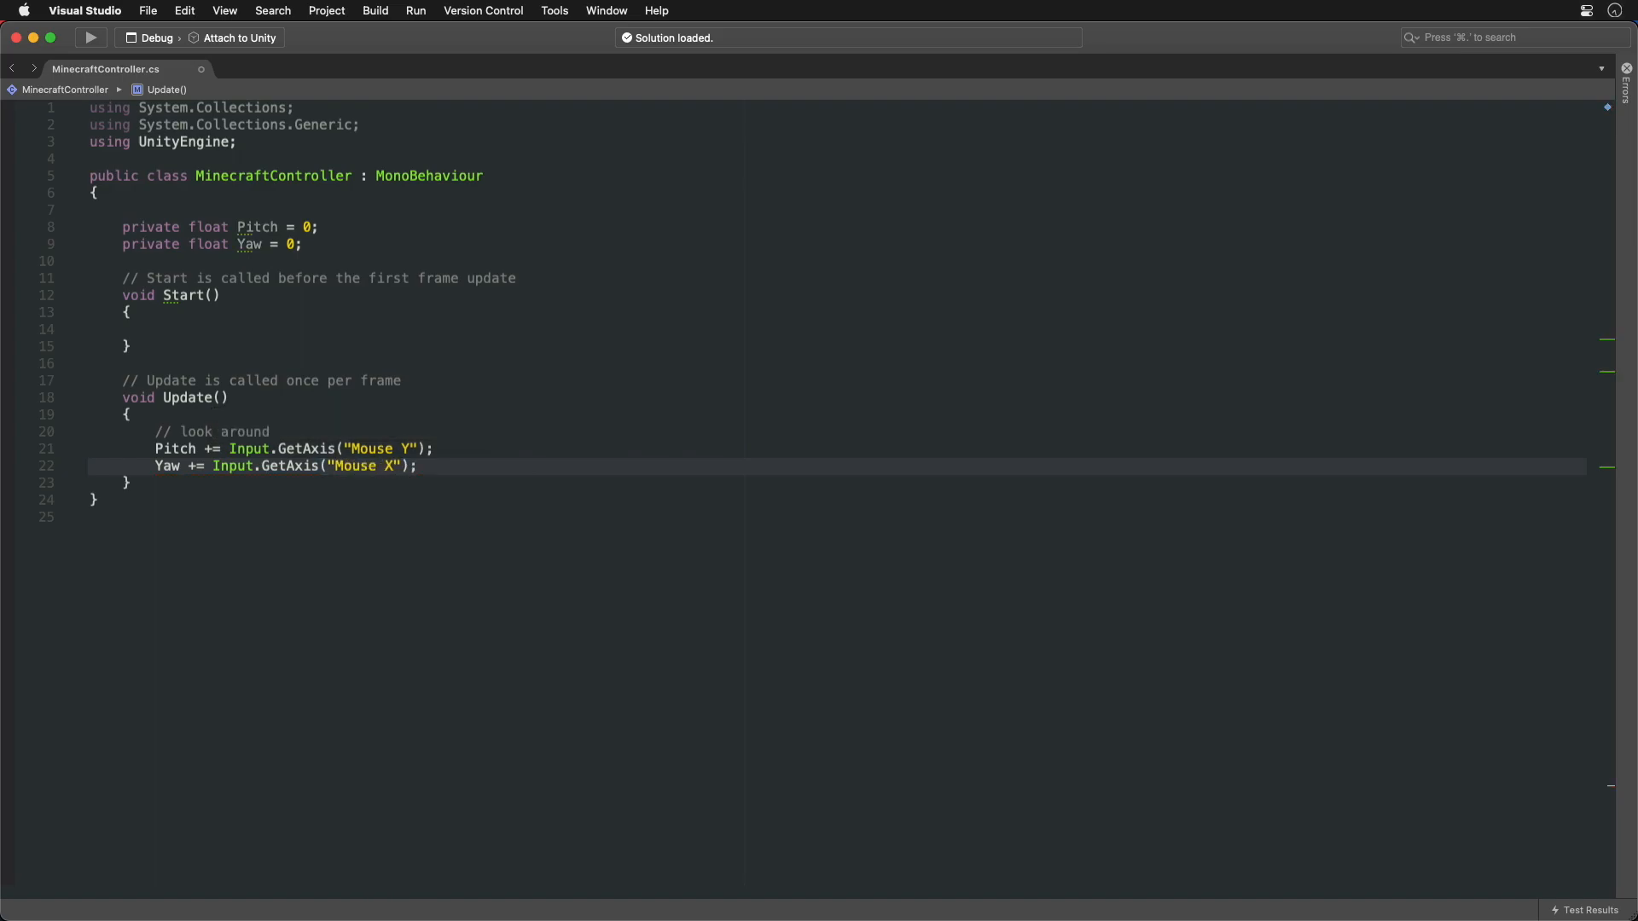
type("public Vector2 CameraSpeed = new Vector2(180, 180);")
type(" * CameraSpeed")
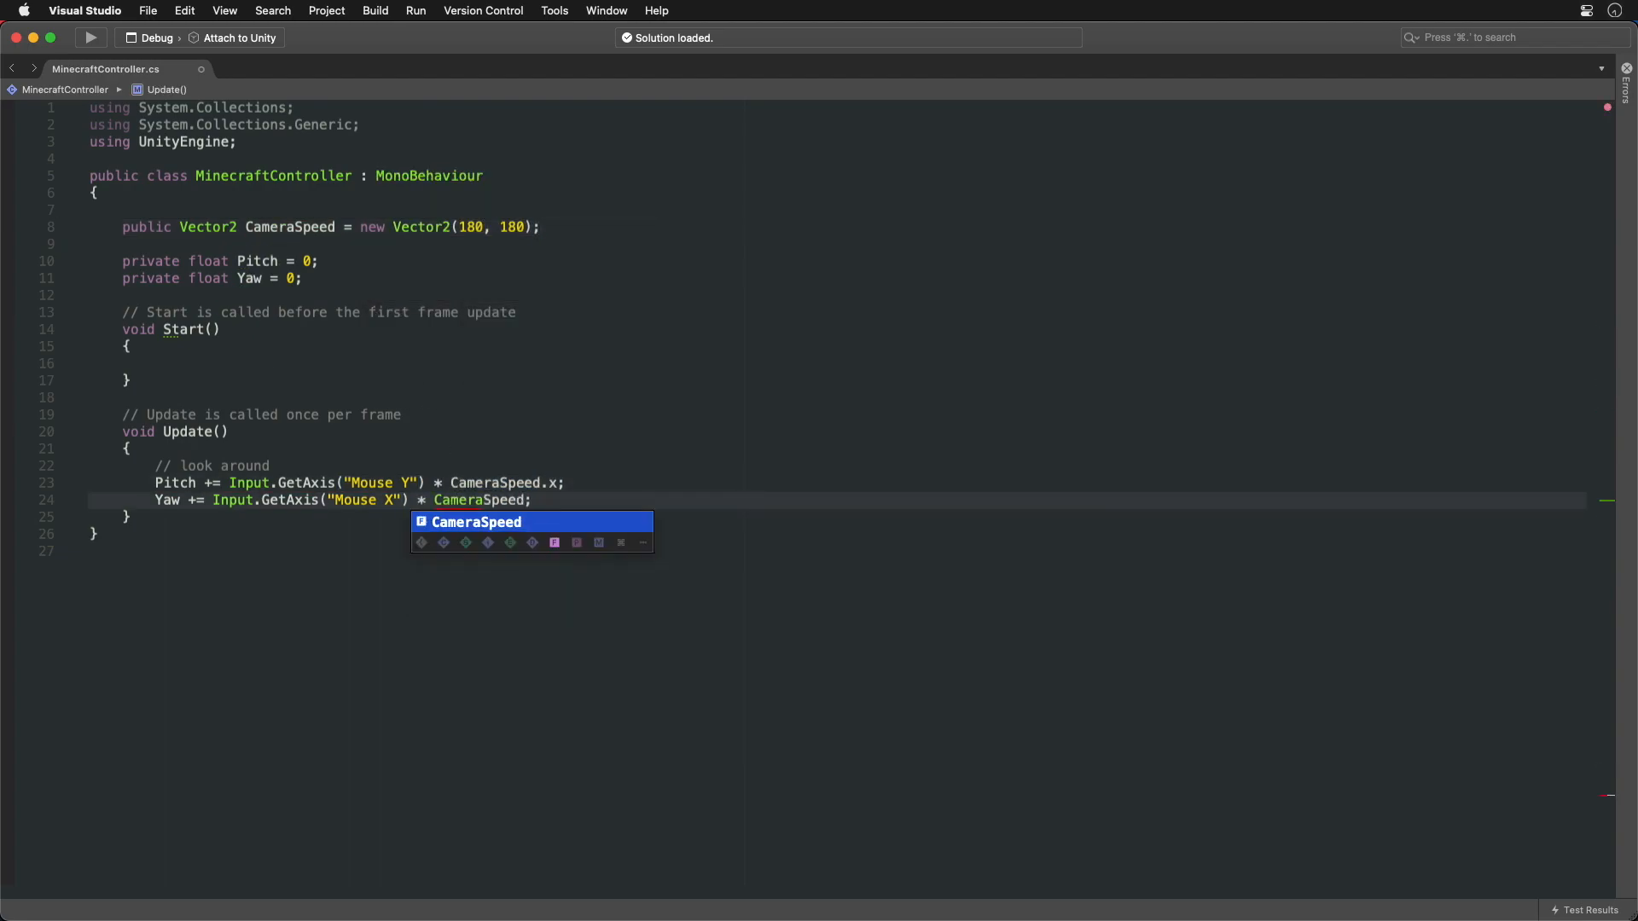
type("* Time.deltaTime")
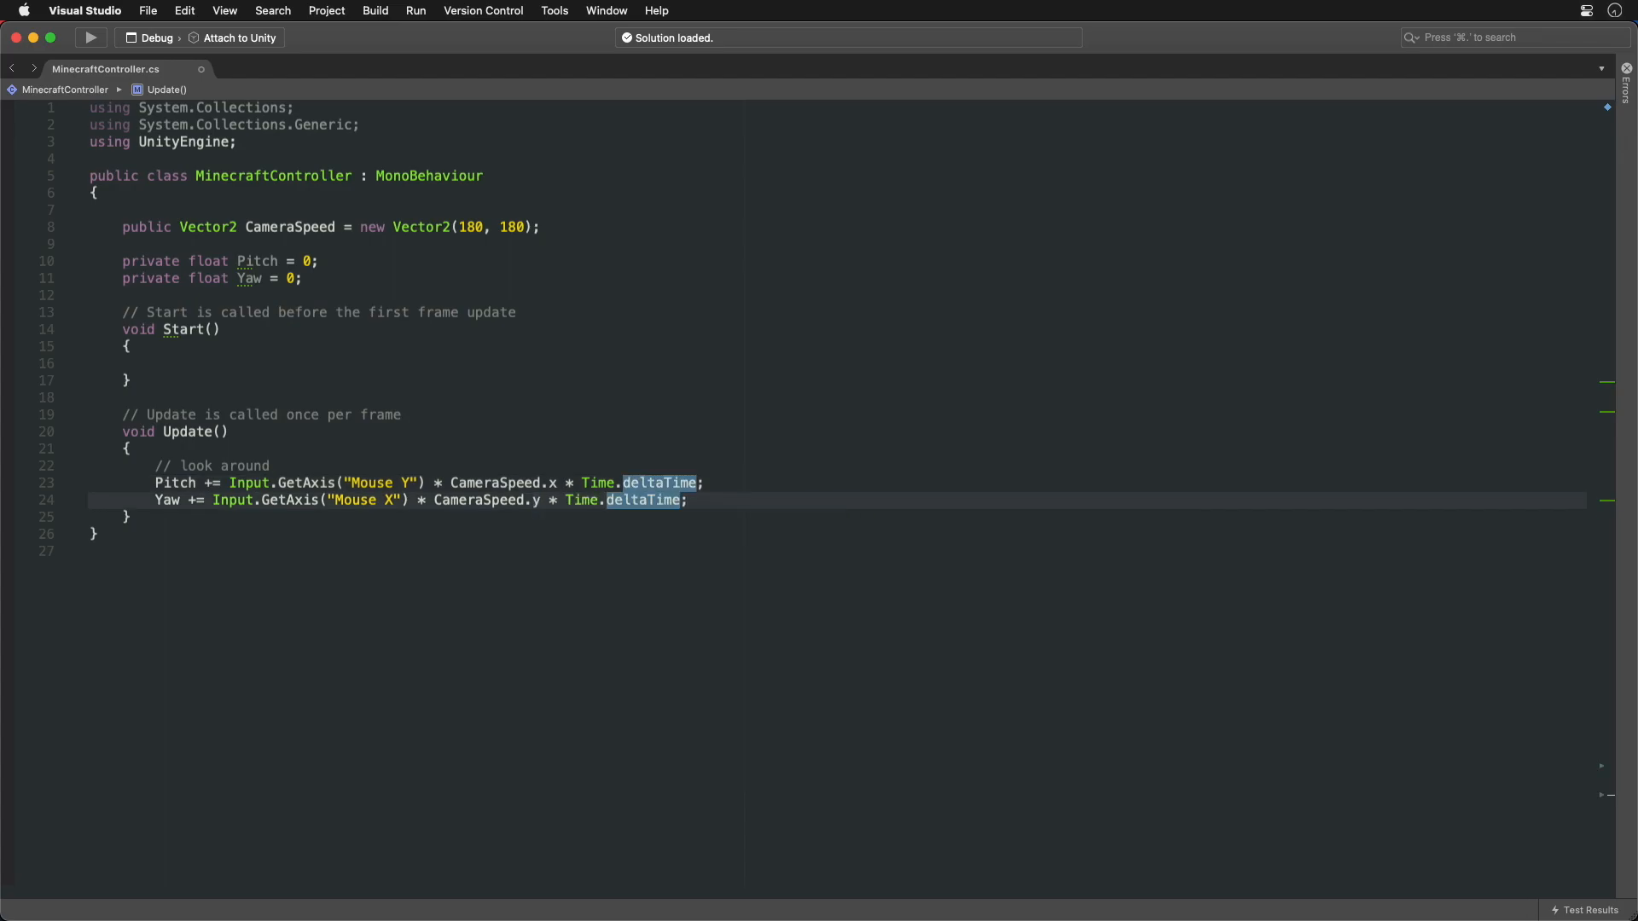
Apply Pitch and Yaw to Camera.main eulerAngles and lock the cursor on start.
type("Camera.main.transform.eulerAngles =")
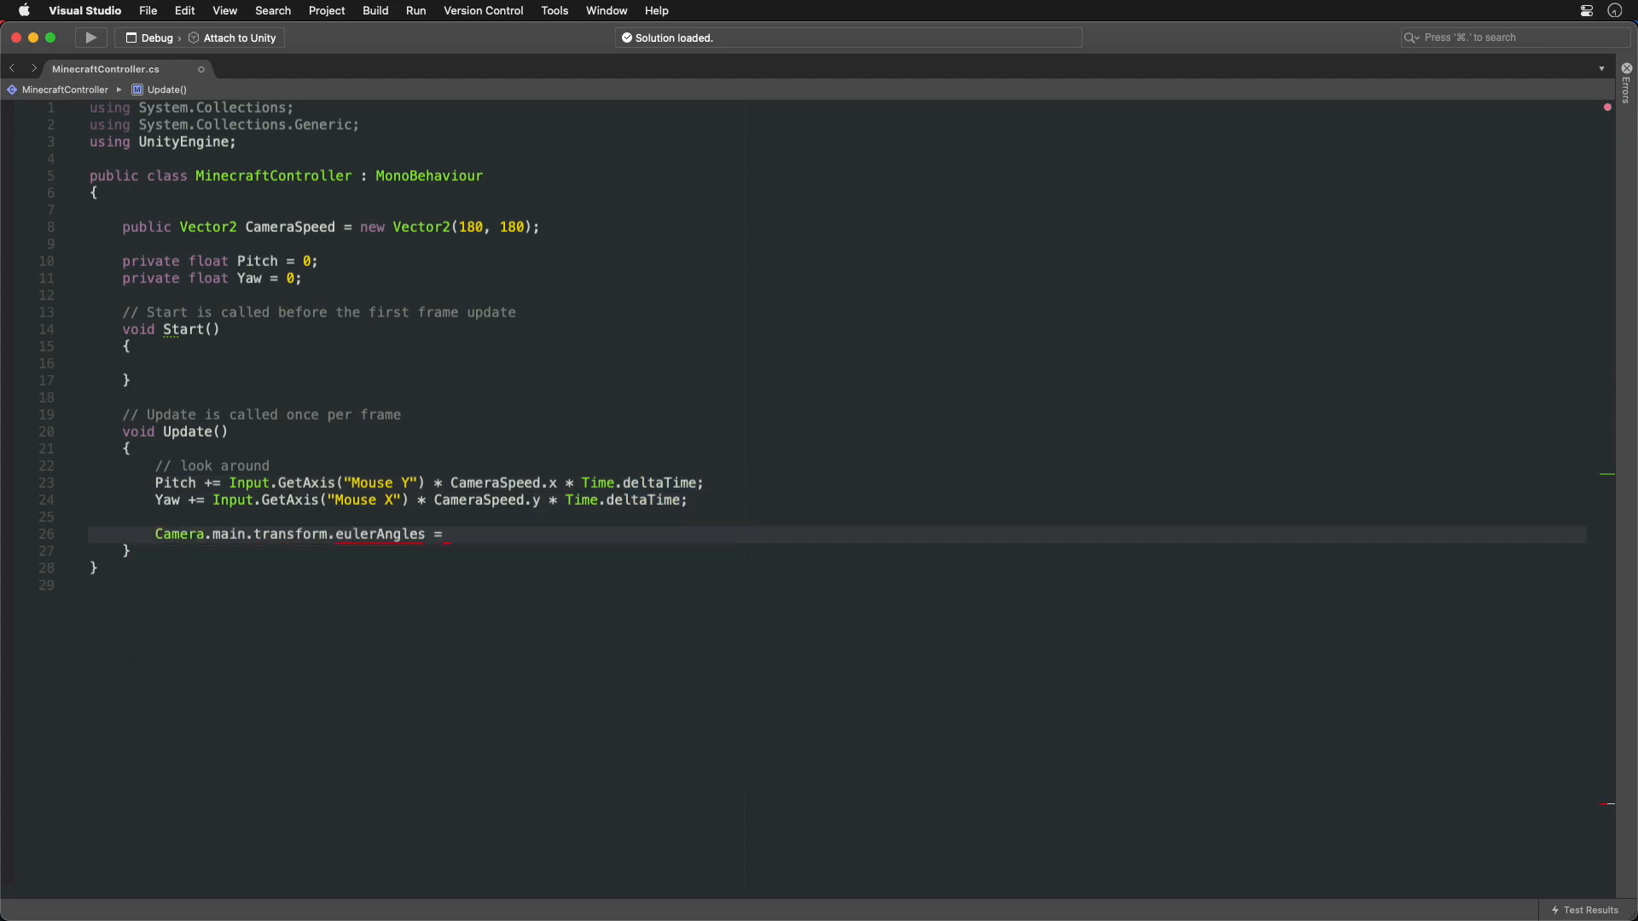
type("new Vector3(Pitch, Yaw, 0);")
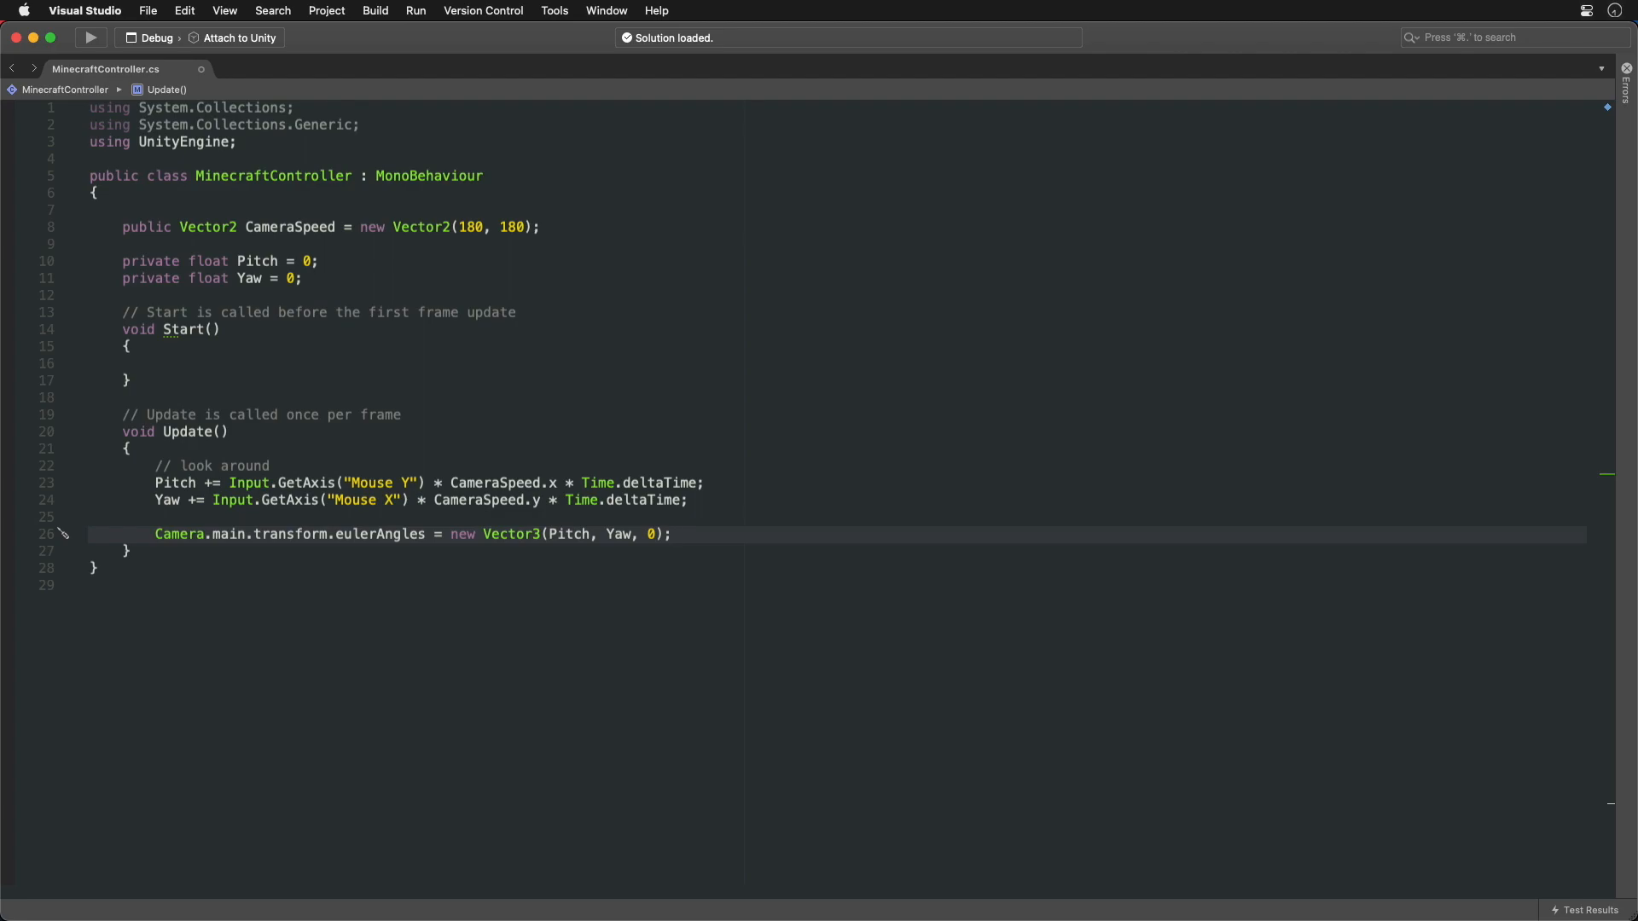
type("Cursor")
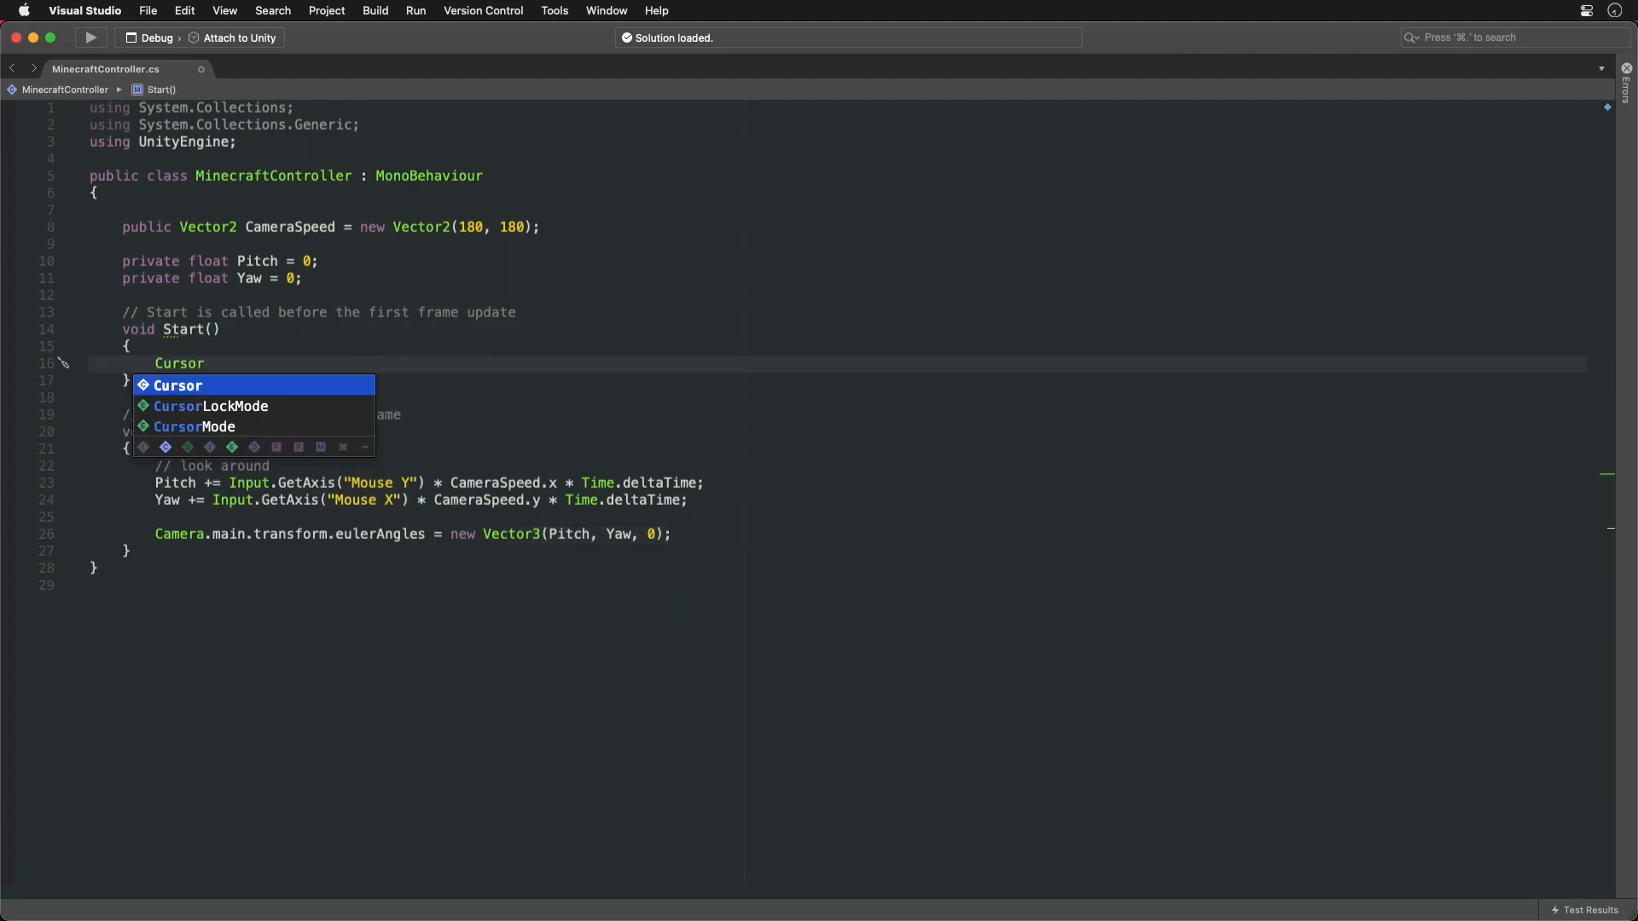
type(".lockState = CursorLockMode")
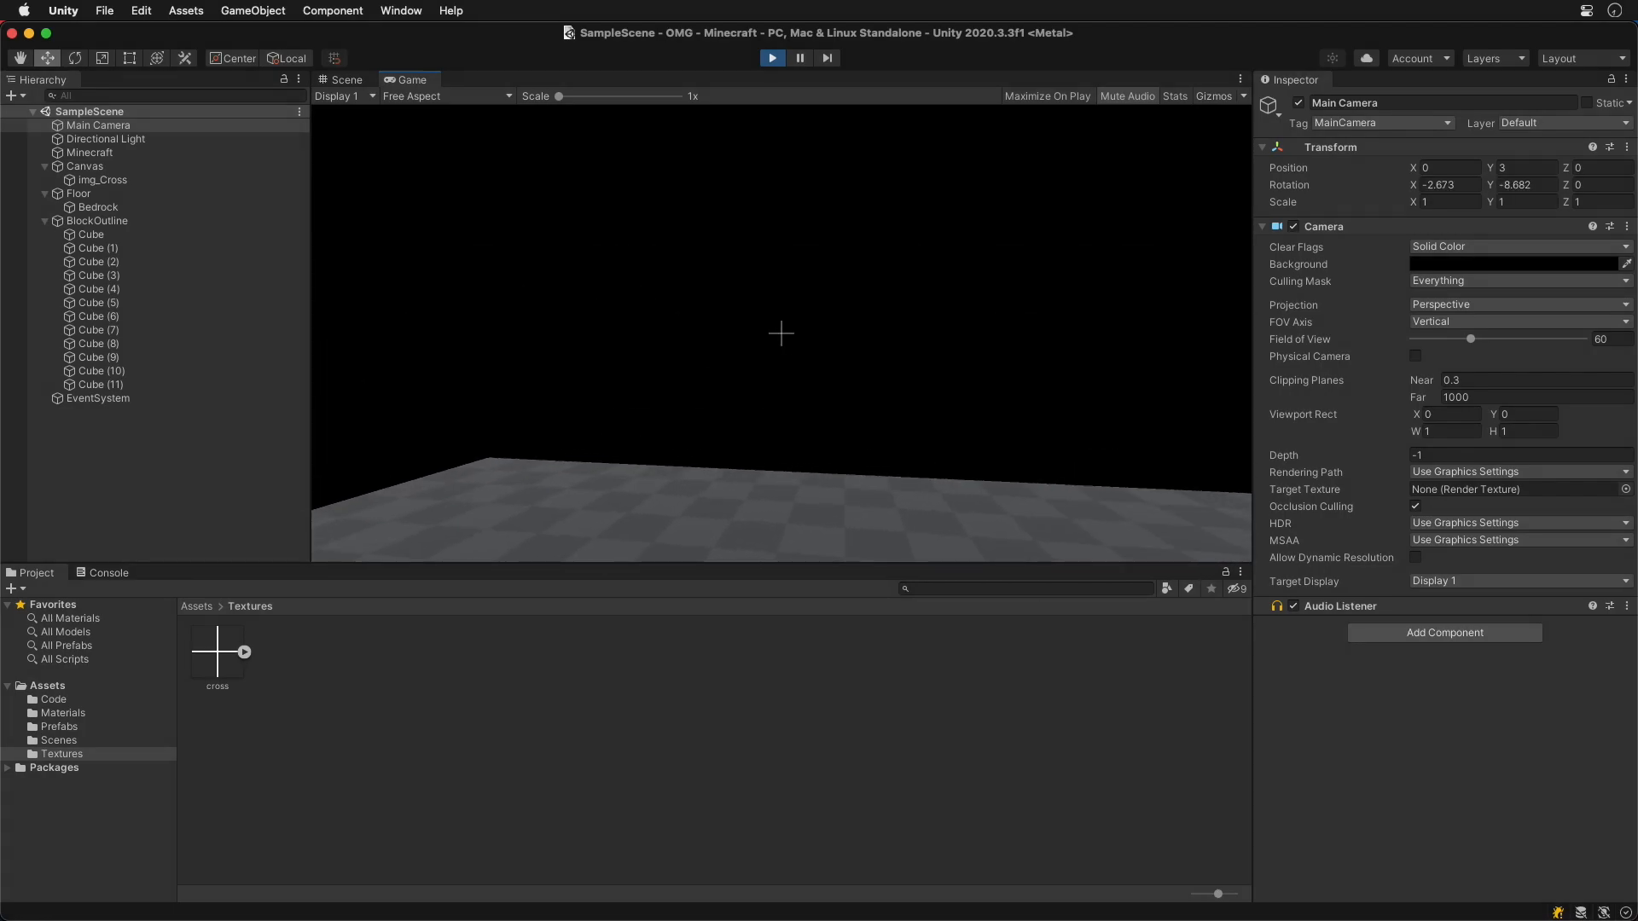
Stop the mouse-look test and duplicate an axis in the Input Manager.
left_click(345, 79)
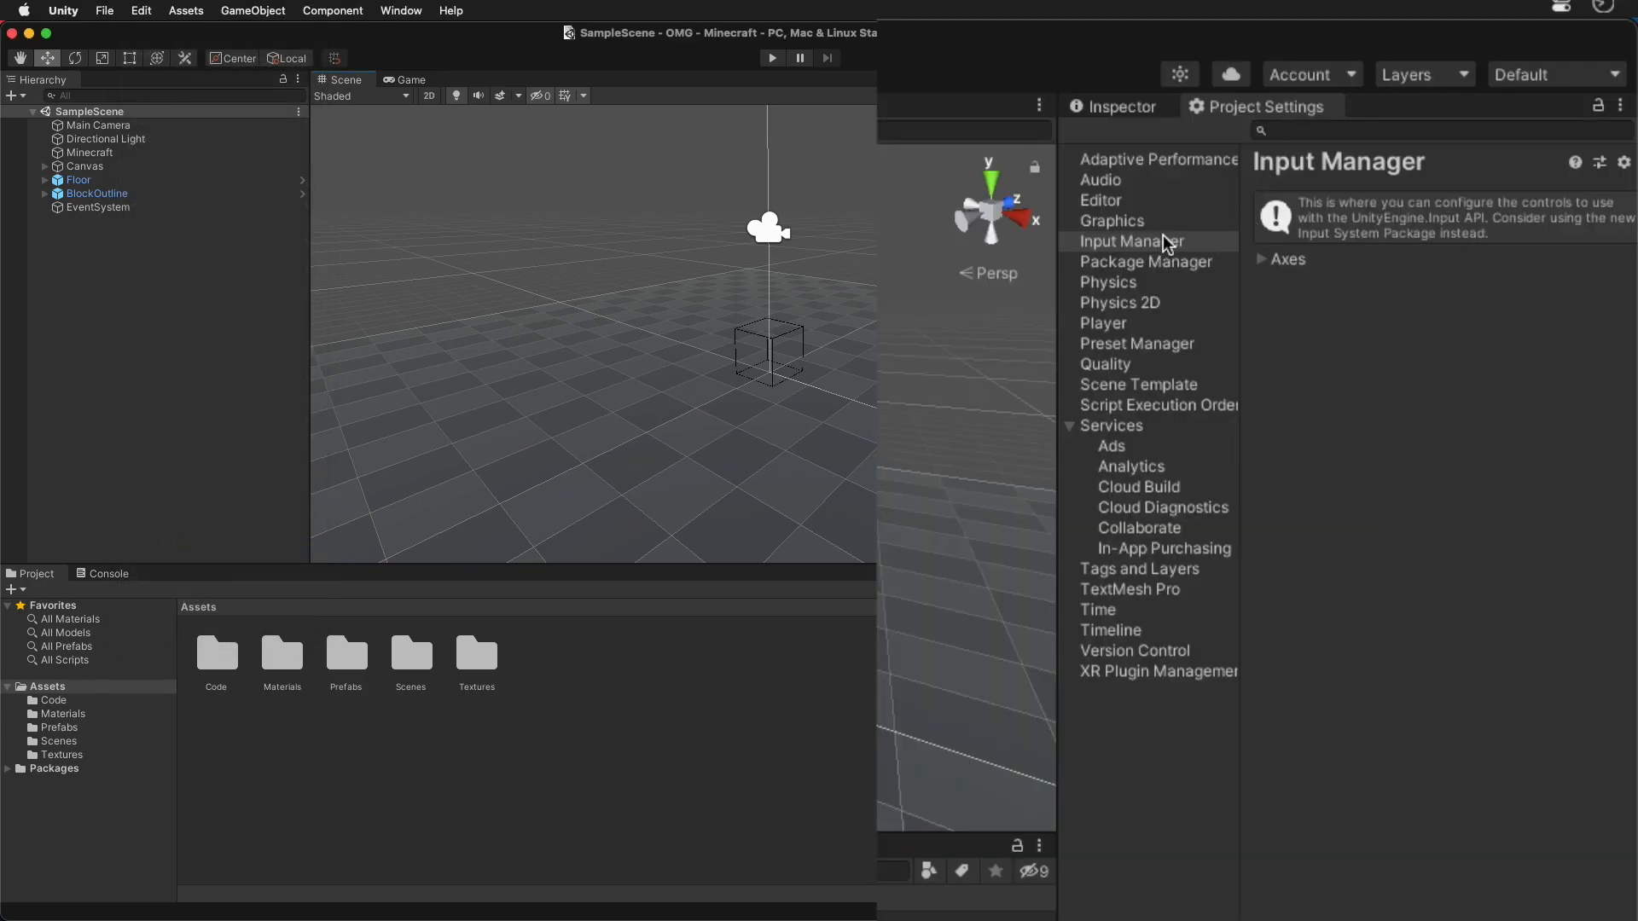
left_click(1130, 242)
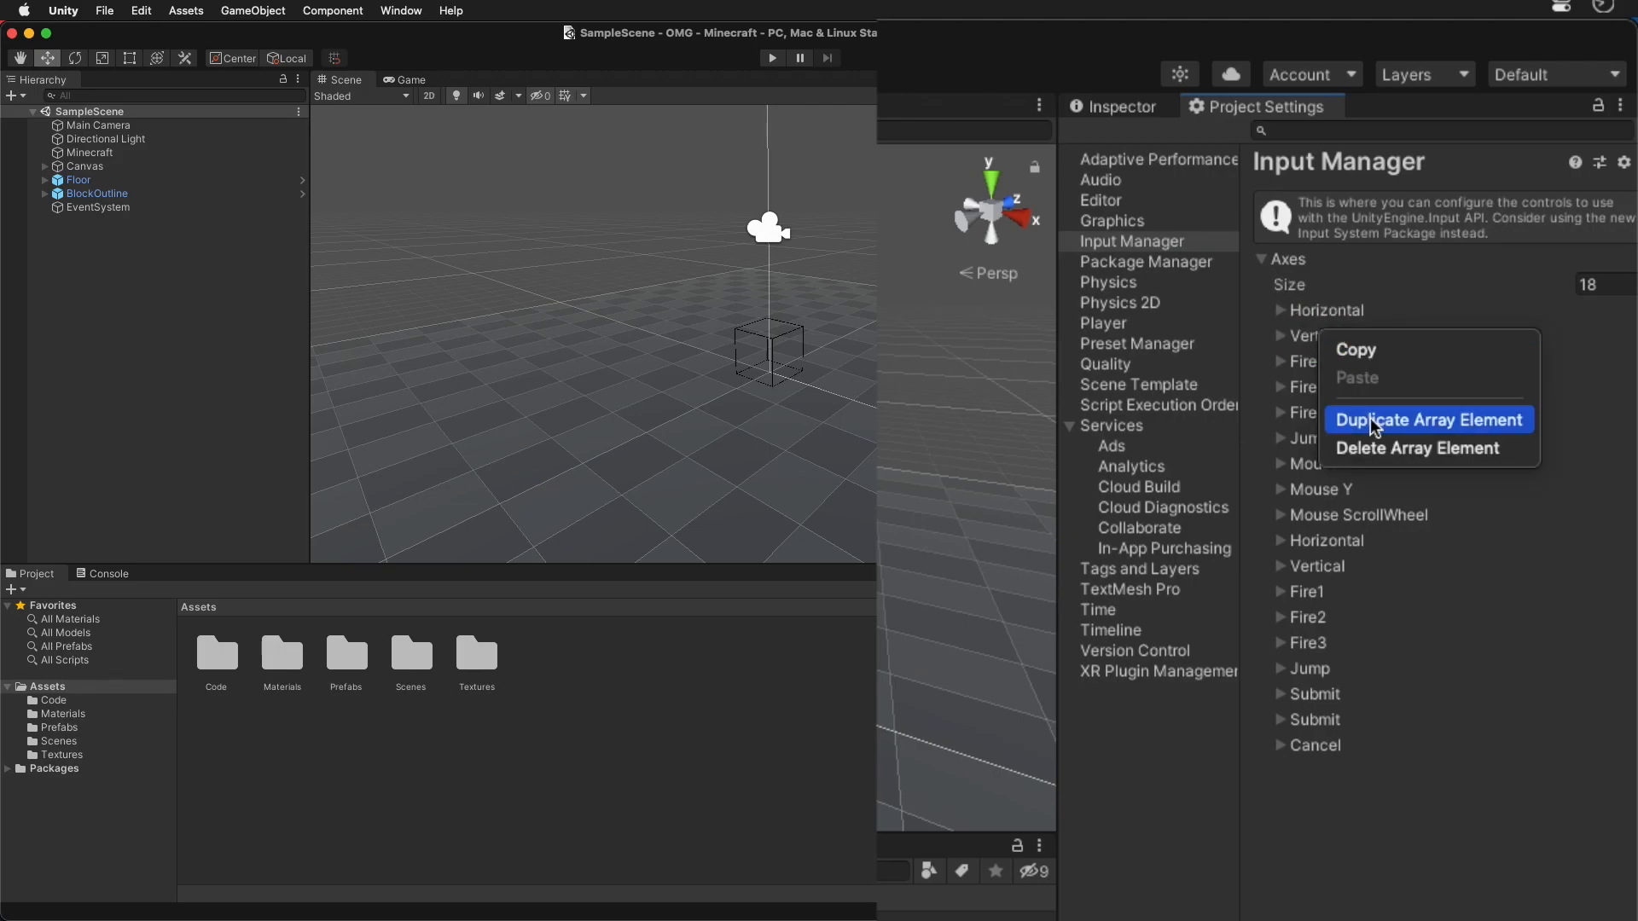
left_click(1428, 419)
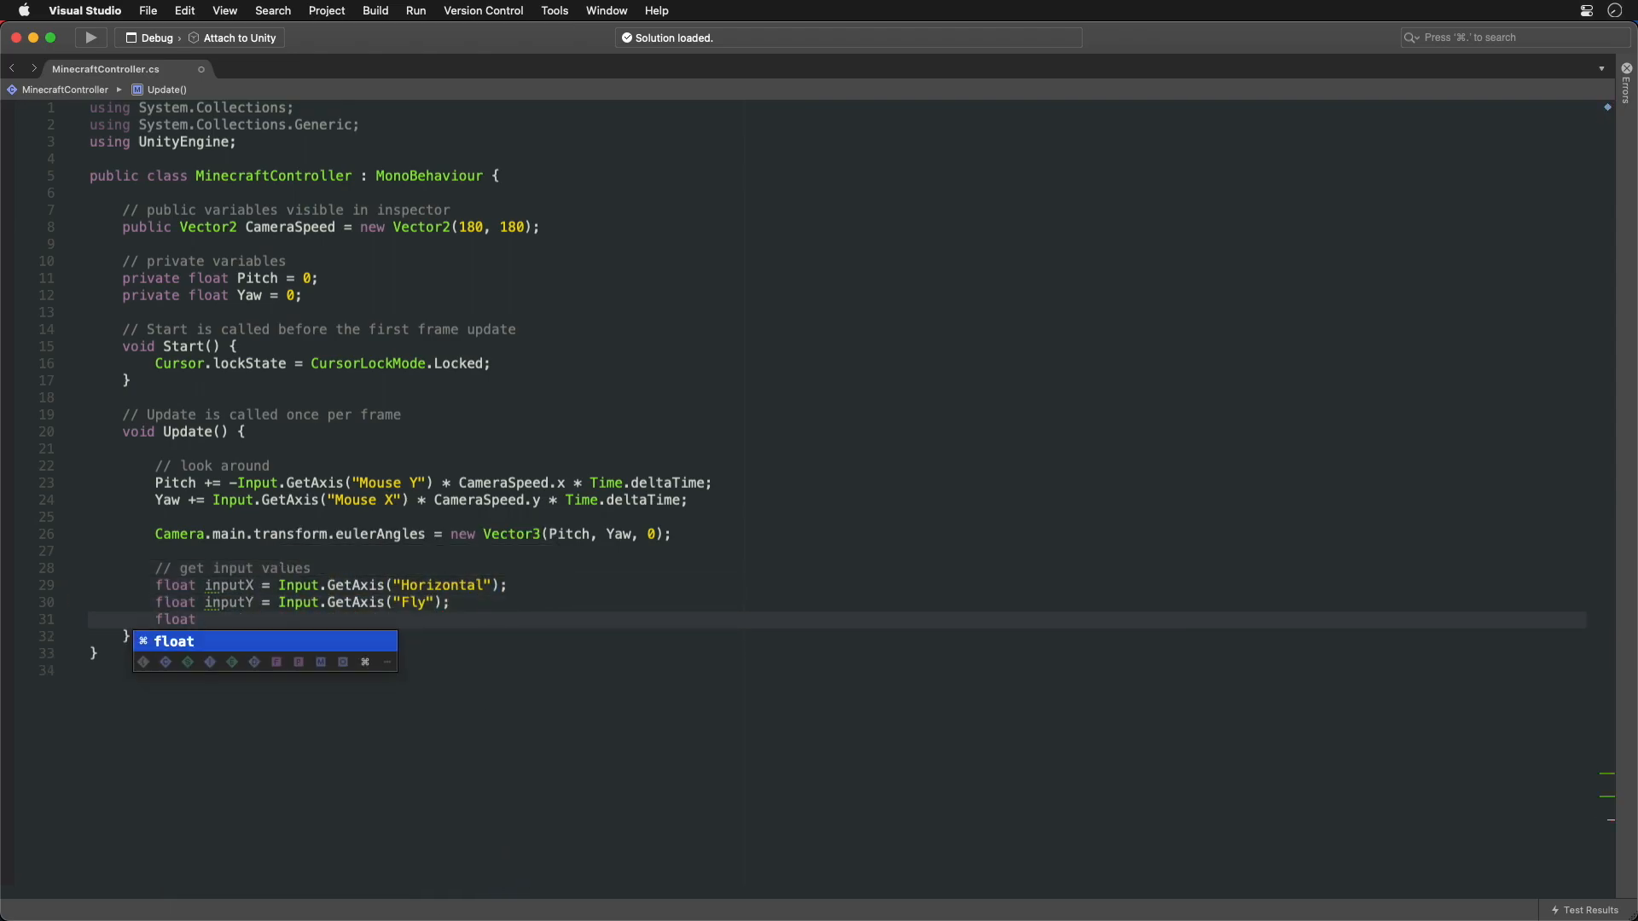
Read the Vertical axis and compute flattened dirForward and dirSide camera vectors.
type("inputZ = Input.GetAxis(\"Vertical\");")
type("// directions")
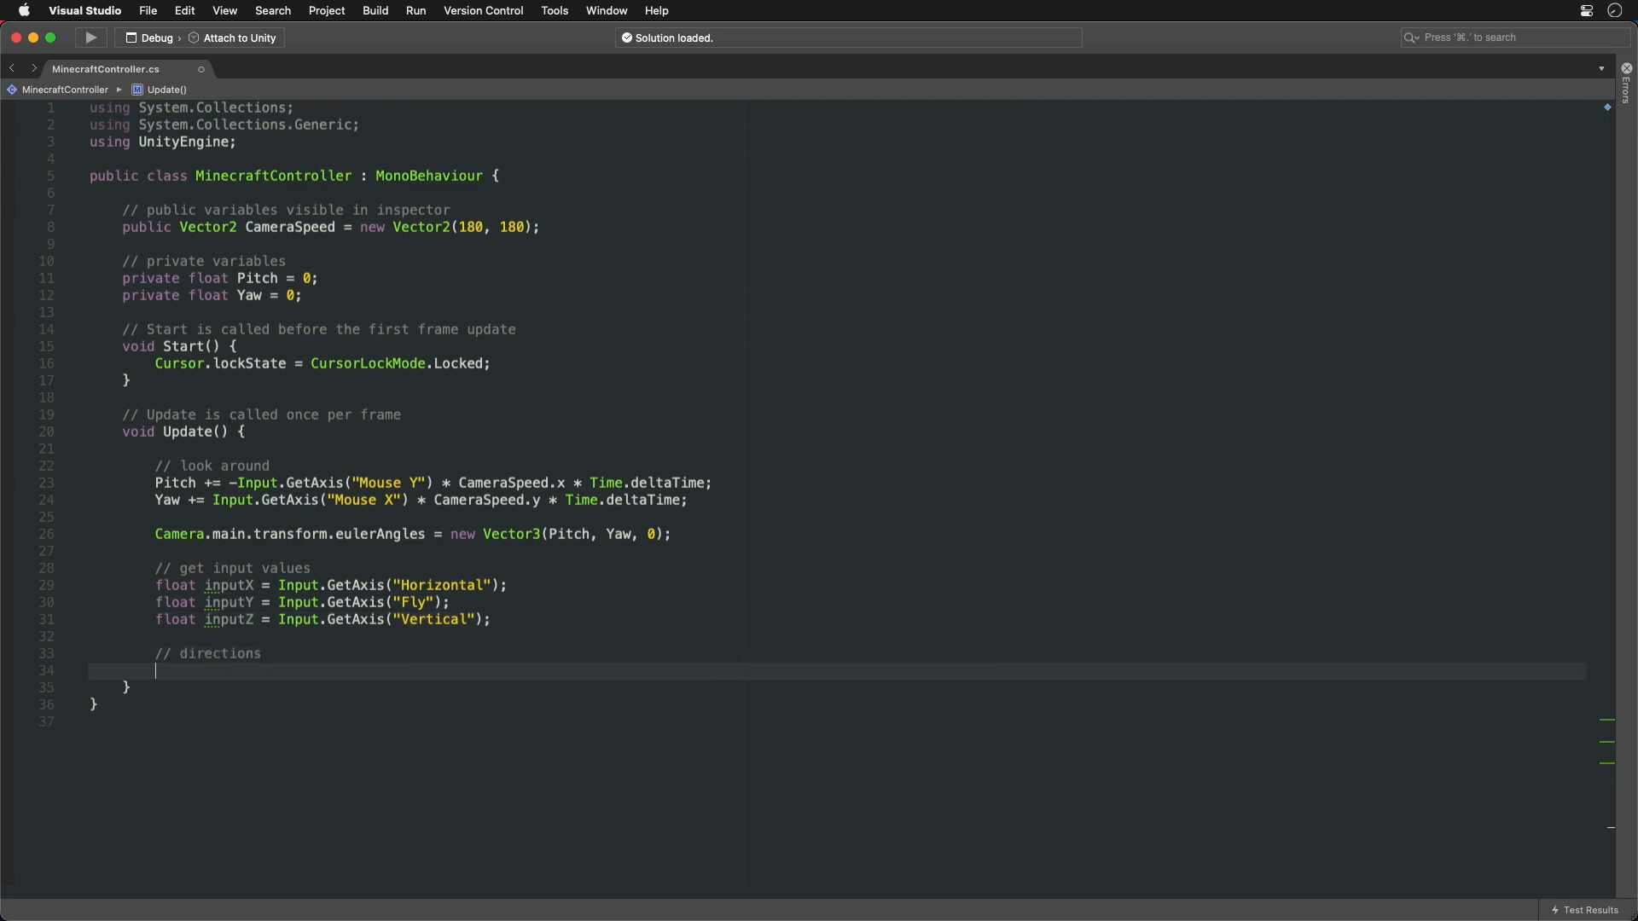
type("Vector3 dirForward =")
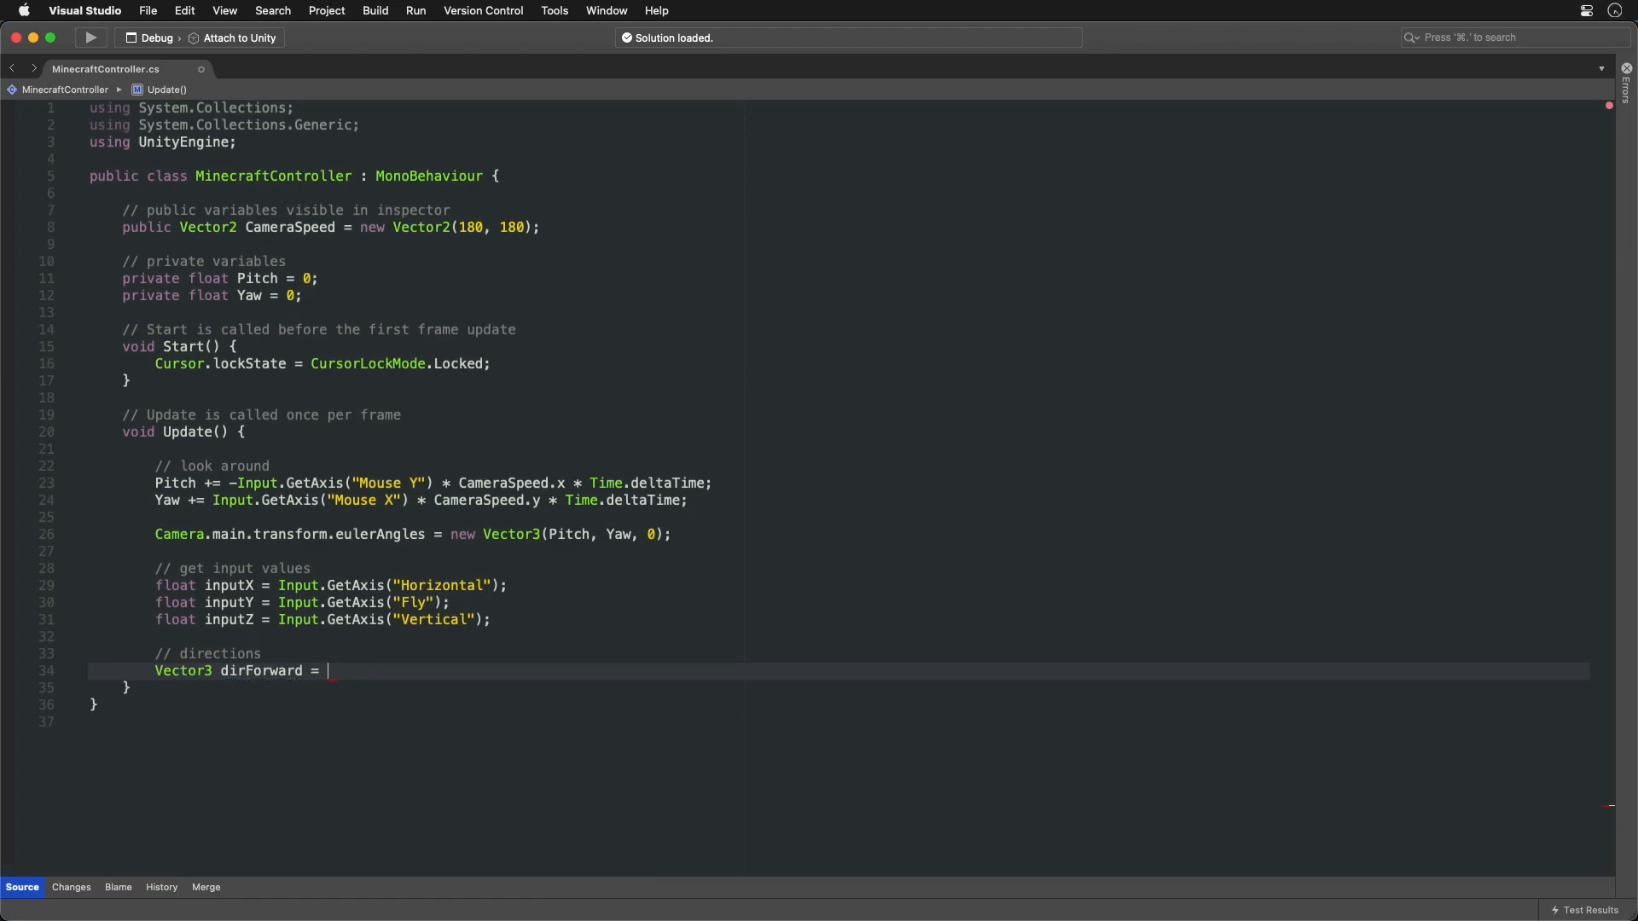
type("Camera.main.transform.forward;")
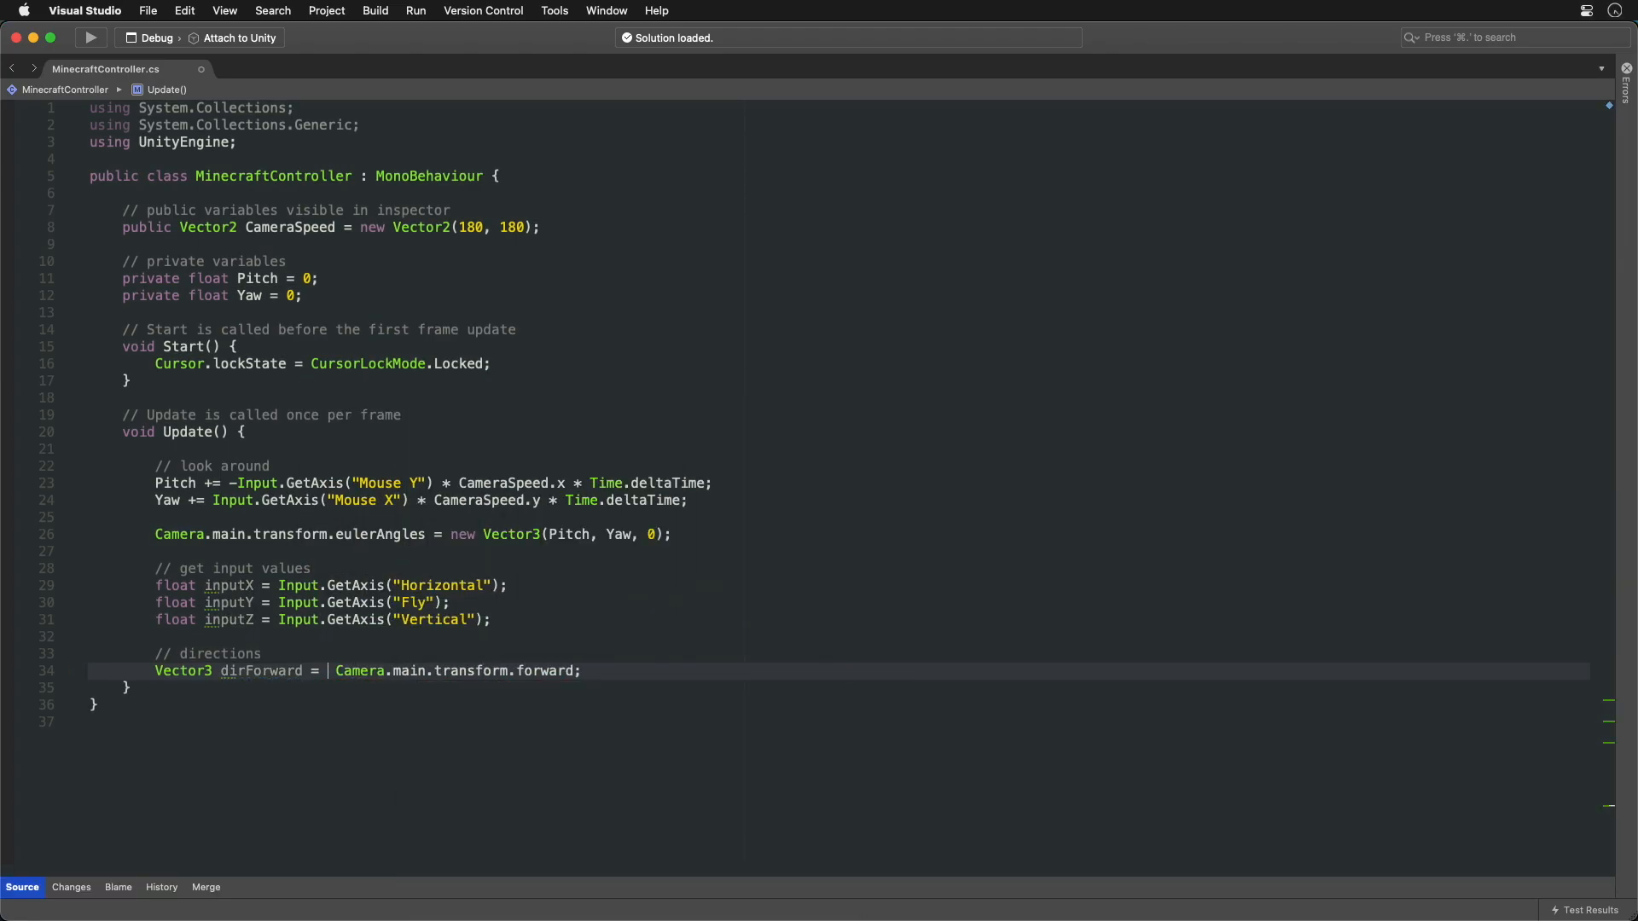
type("Vector3.ProjectOnPlane(")
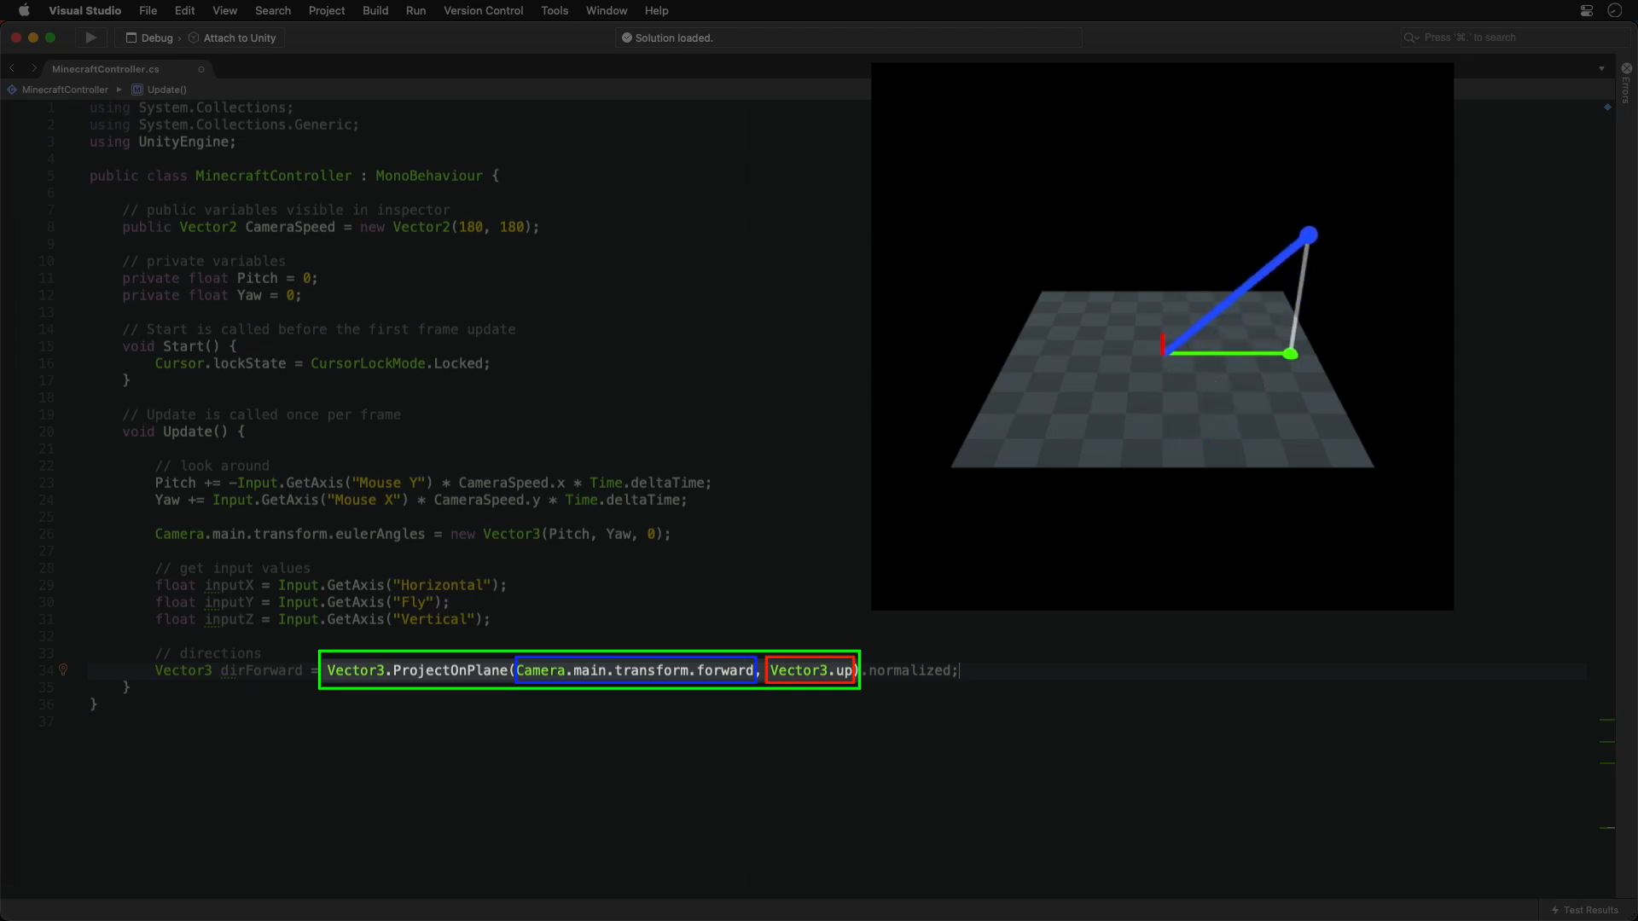
type("Vector3 dirSide = Camera.main.transform.right;")
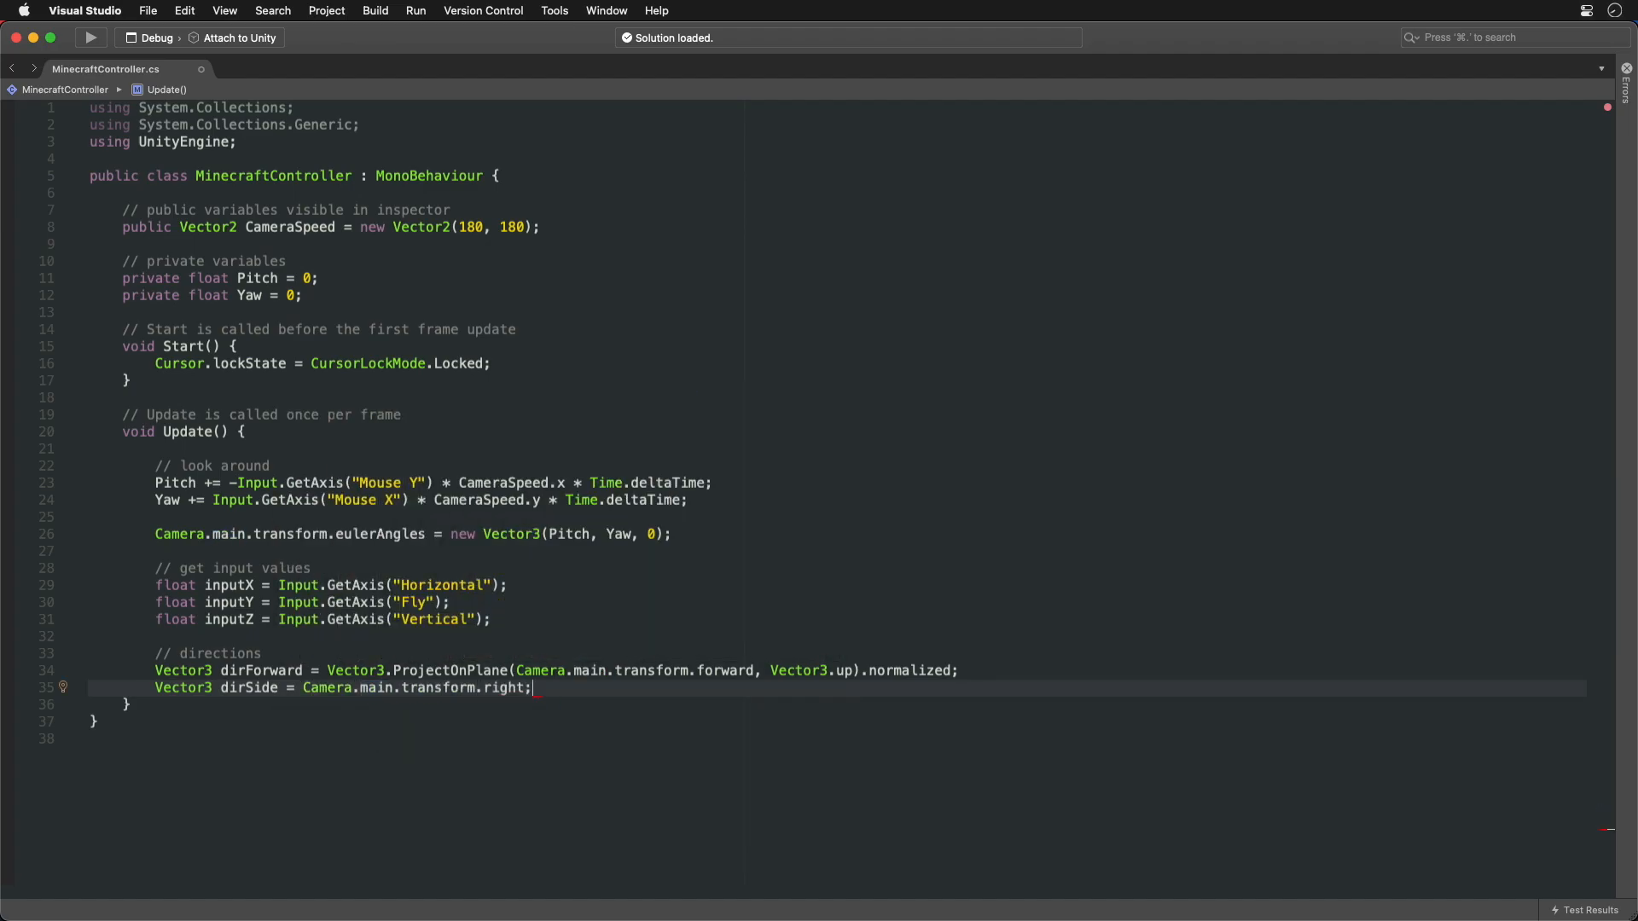
Add dirUp, combine into moveDir, and move the camera by moveDir × MoveSpeed × deltaTime.
type("Vector3 dirUp = Vector3.up;")
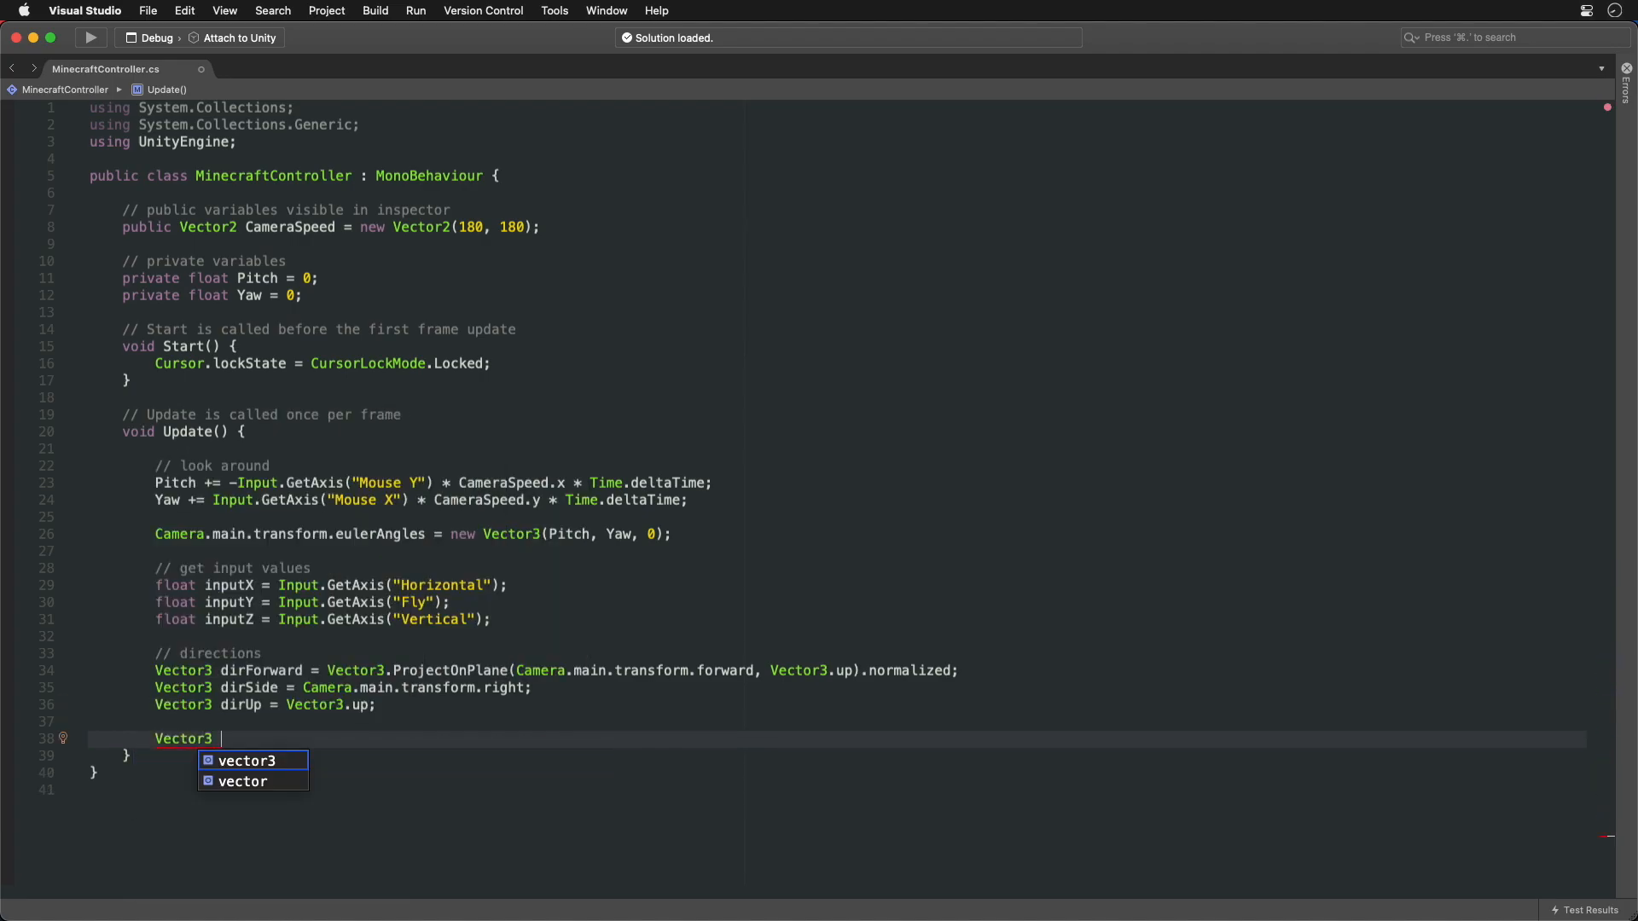
type("moveDir = (inputX * dirSide) + (inputY * dirUp) + (inputZ * dirForward);")
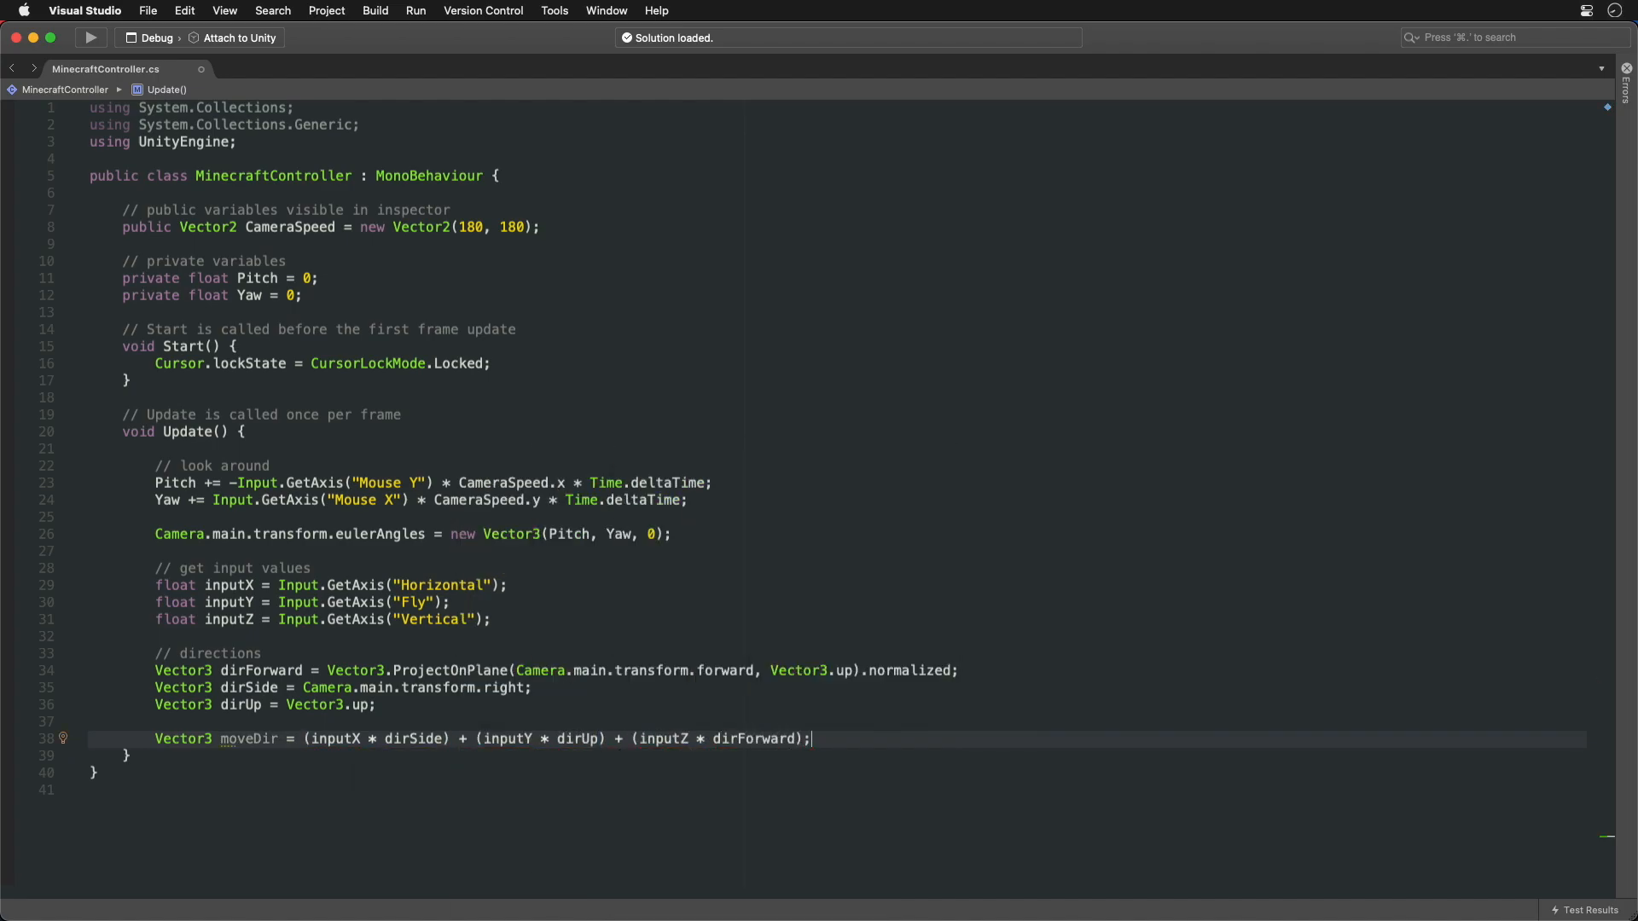
type("Camera.main.transform.position += moveDir;")
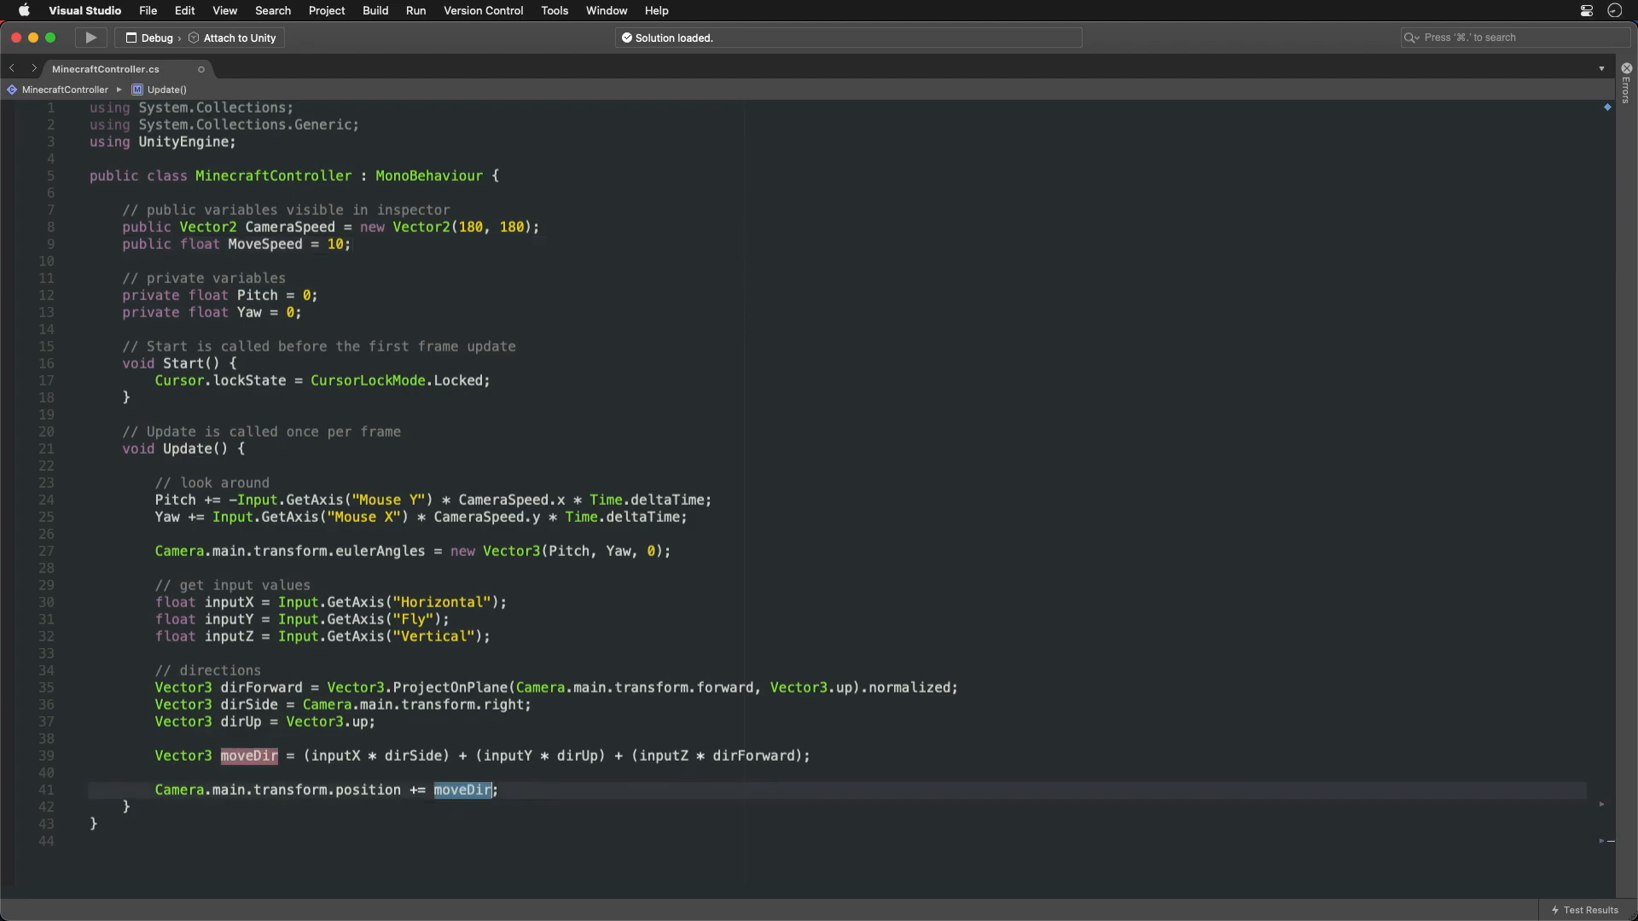
type("* MoveSpeed * Time.deltaTime")
type("Ray ray = new Ray(Camera.main.transform.position, Camera.main.transform.forward);")
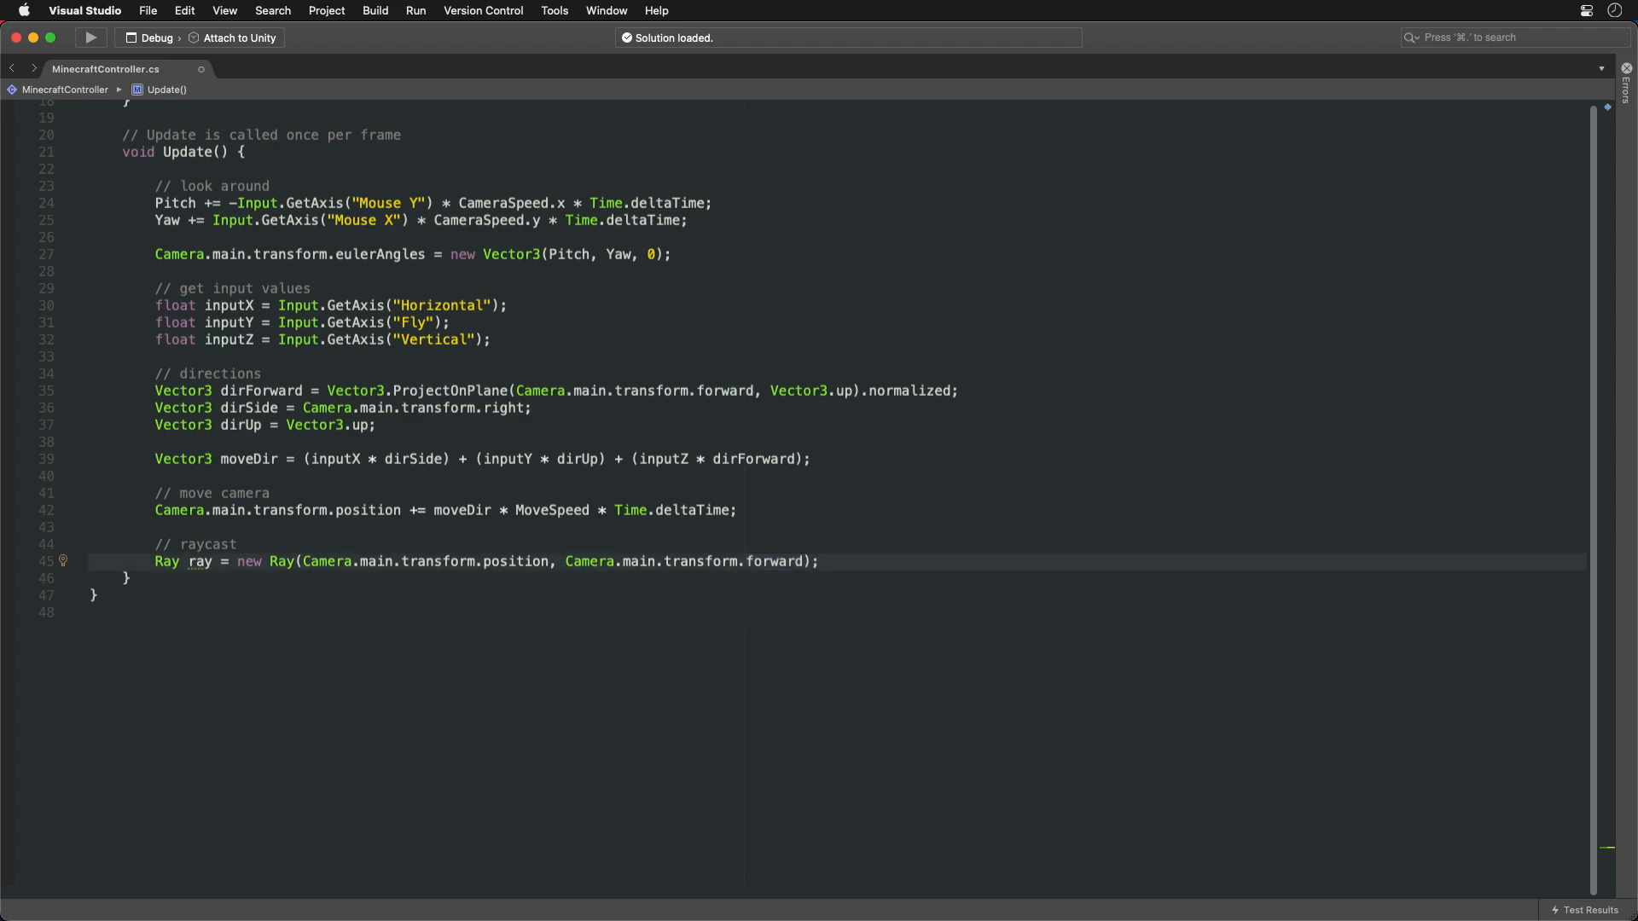
Raycast from the camera into Hit and draw the ray, a red hit sphere, and Hit.normal.
type("Physics.Raycast(ray, out Hit);")
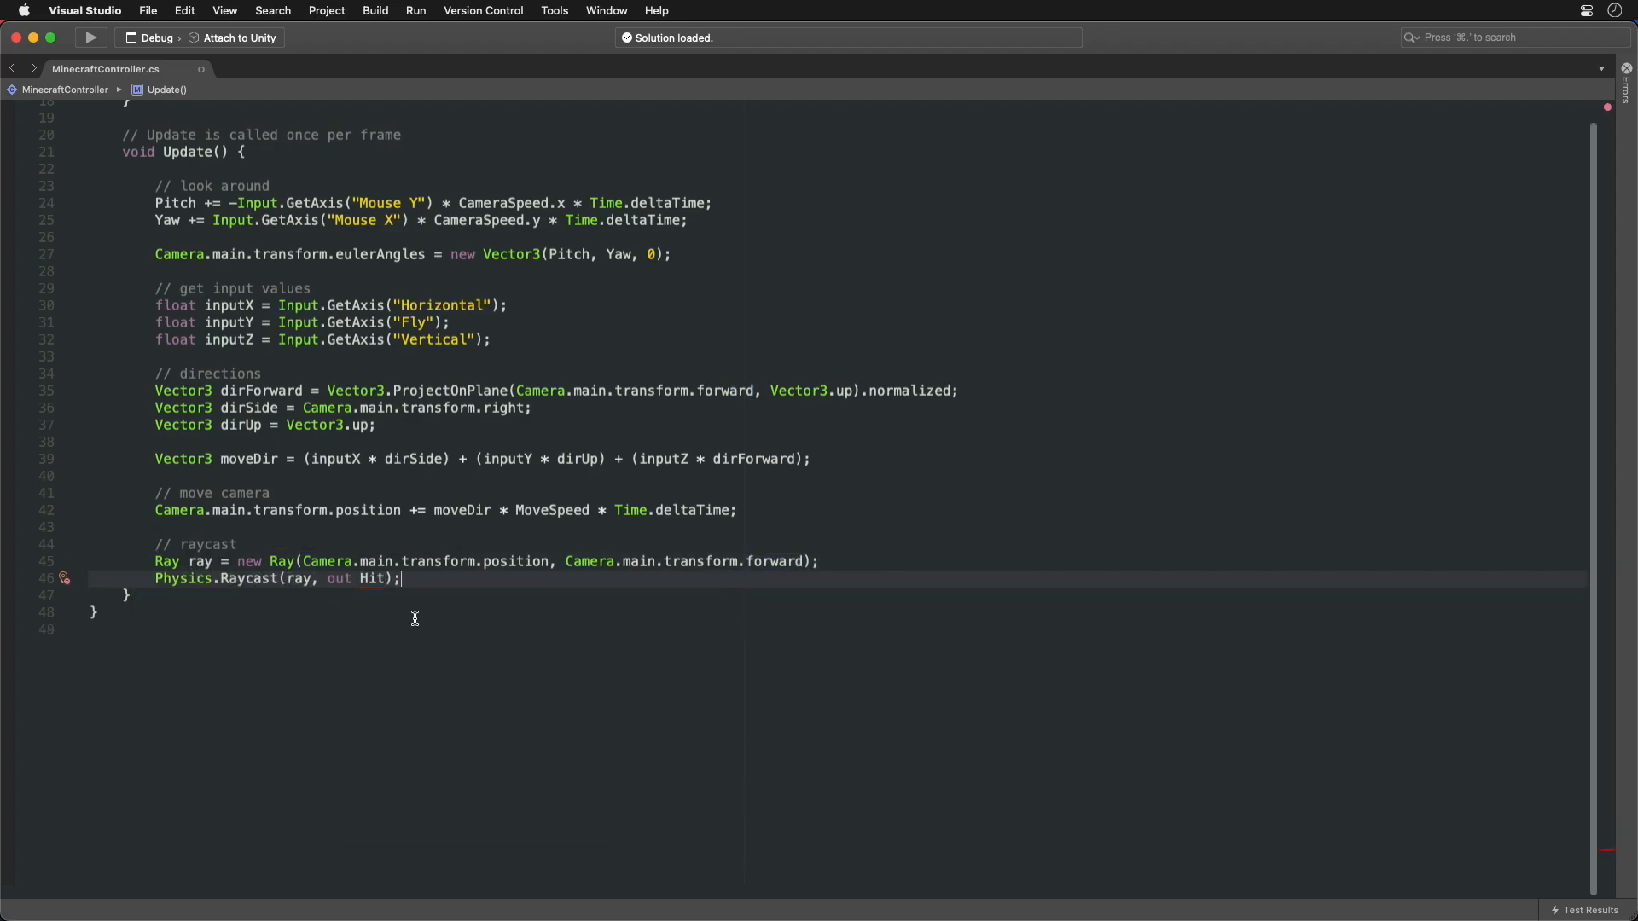
scroll("up", 3)
type("// camera ray")
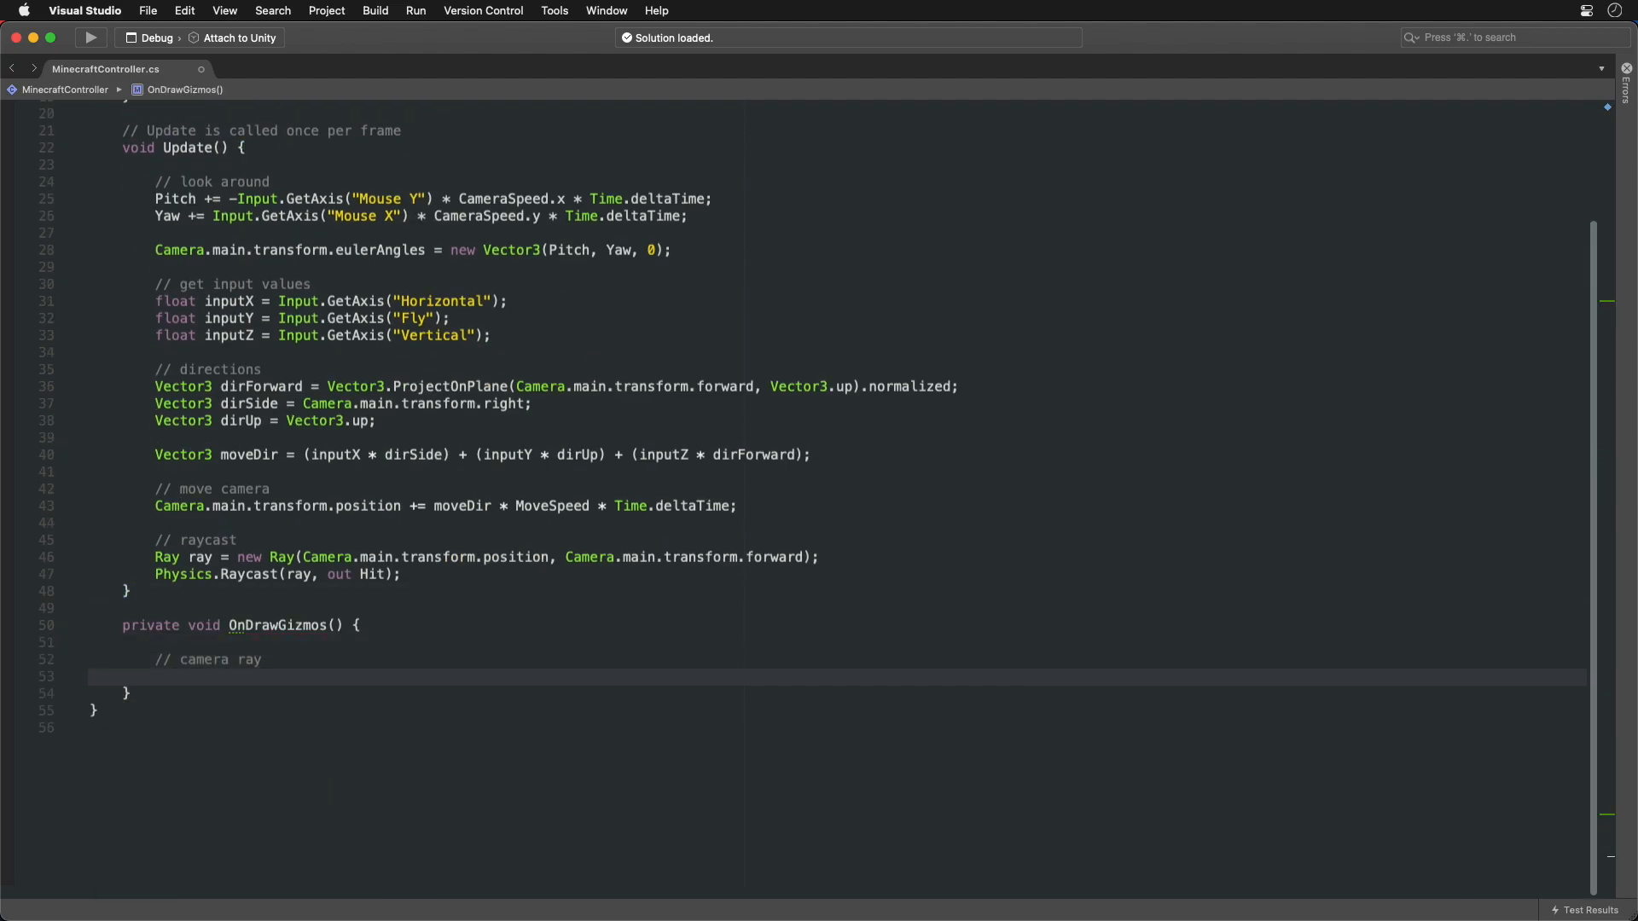
type("Gizmos.DrawRay(Camera.main.transform.position, Camera.main.transform.forward);")
type("Gizmos.color")
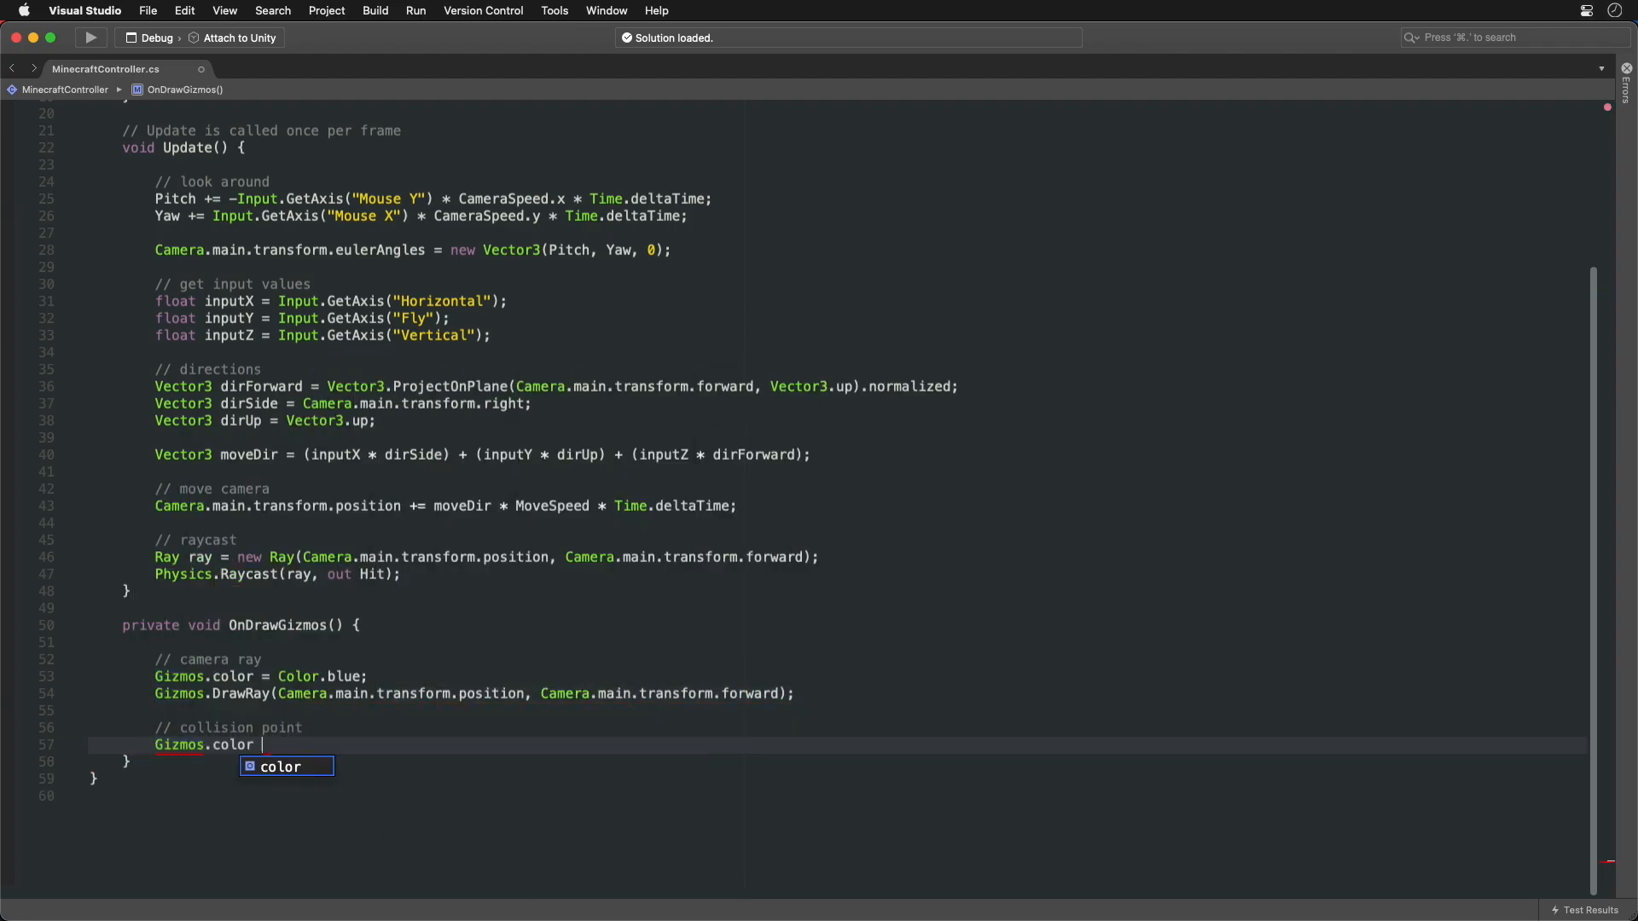
type("= Color.red;")
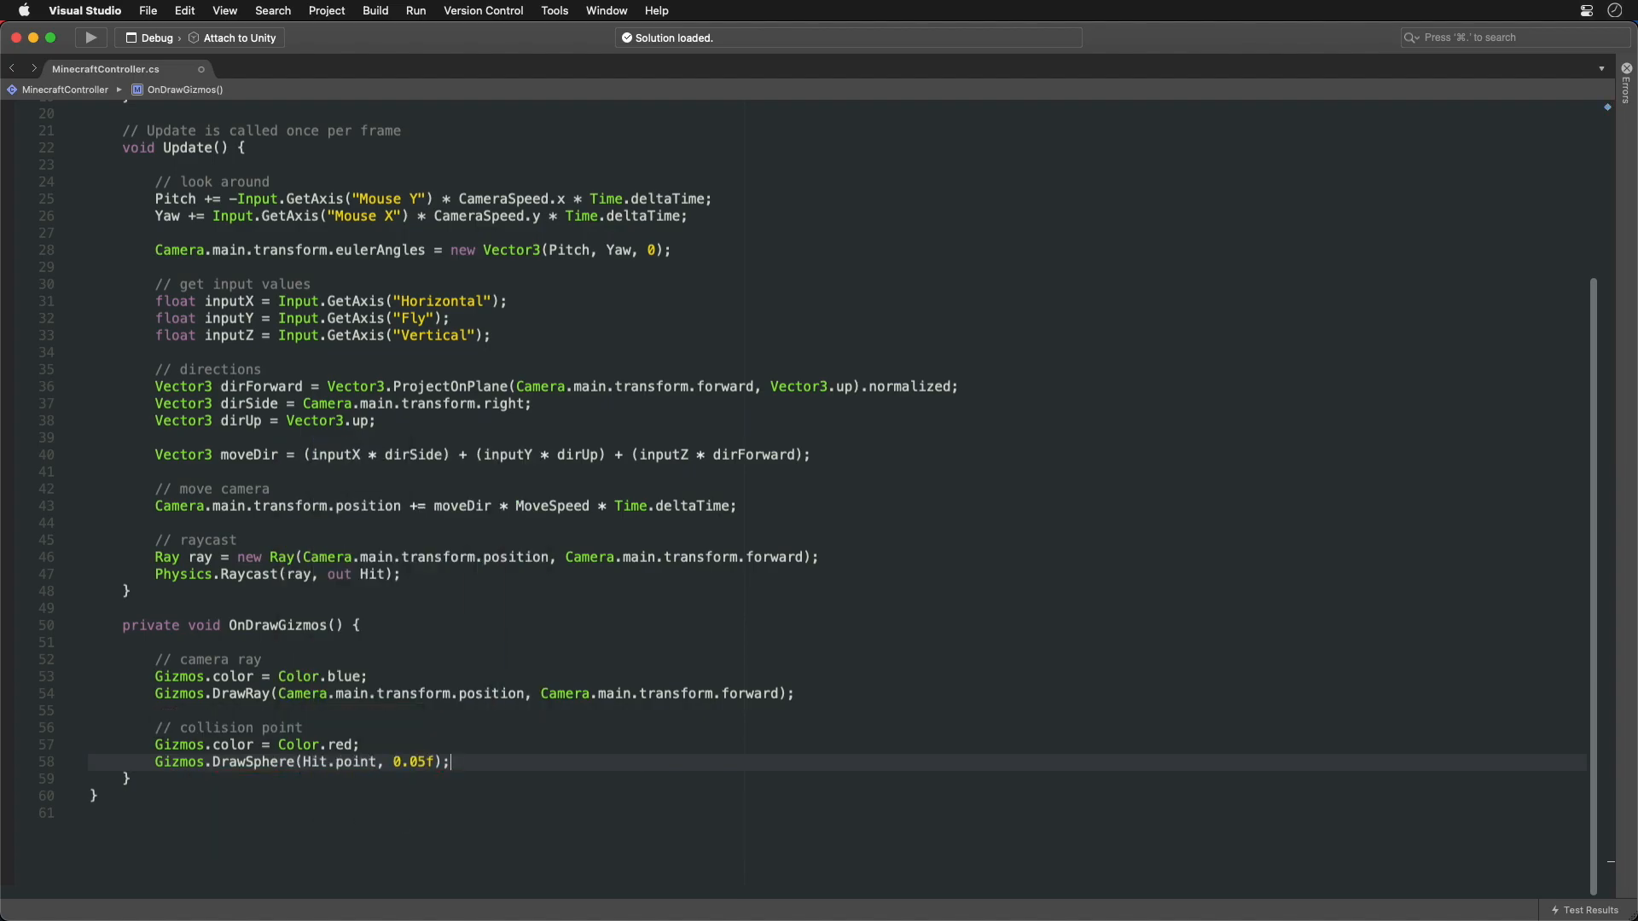
type("// surface direction")
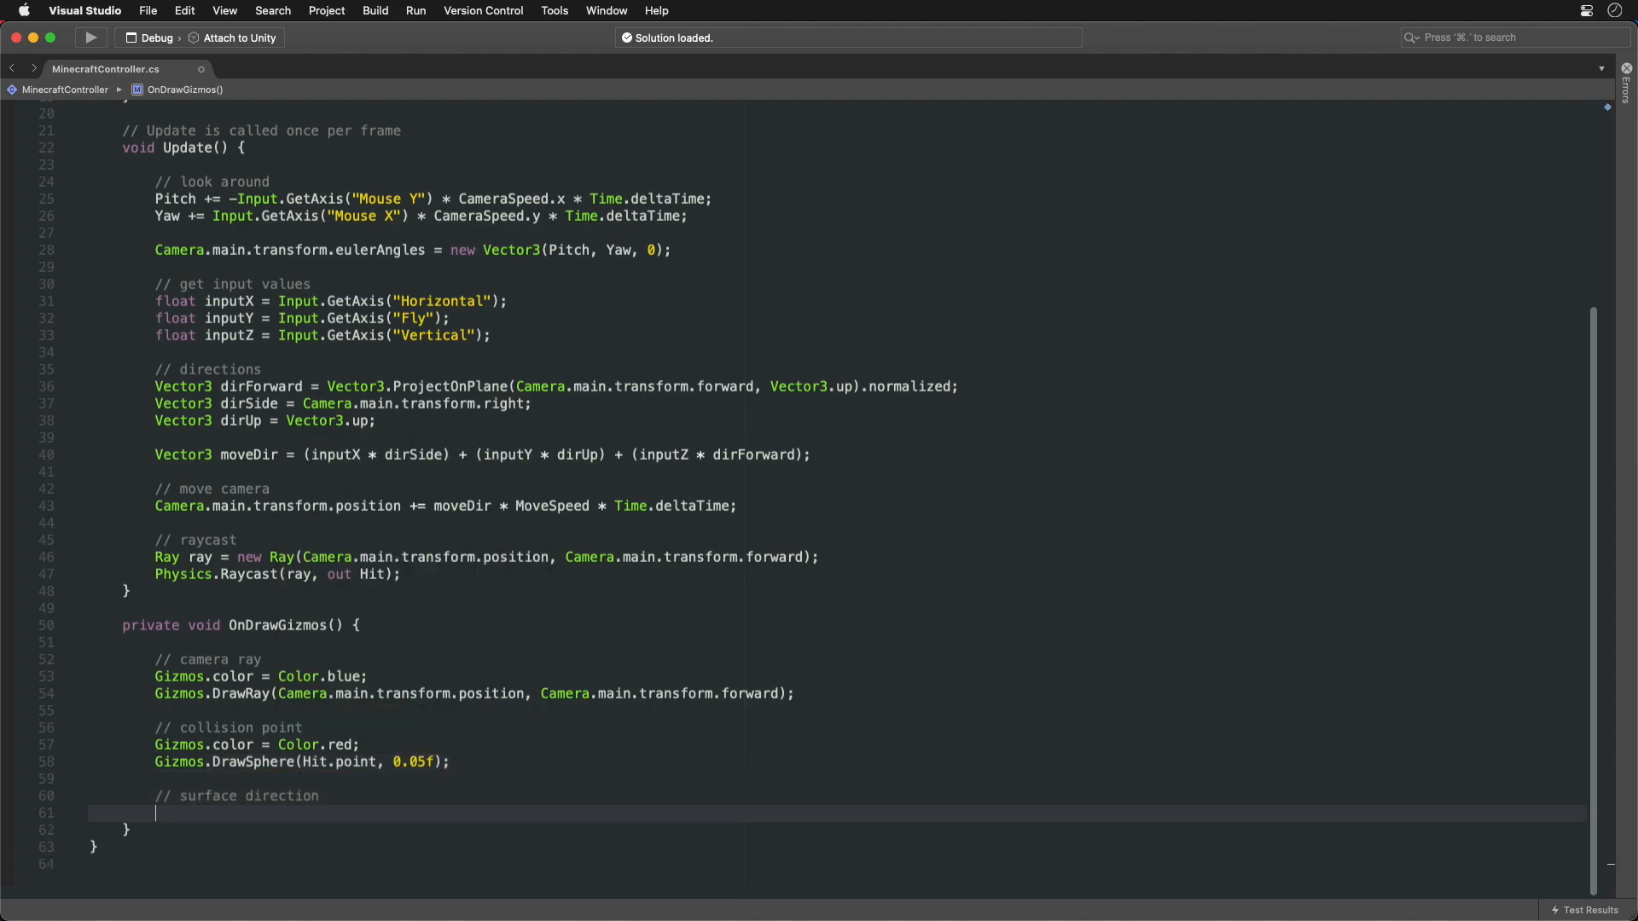
type("Gizmos.DrawRay(Hit.point, Hit.normal);")
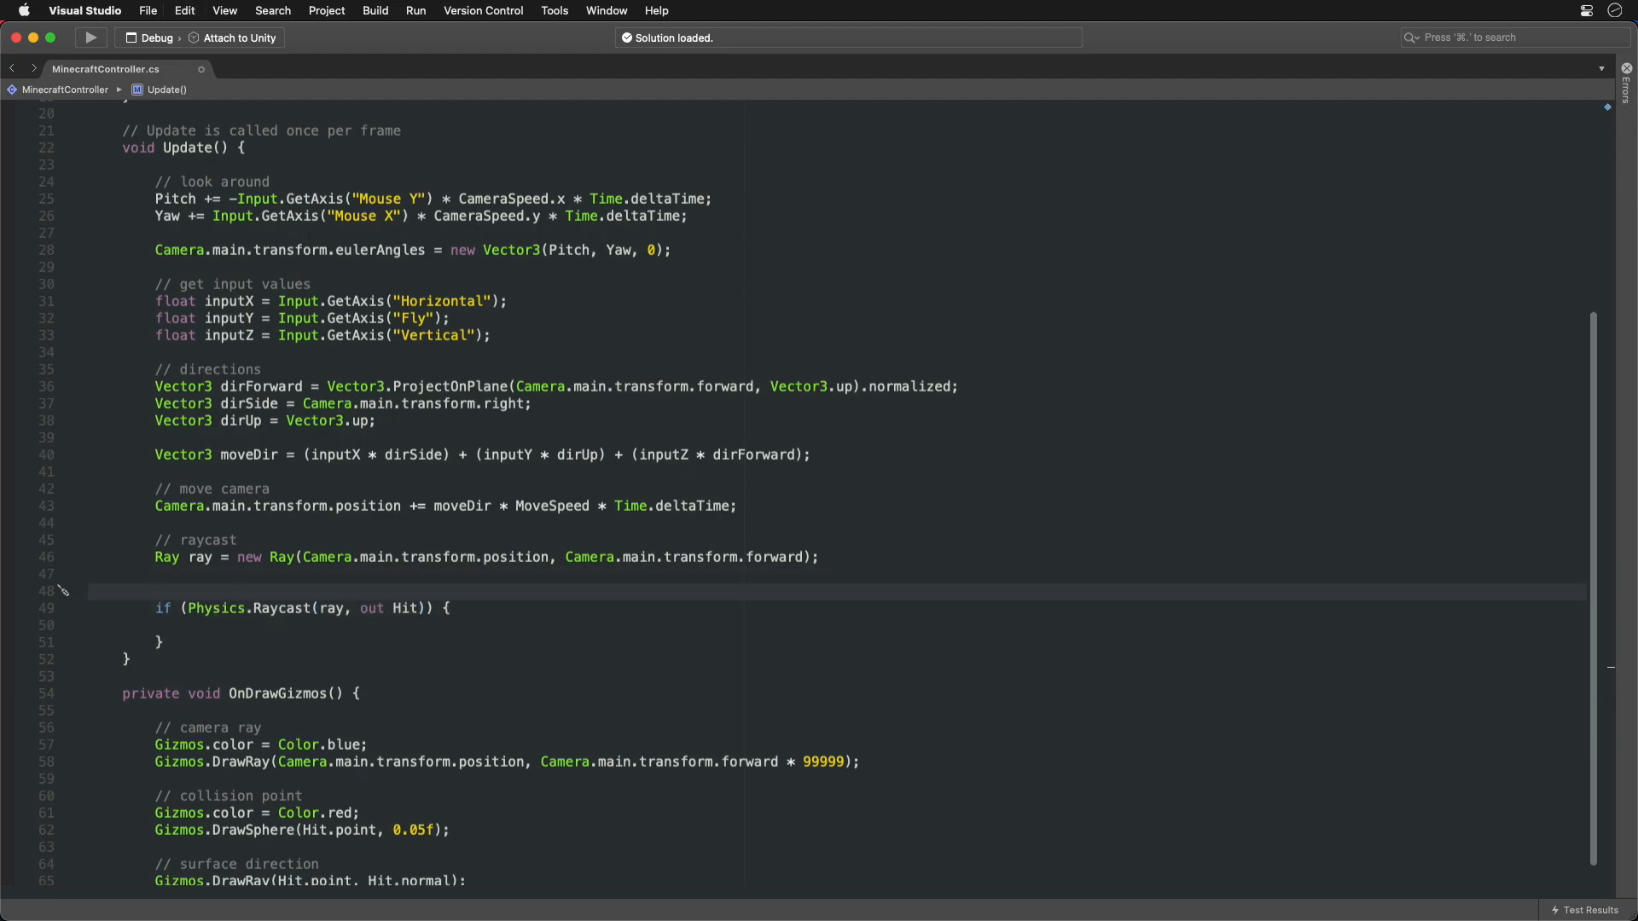
Move BlockOutline to the hit point, Instantiate BlockPrefab on left click, Destroy on right click.
type("// looking at a block")
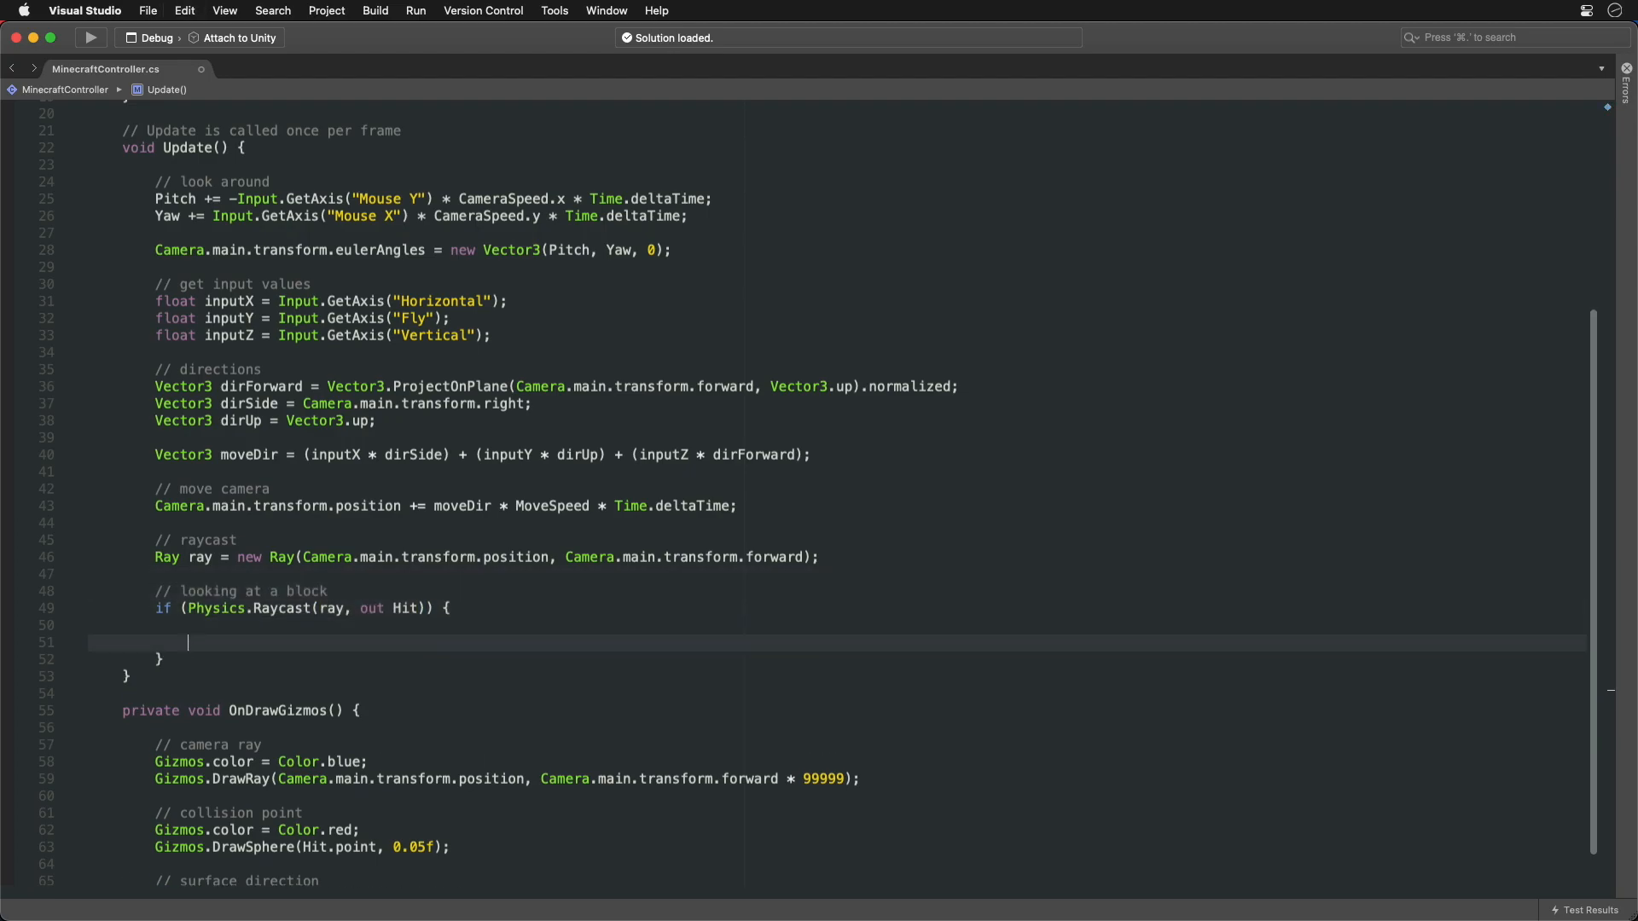
scroll("up", 3)
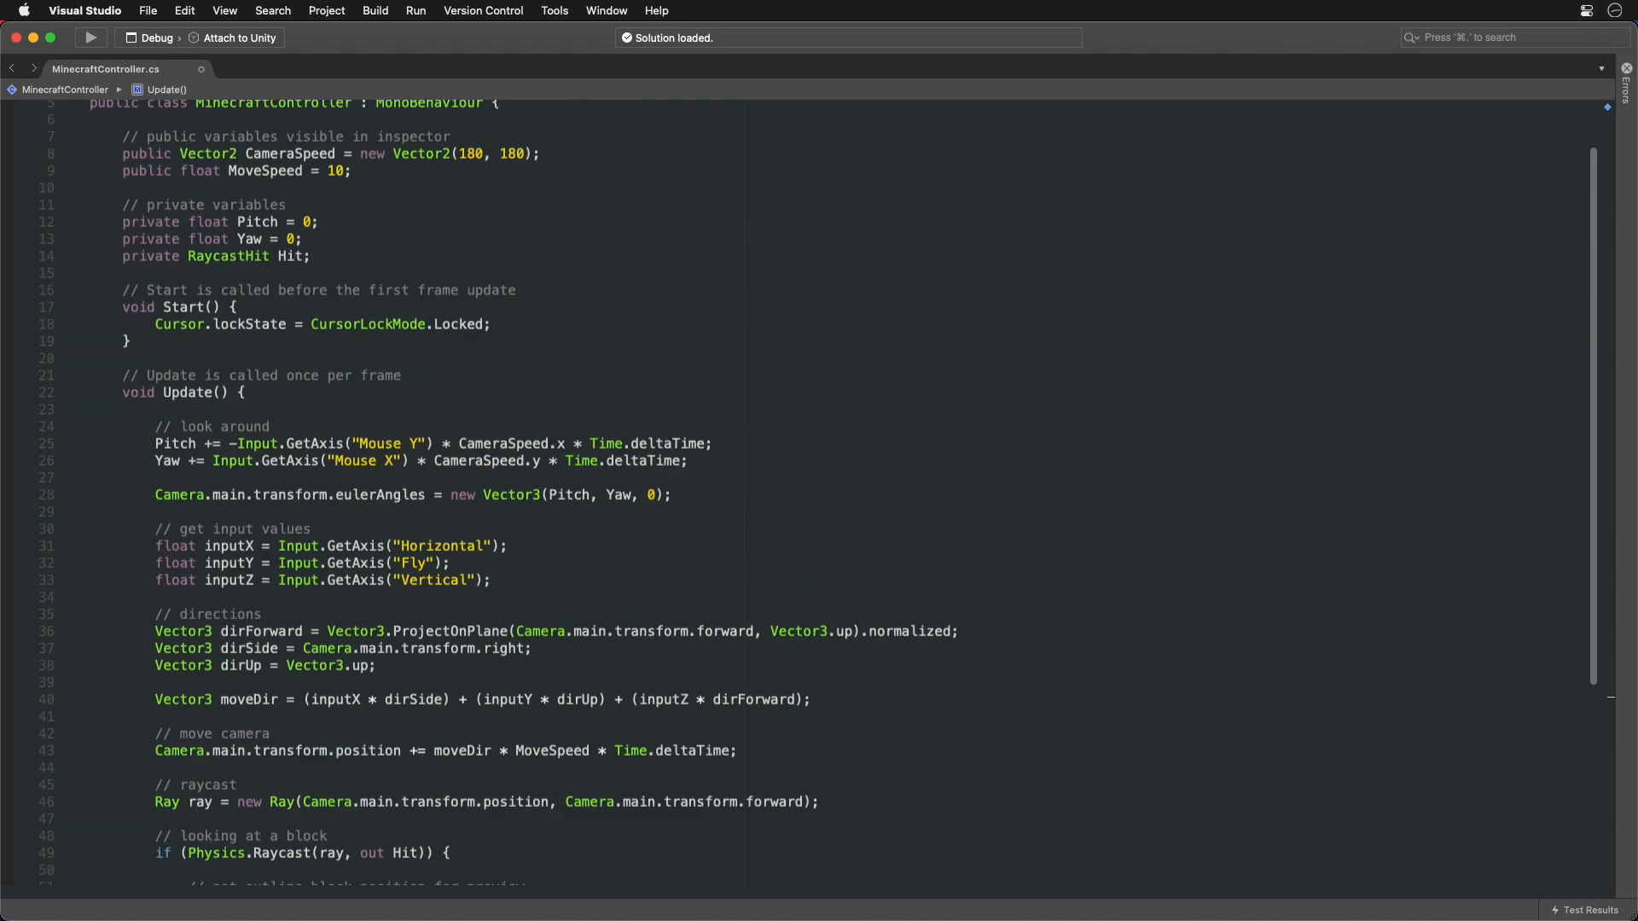
scroll("down", 3)
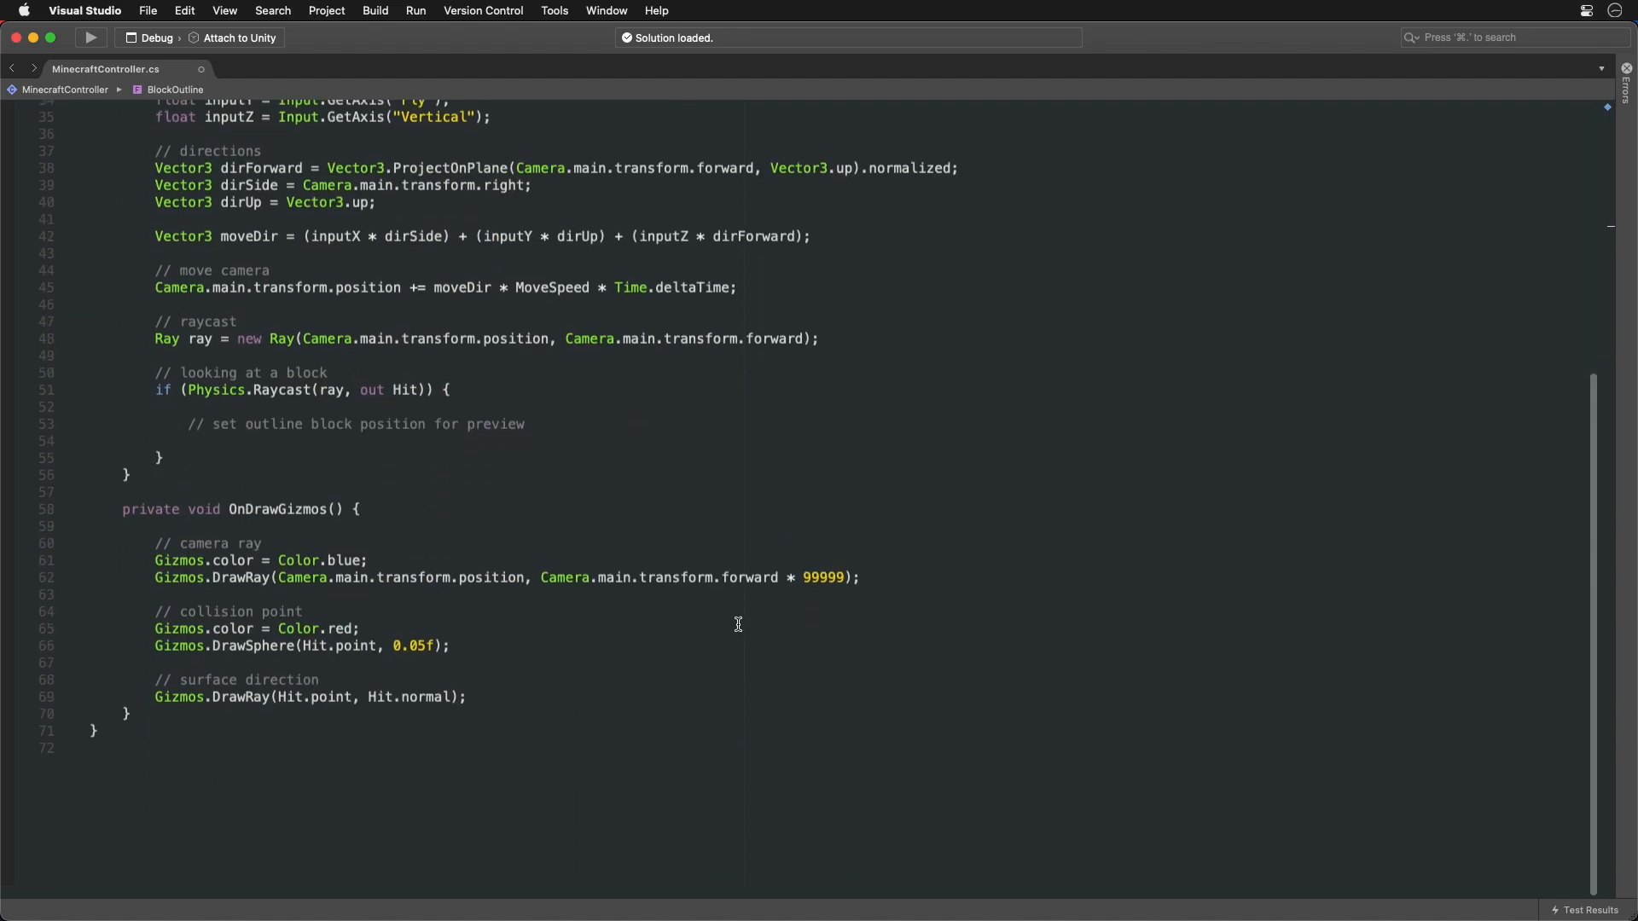
type("Vector3 pos = Hit.point;")
type("if (Input.GetMouseButtonDown(0)) { ")
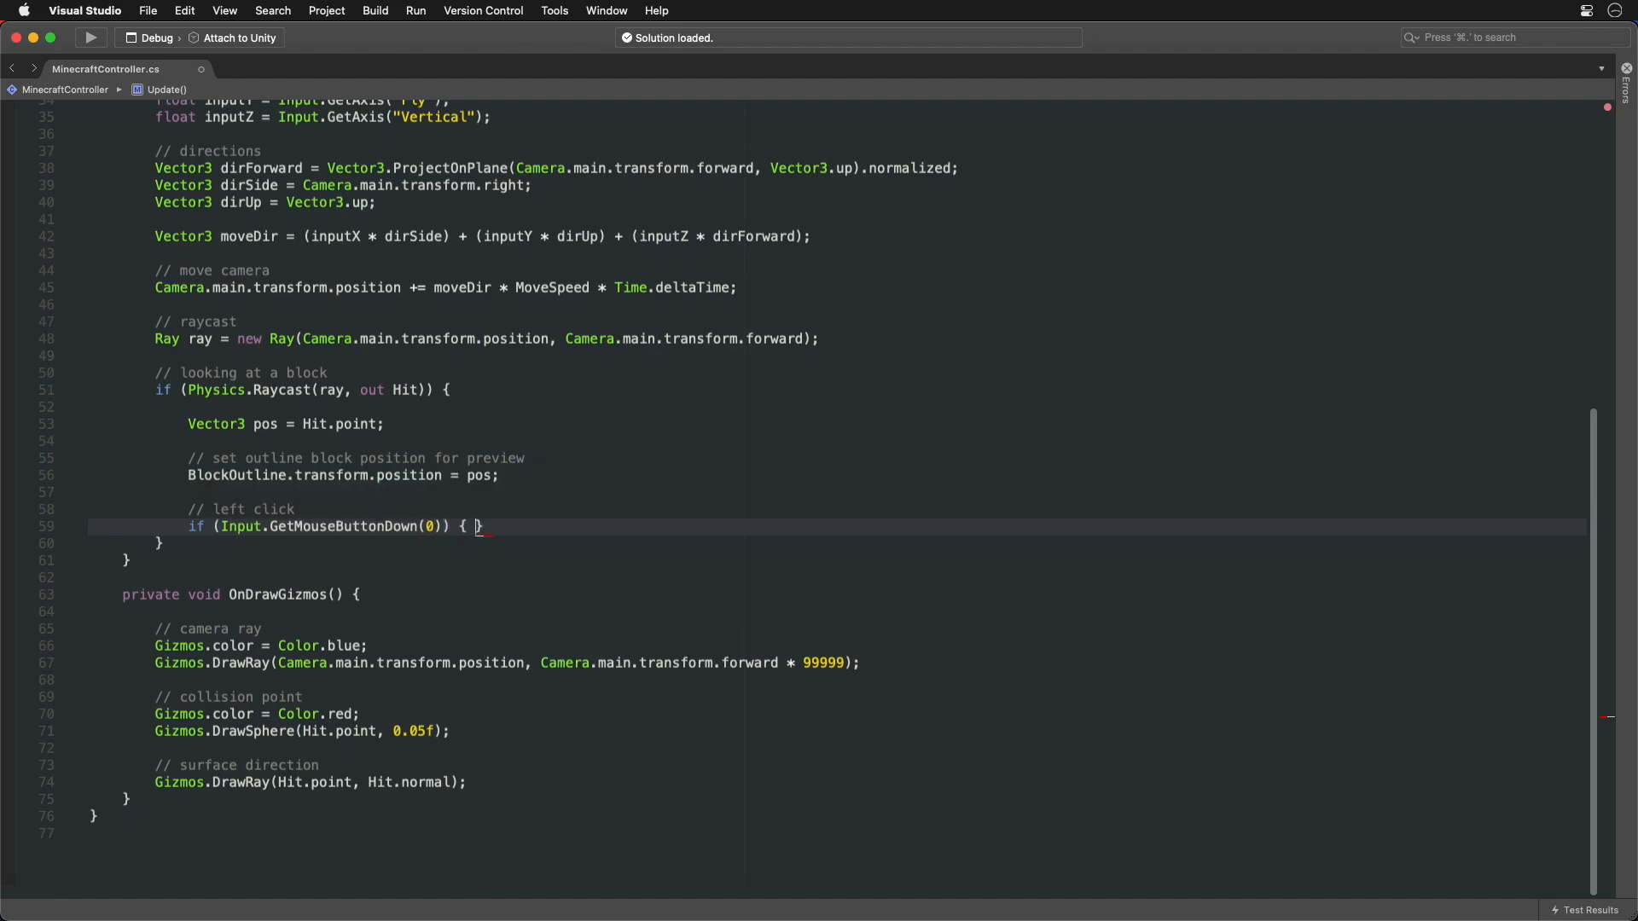
type("Instantiate(BlockPrefab)")
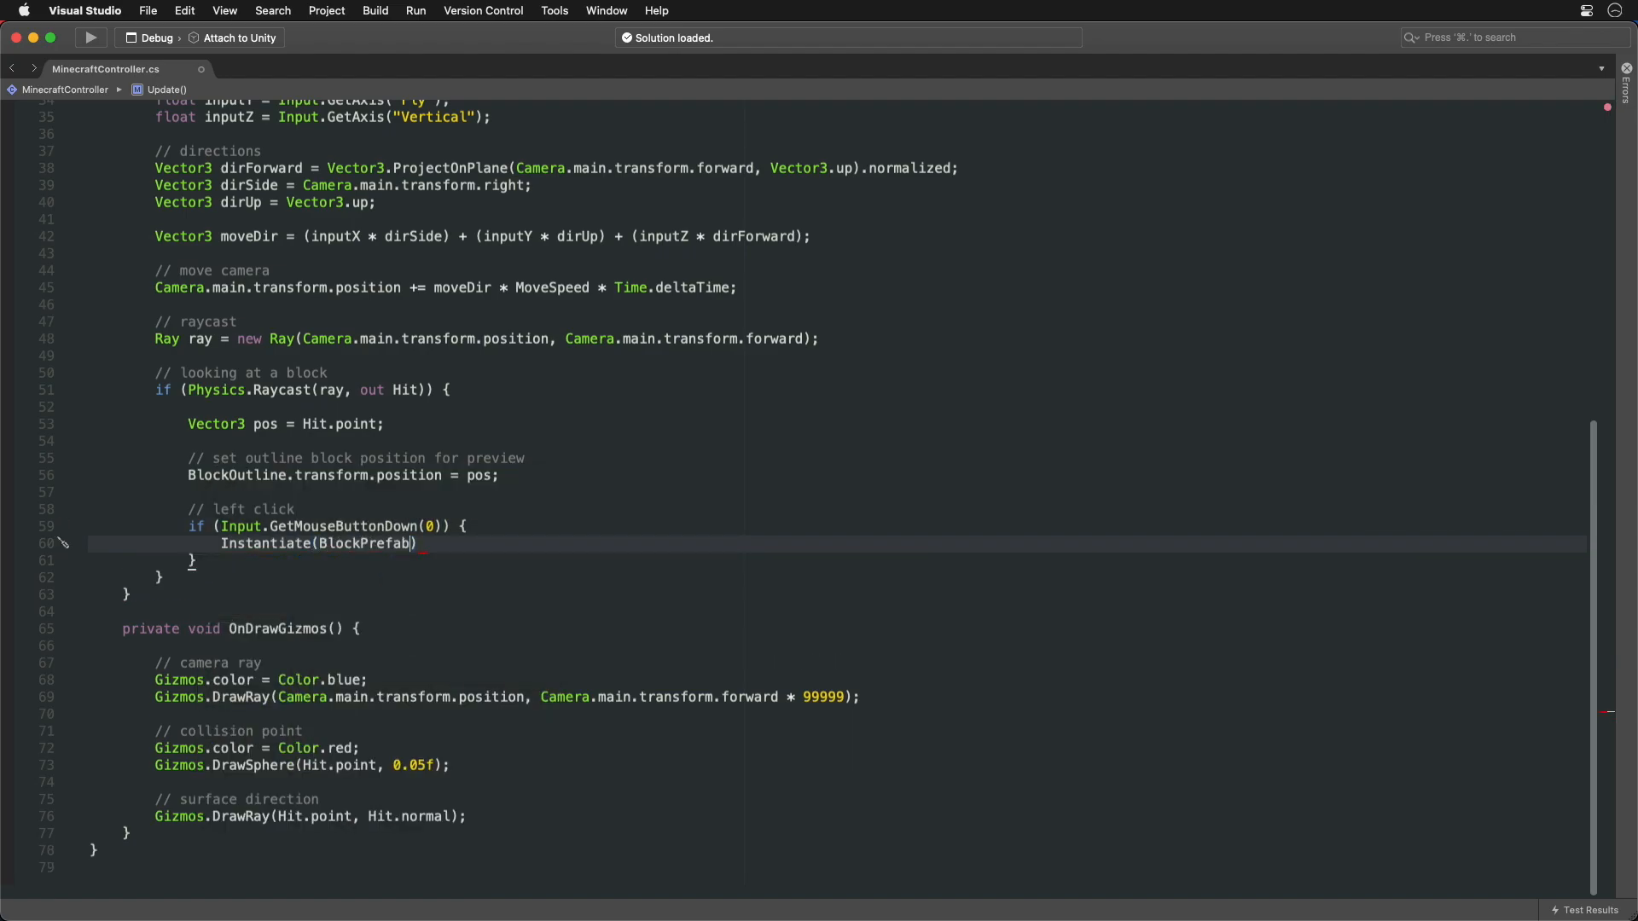
type(", pos, Quaternion.identity);")
type("else if (Input.GetMouseButtonDown(1")
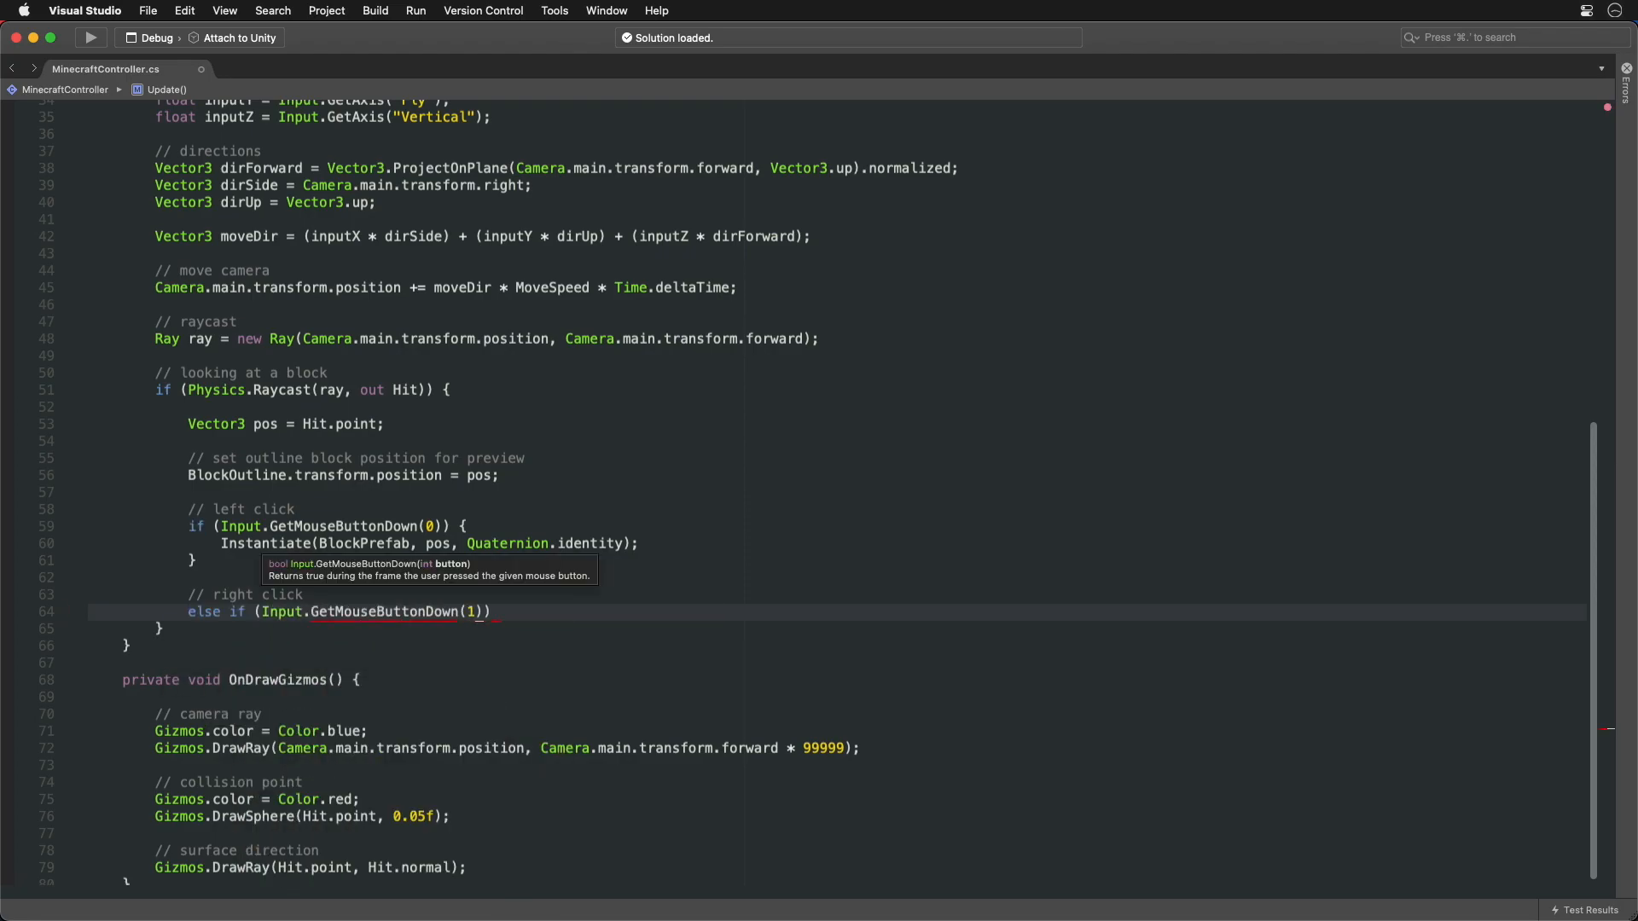
type("Destroy(Hit.collider.gameO")
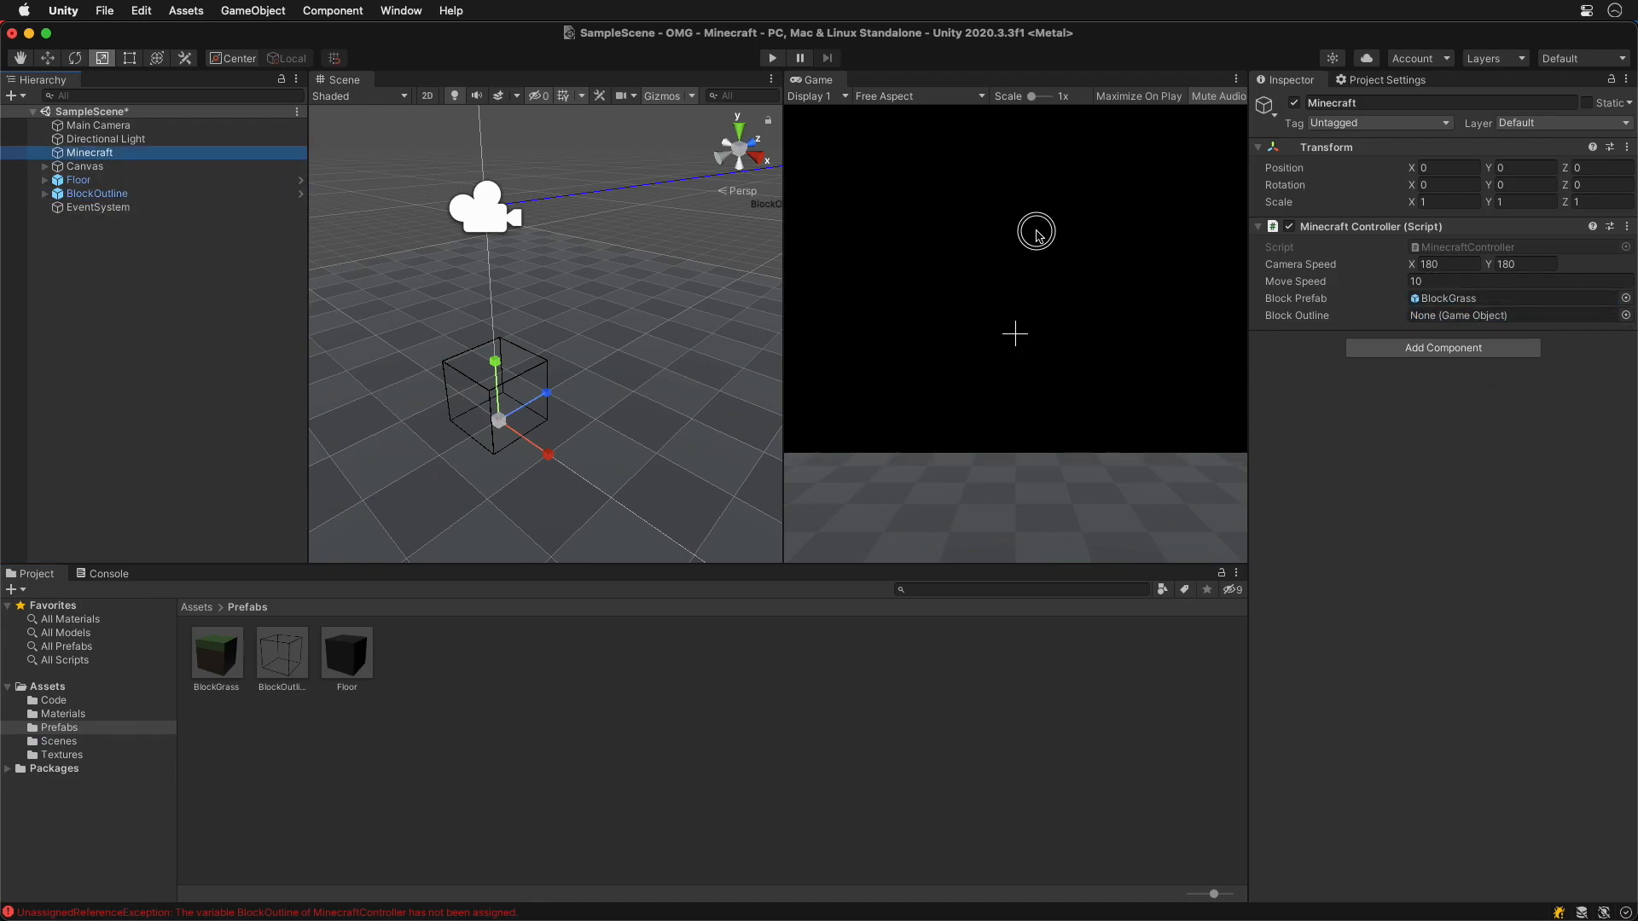
Click into the running Game view to test looking, moving and placing blocks.
left_click(771, 57)
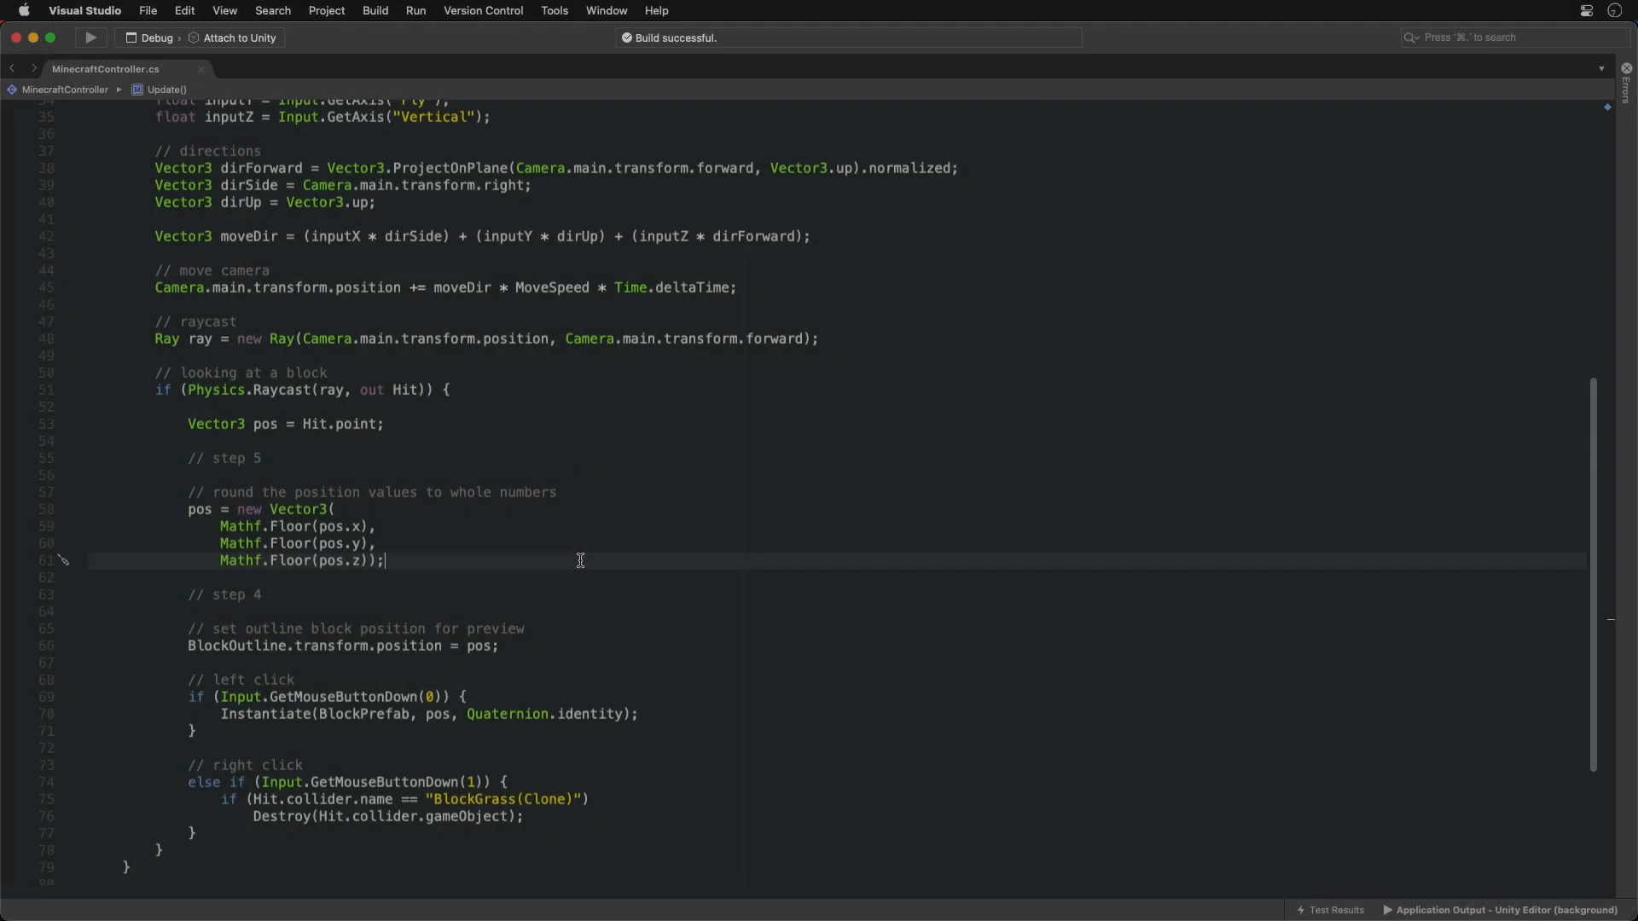
Add the Vector3.one * 0.5f half-block offset and the Hit.normal * 0.1f surface nudge.
type("// offset position by half a block")
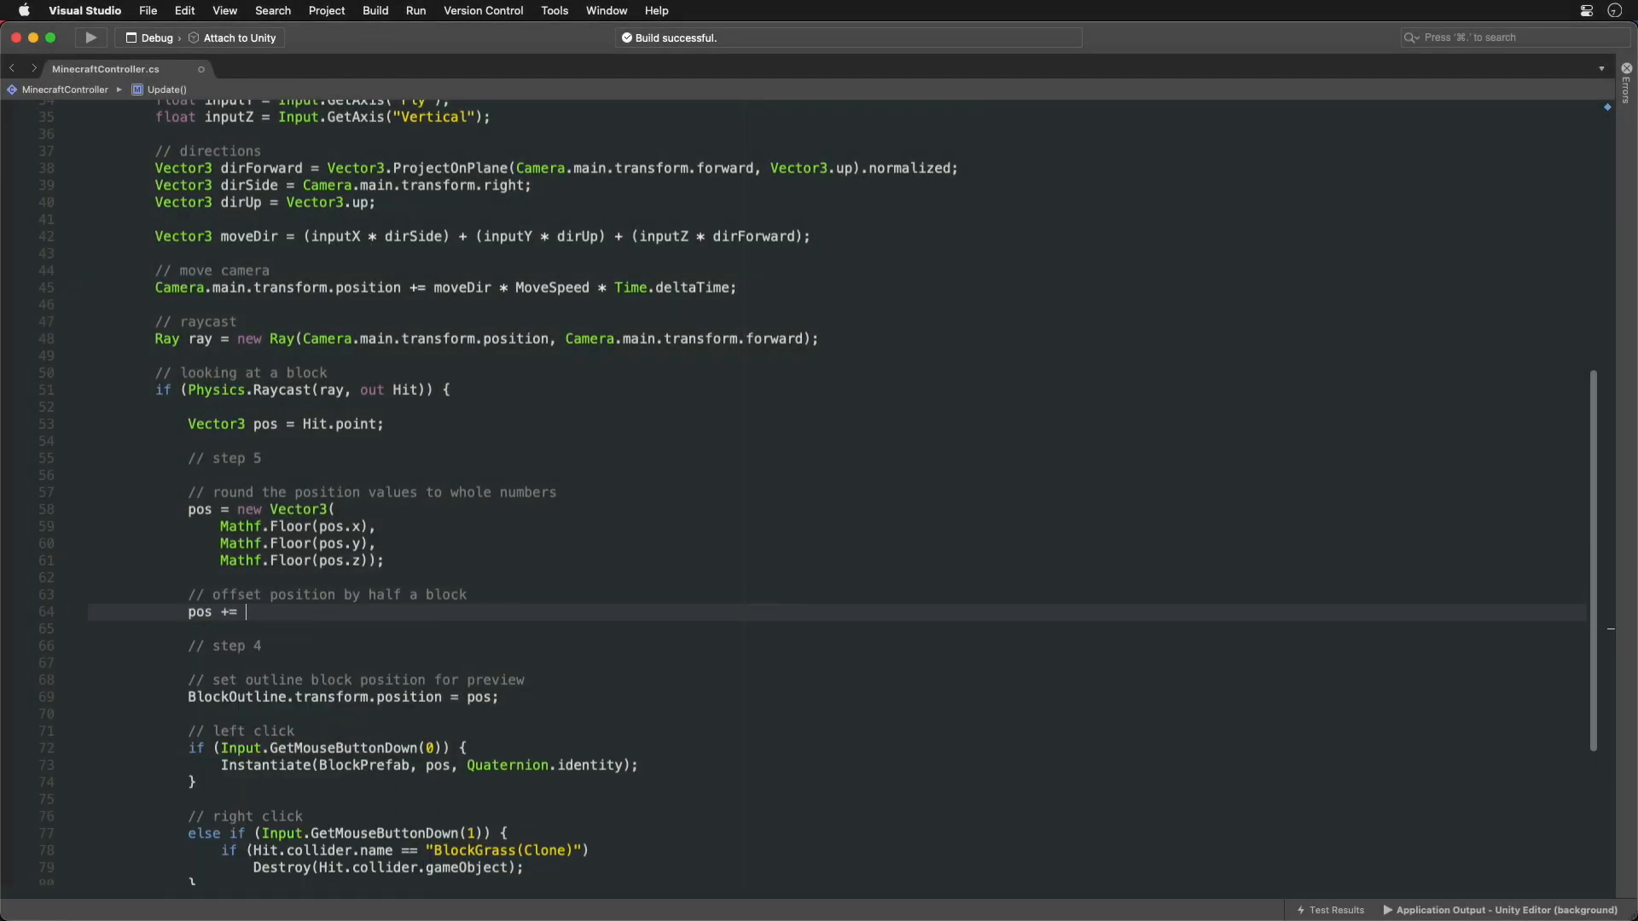
type("Vector3.one * 0.5f;")
type("pos += Hit.normal")
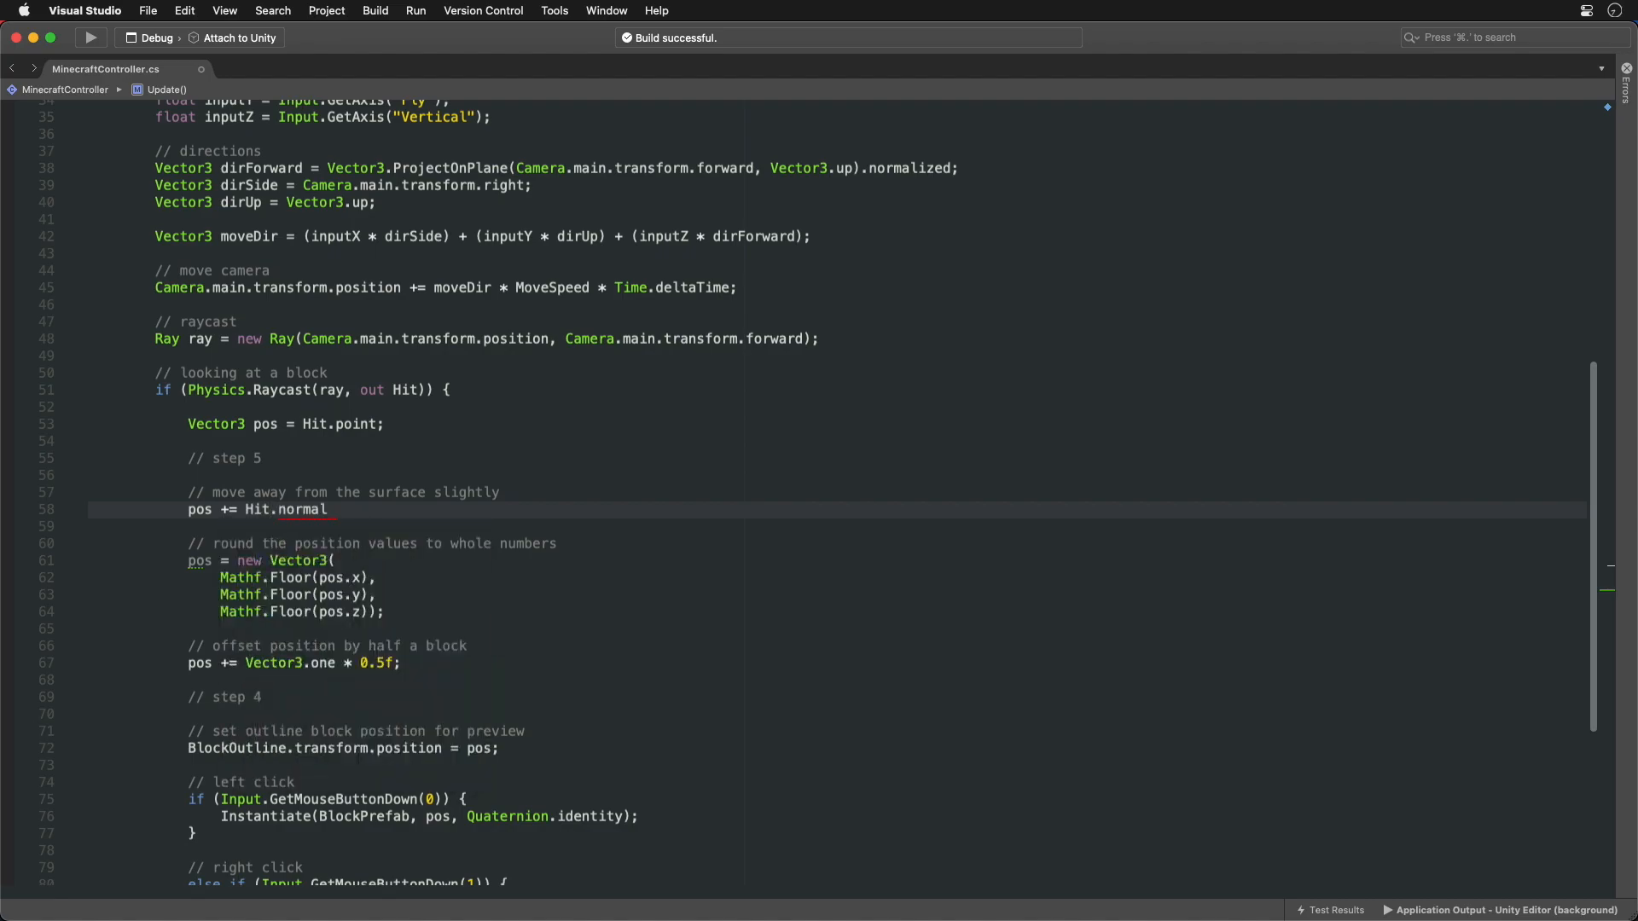
type("* 0.1f;")
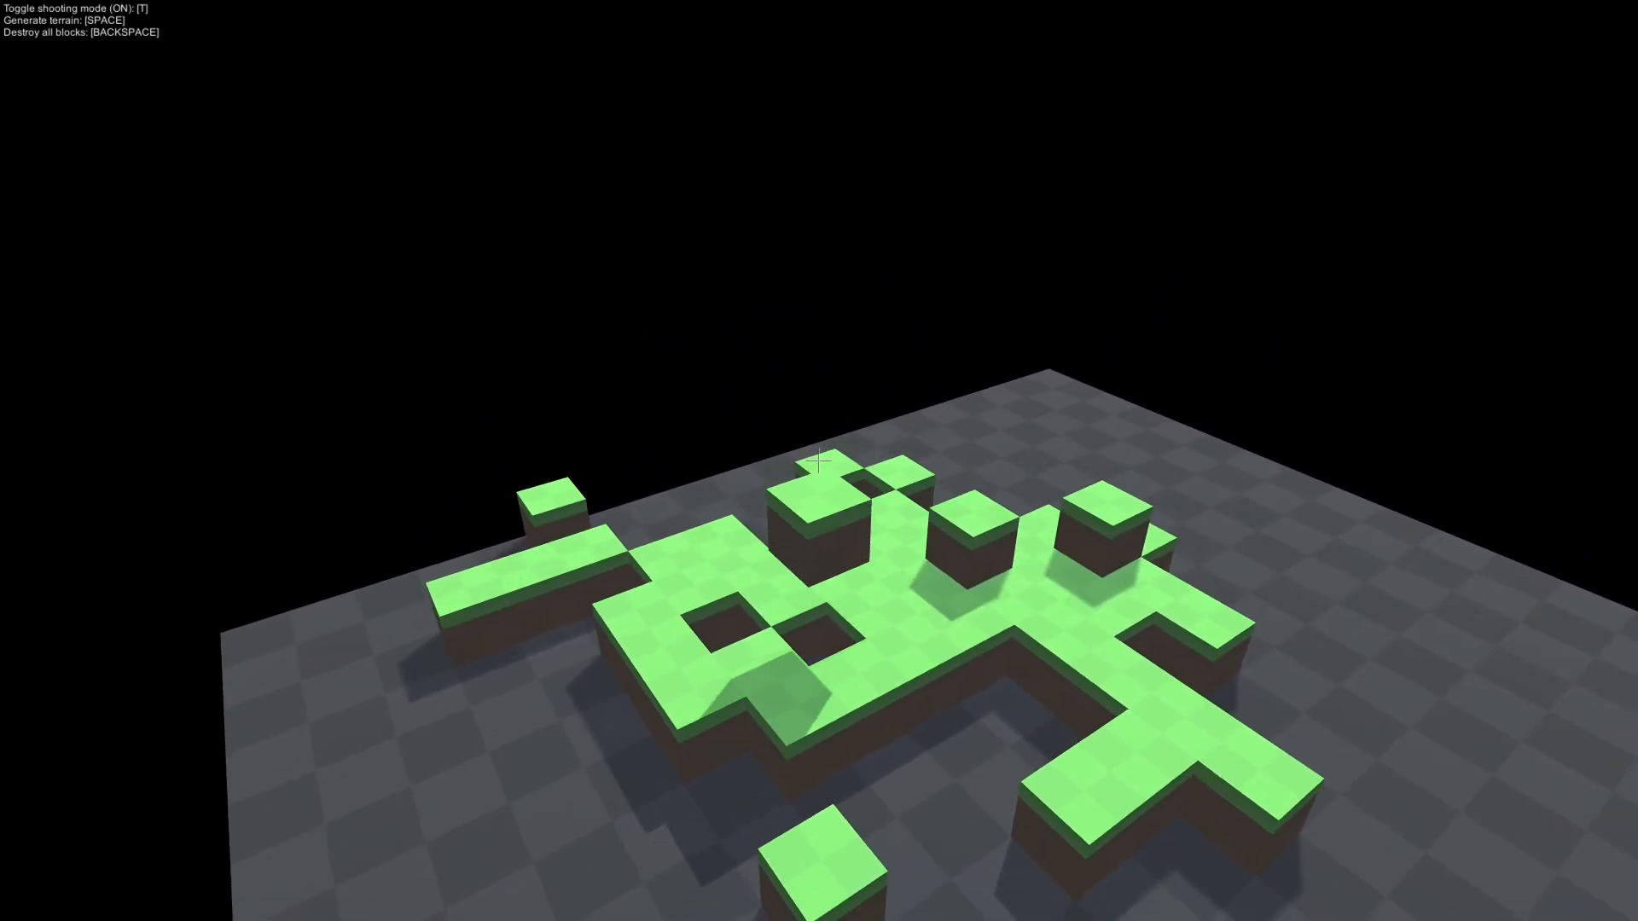
Toggle shooting mode off and on with T, then generate grass-block terrain with Space.
key("t")
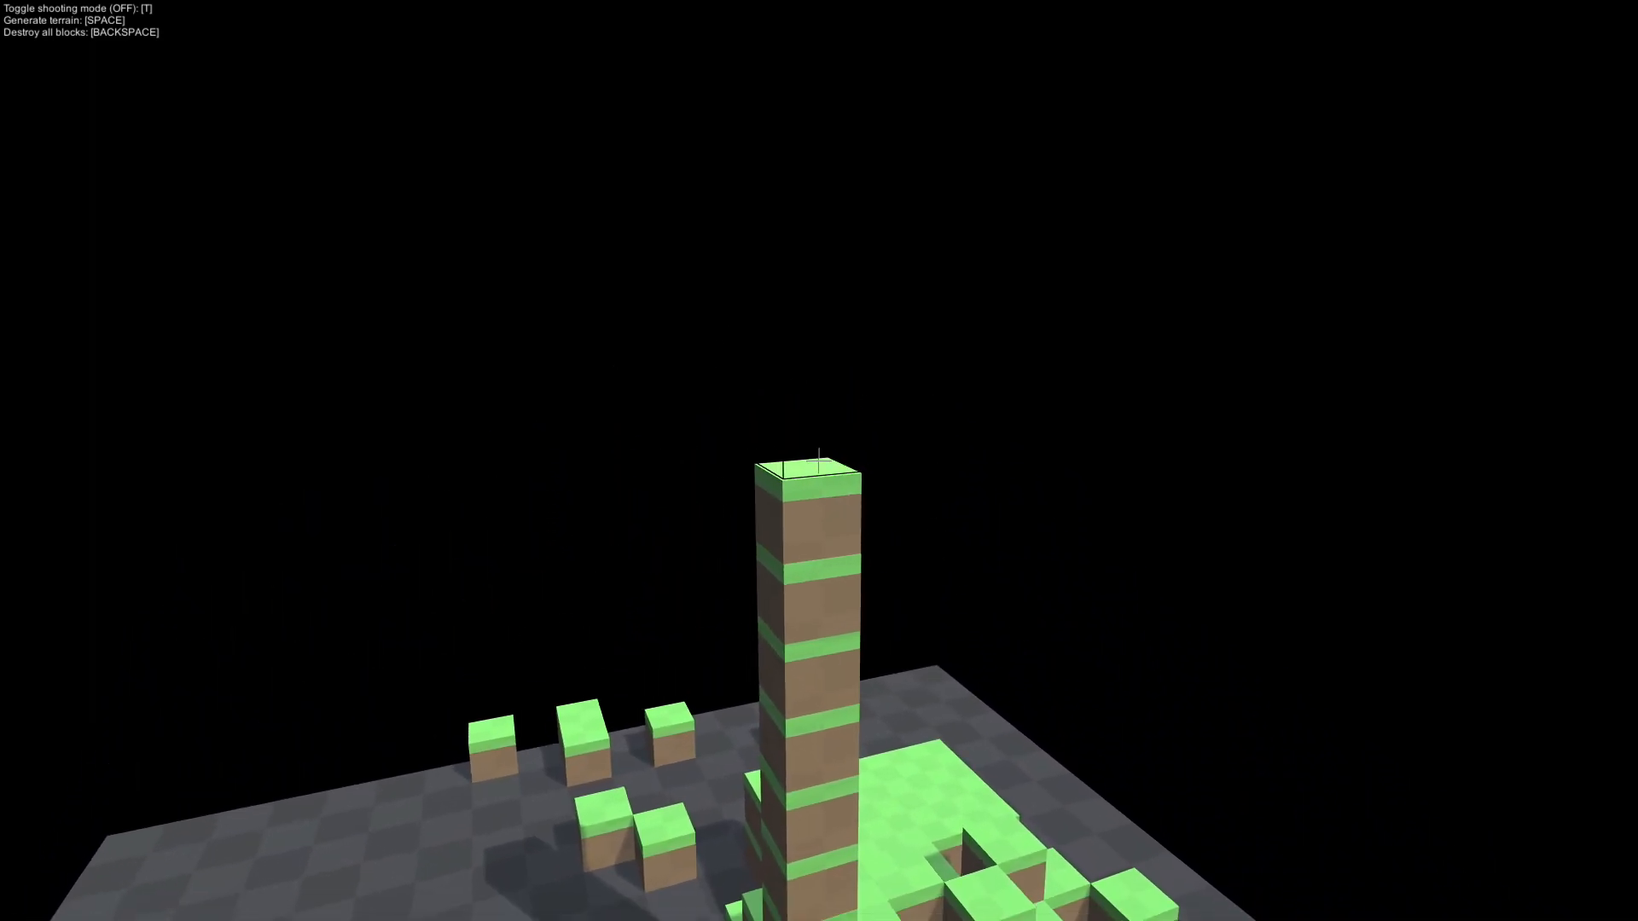
key("t")
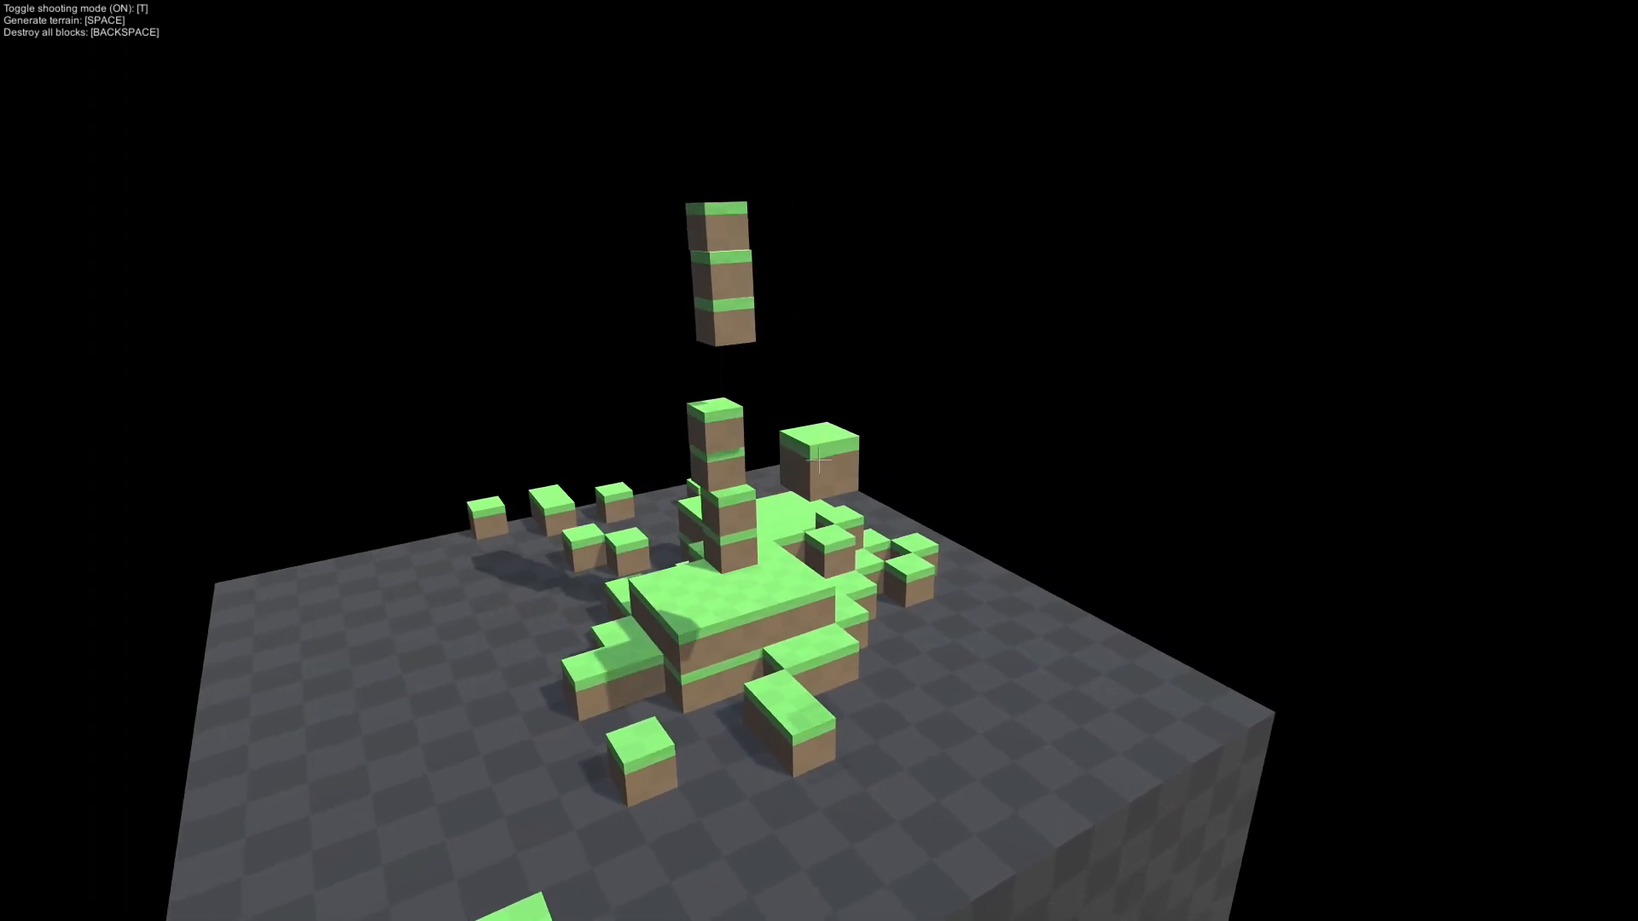
key("space")
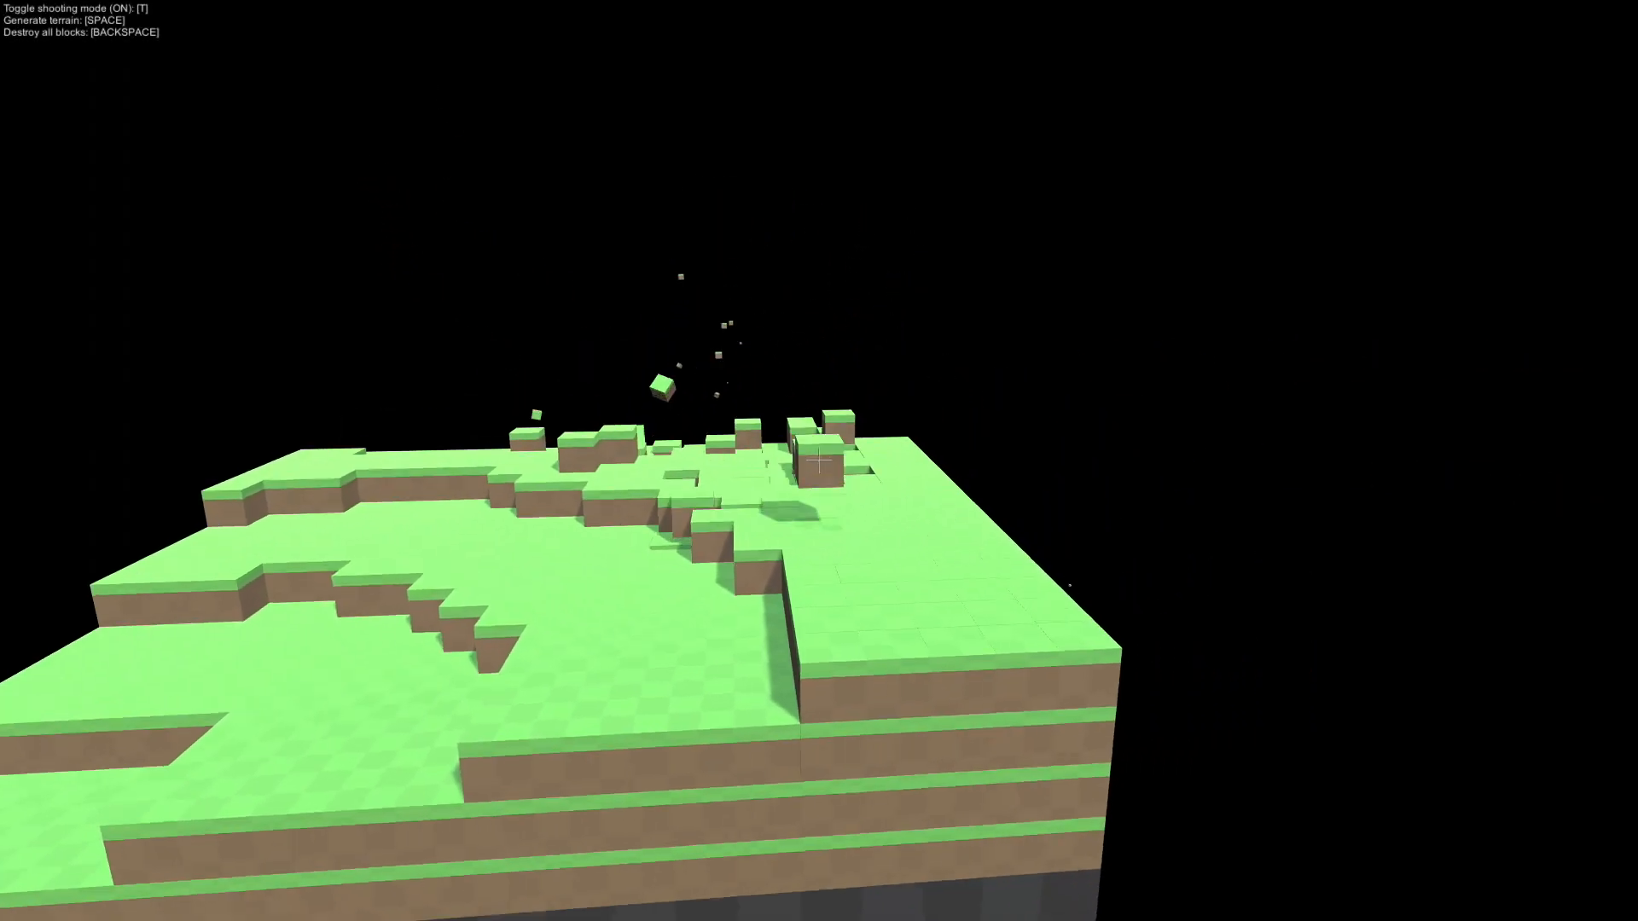